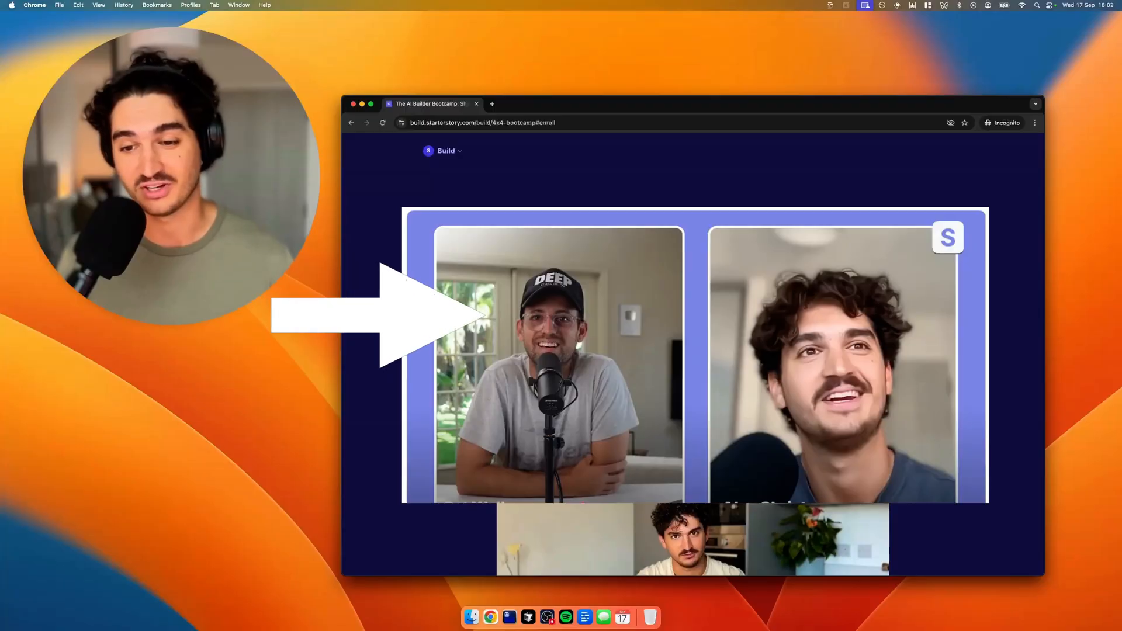
# - Start a Sales Trainer AI practice call with the scenario 'We are selling vibe coding training'
pyautogui.scroll(3)
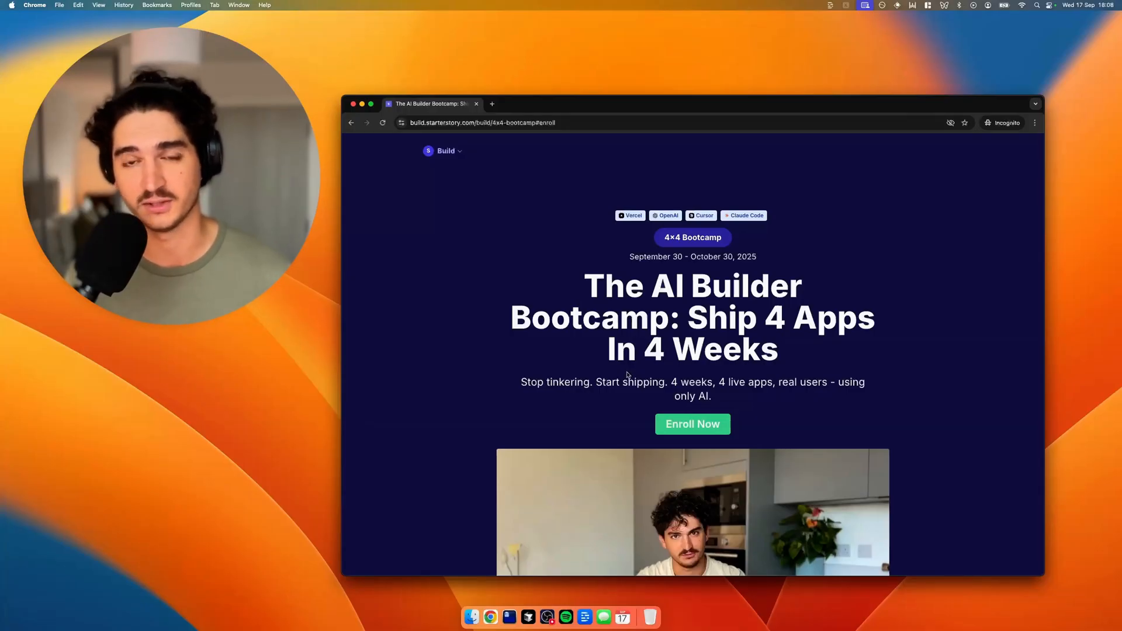
pyautogui.moveTo(554, 374)
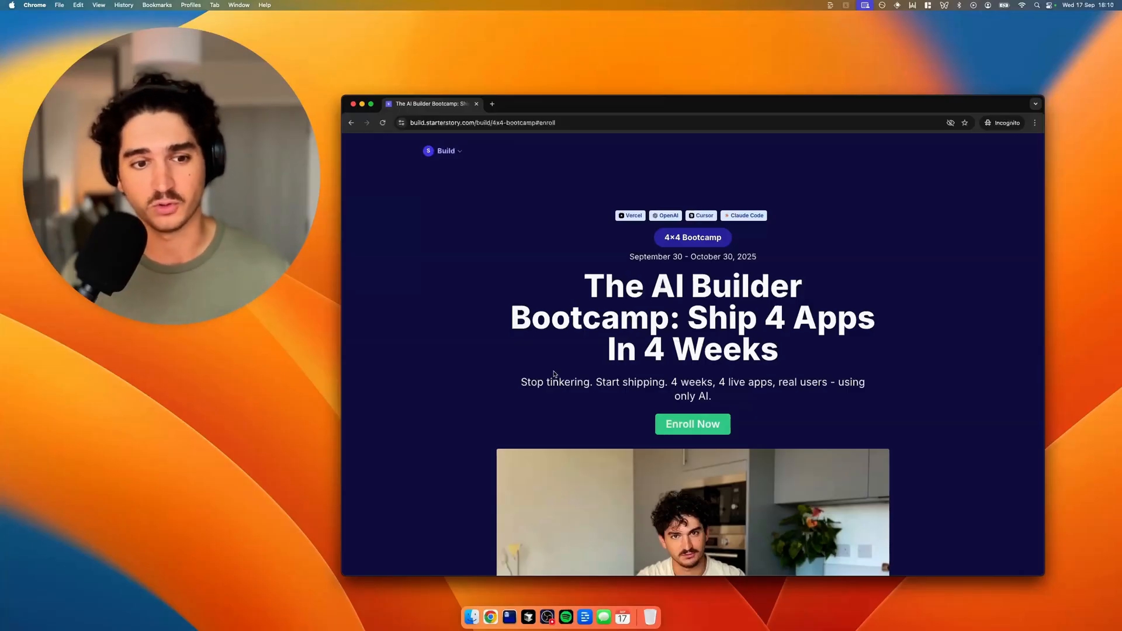
pyautogui.moveTo(520, 350)
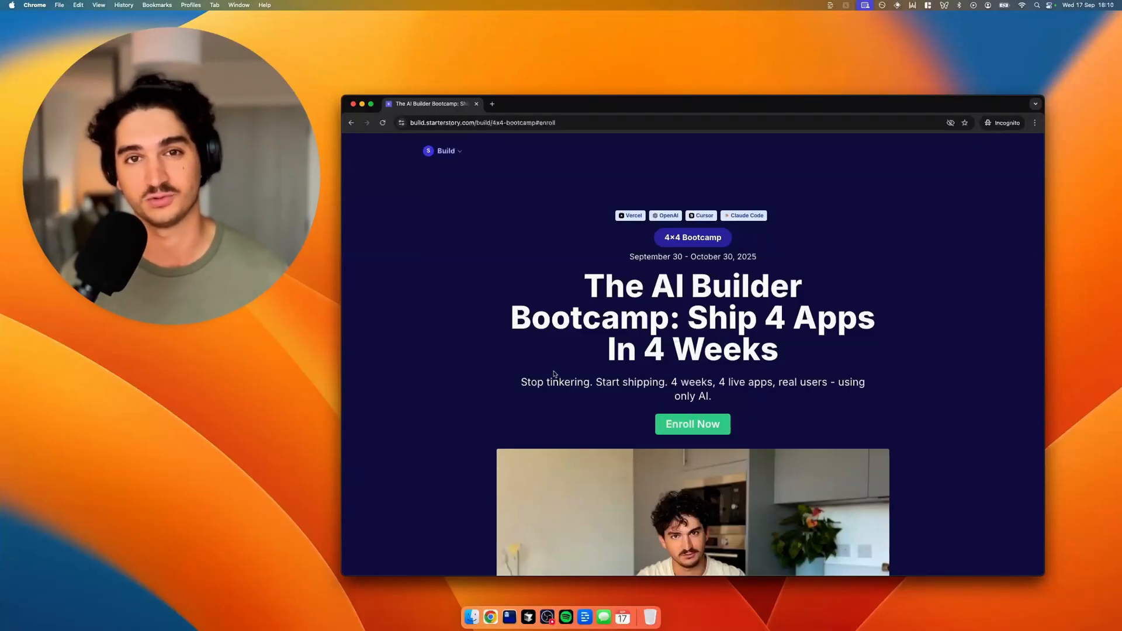
pyautogui.moveTo(520, 351)
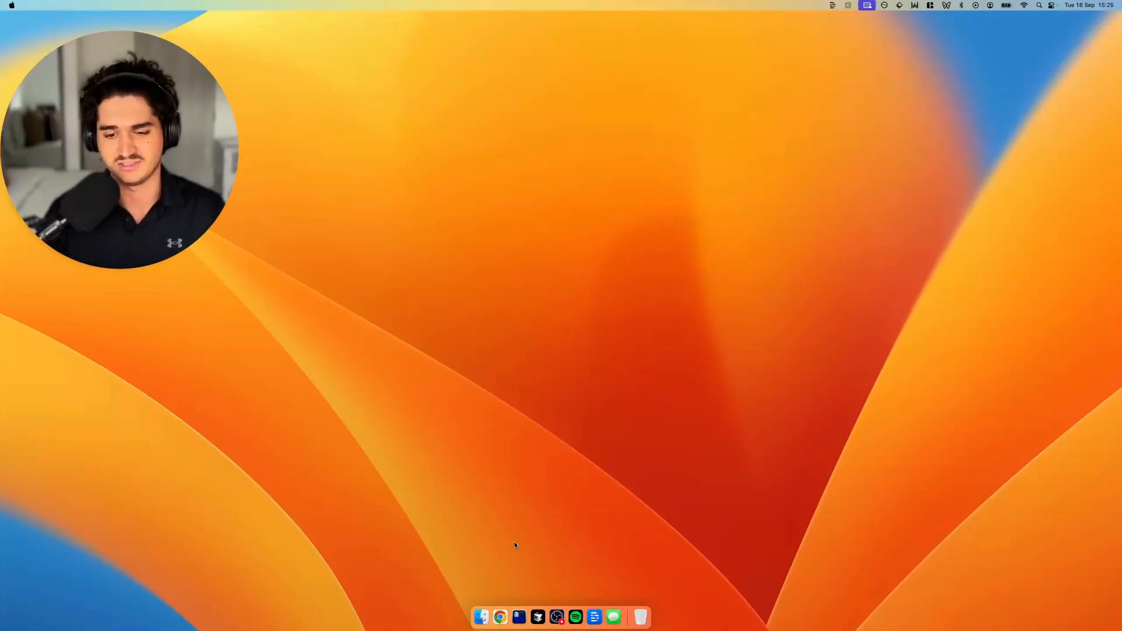
pyautogui.click(500, 617)
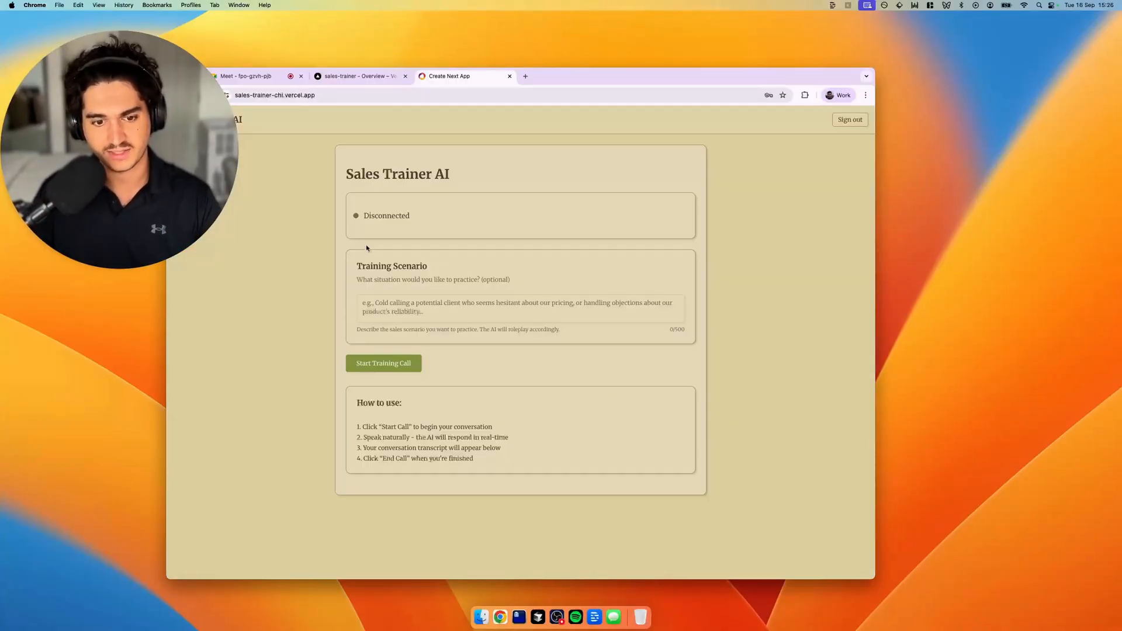
pyautogui.write('We are selling vibe coding training')
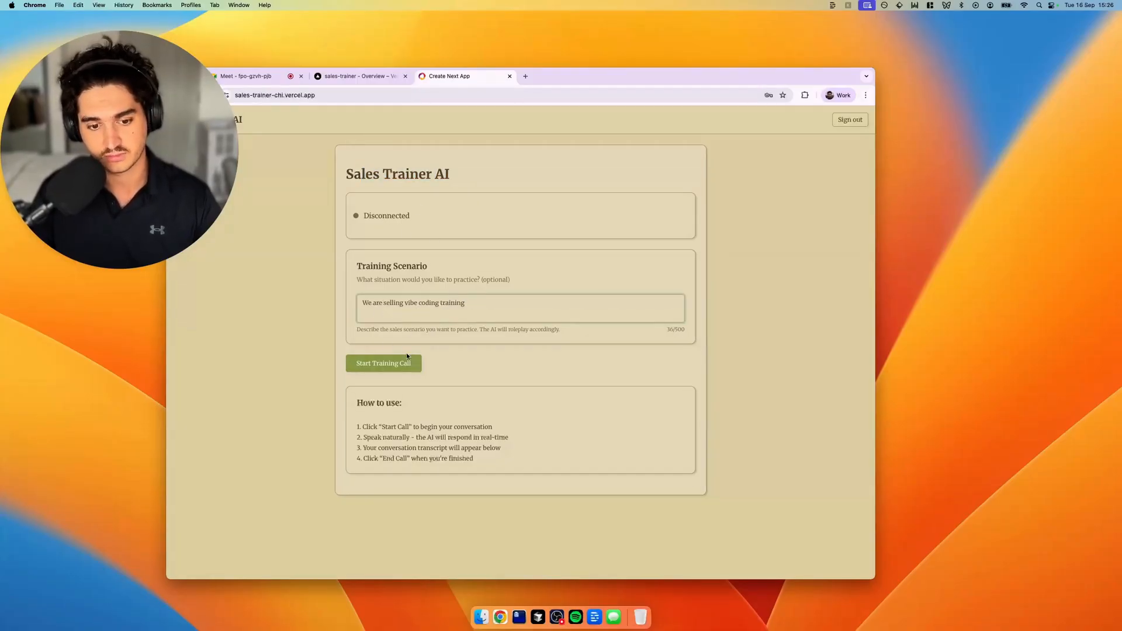
pyautogui.click(383, 364)
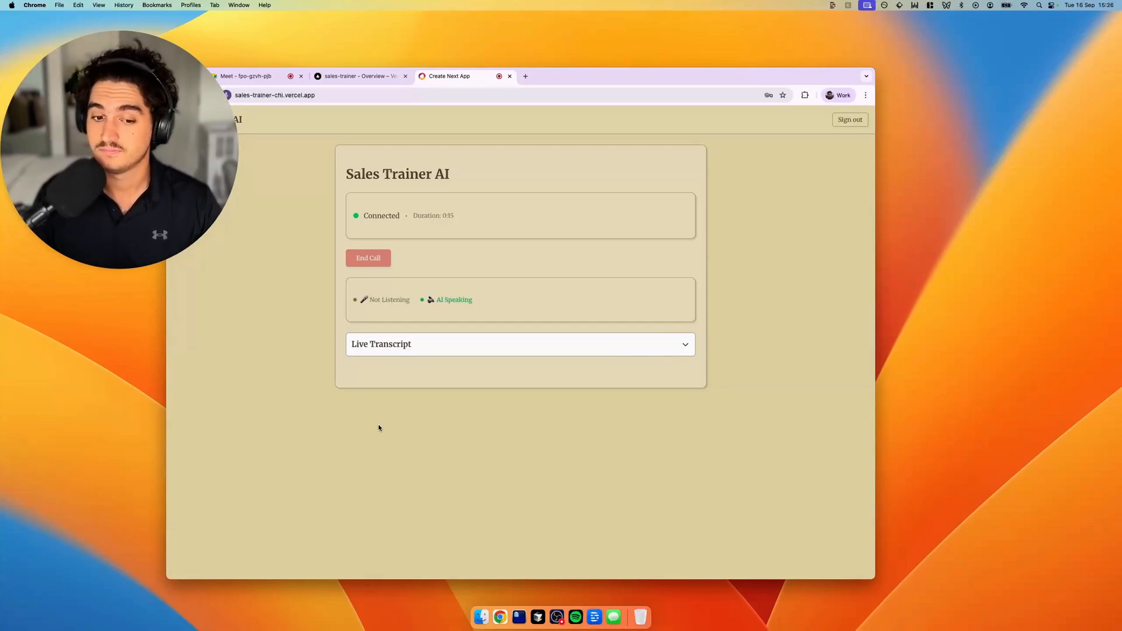
pyautogui.moveTo(521, 246)
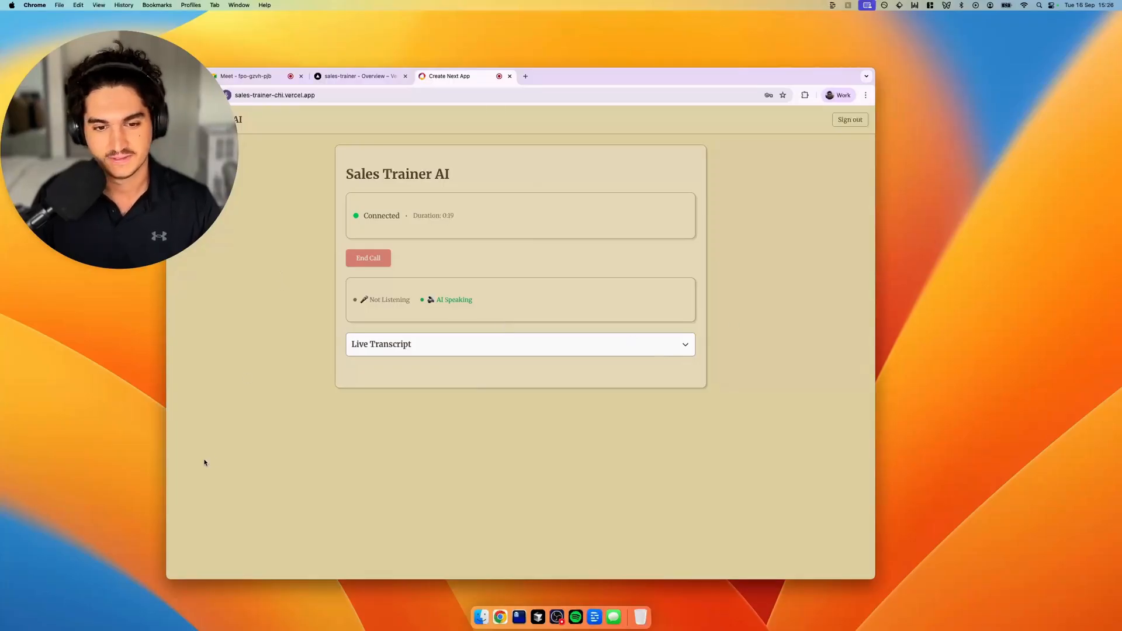
pyautogui.click(509, 76)
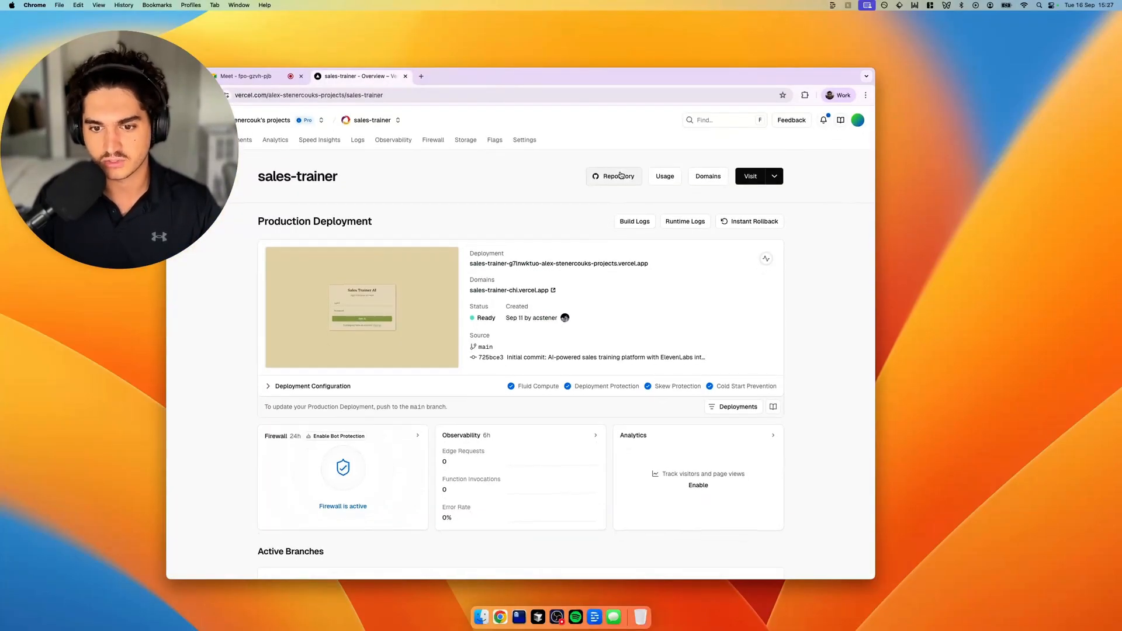
# - Open the sales-trainer GitHub repository from Vercel and copy its HTTPS clone URL
pyautogui.click(613, 176)
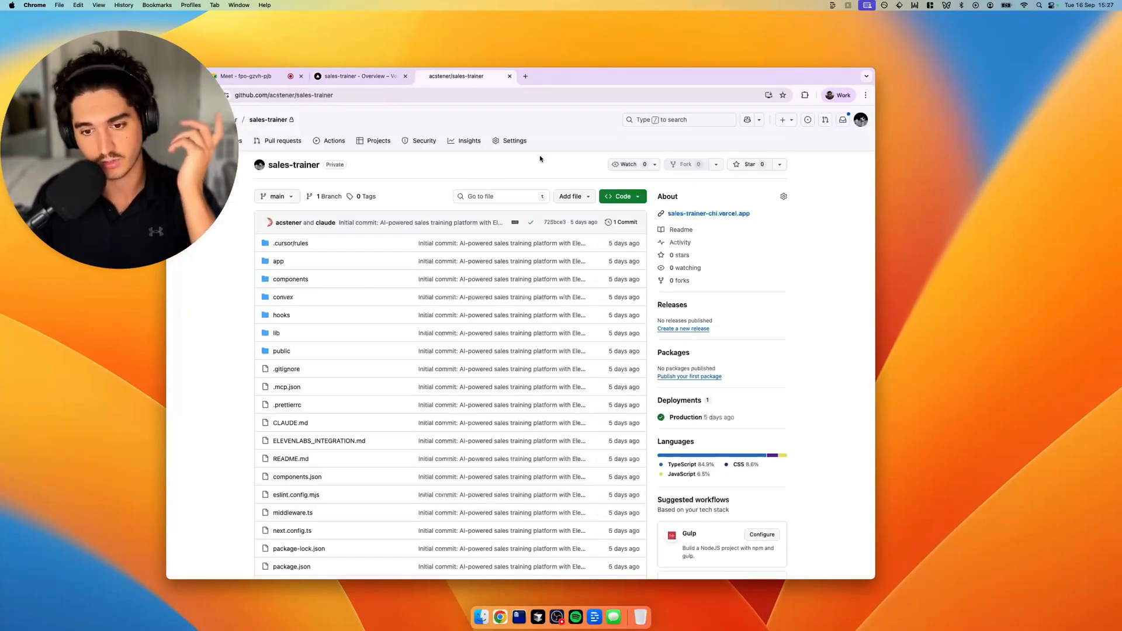
pyautogui.click(622, 197)
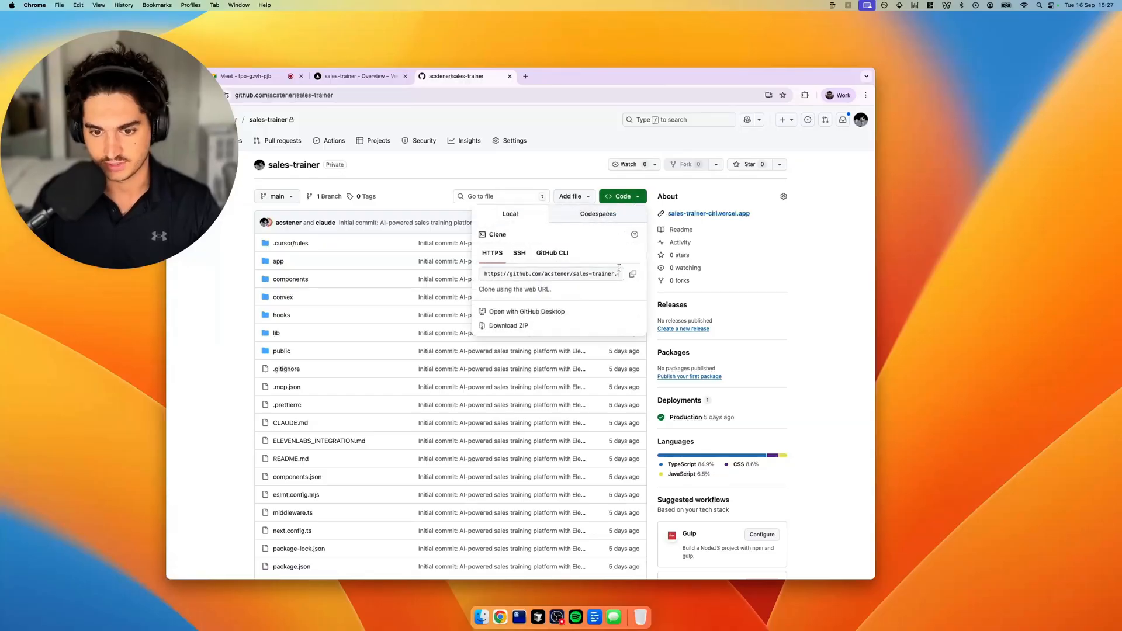
pyautogui.click(632, 274)
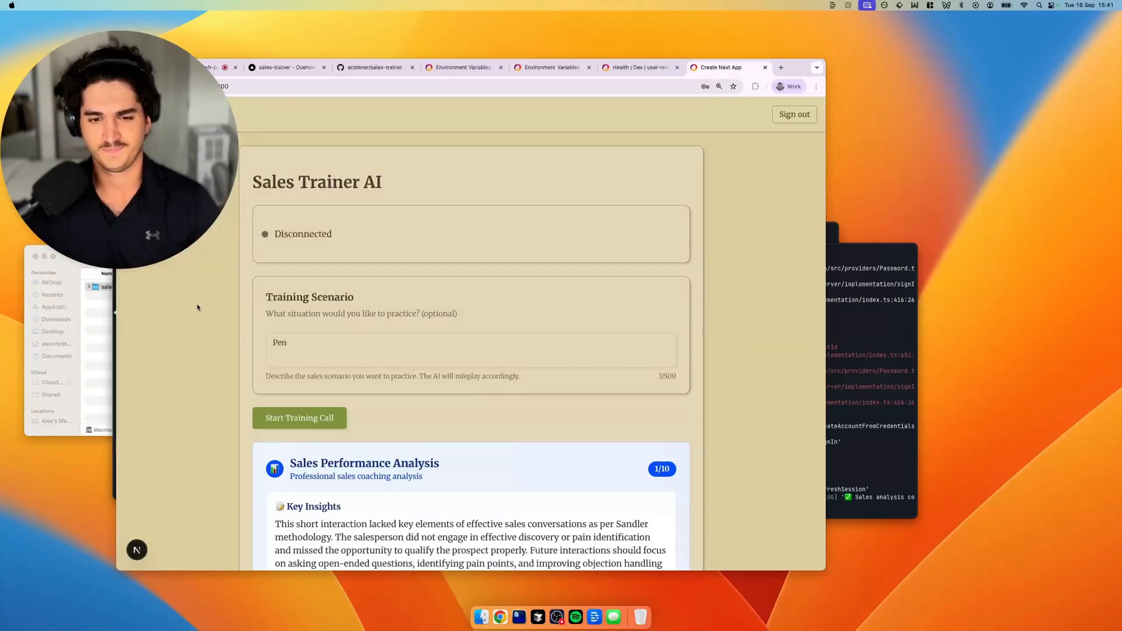
pyautogui.moveTo(576, 465)
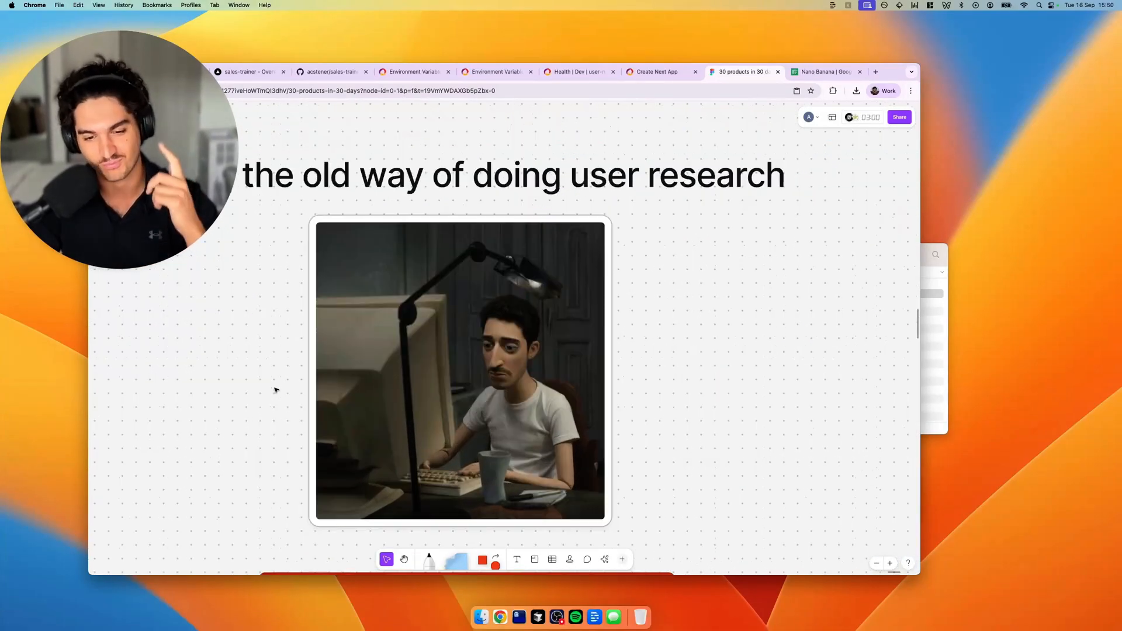
pyautogui.scroll(3)
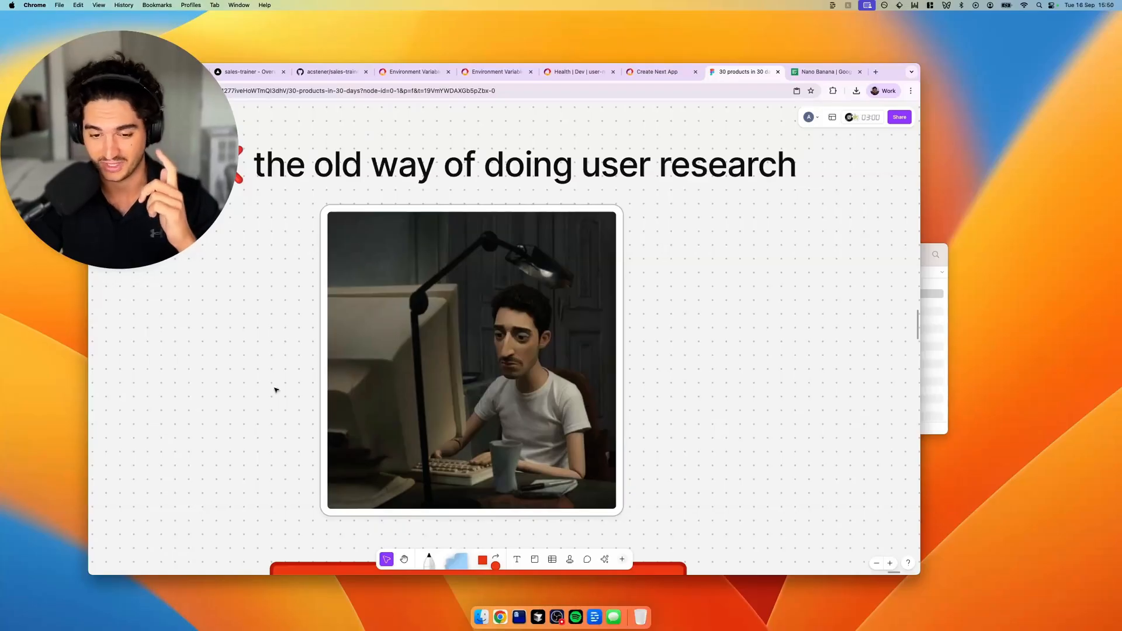
pyautogui.scroll(-3)
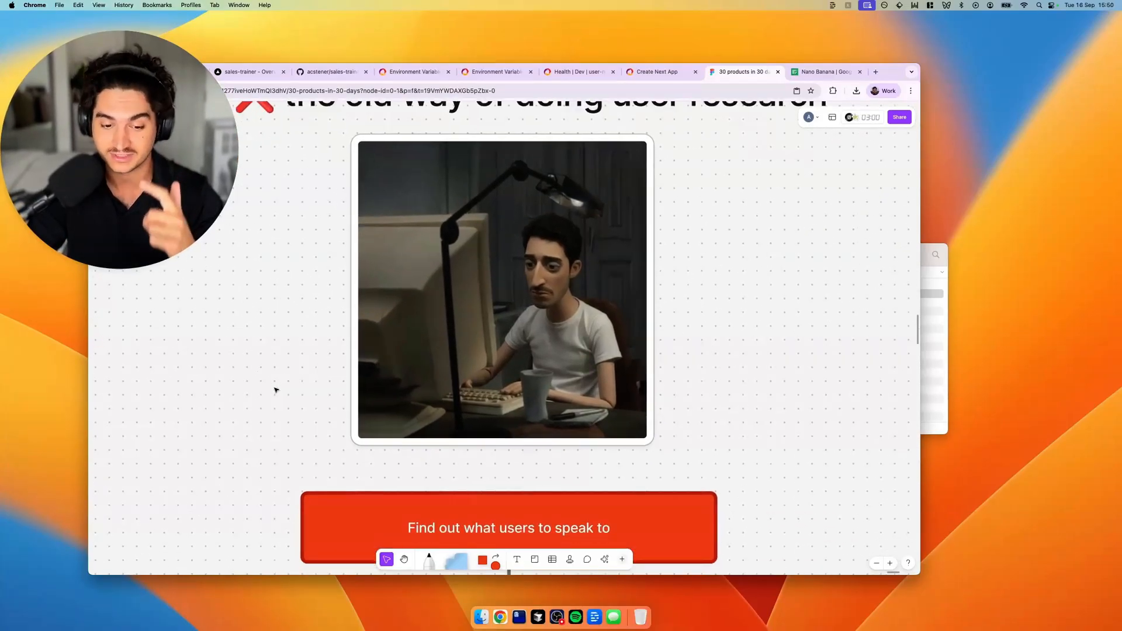
pyautogui.scroll(-3)
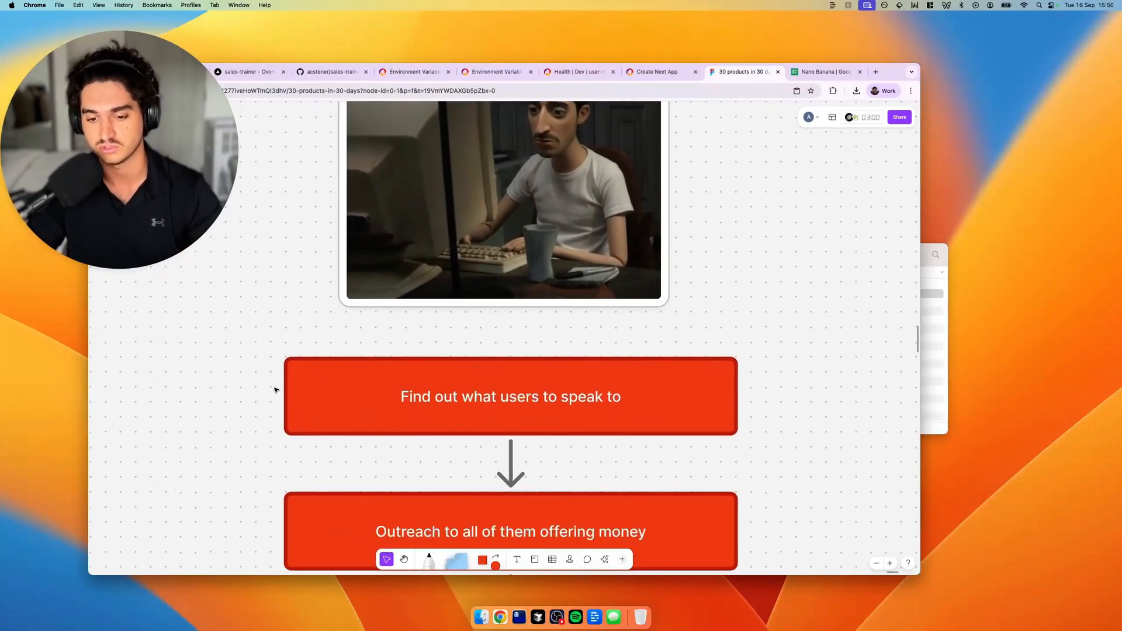
pyautogui.scroll(-3)
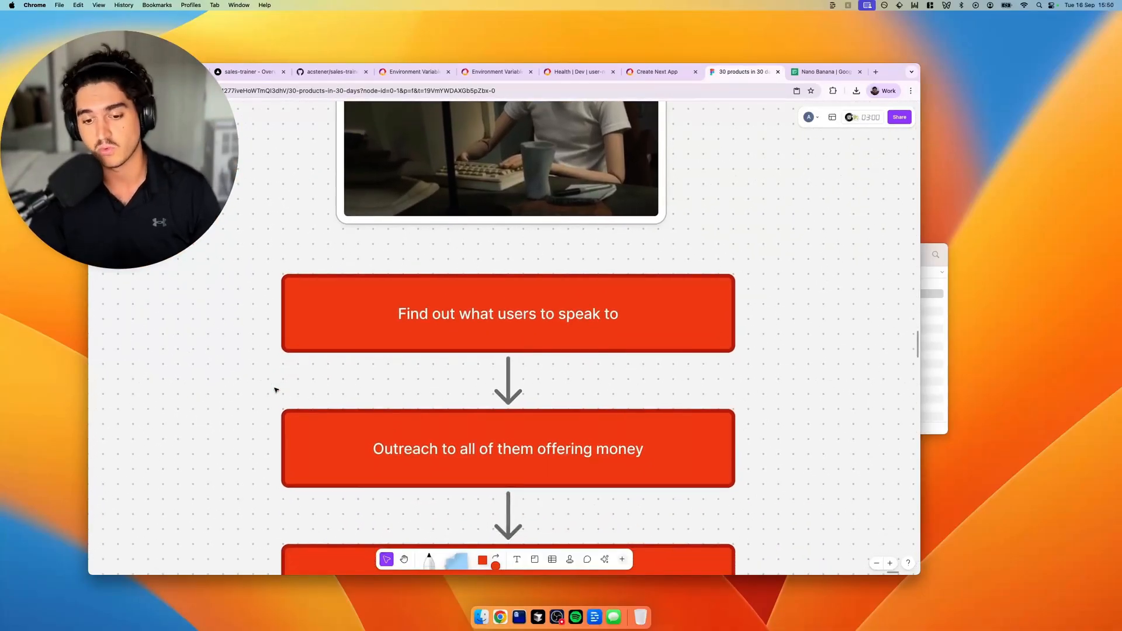
pyautogui.scroll(-3)
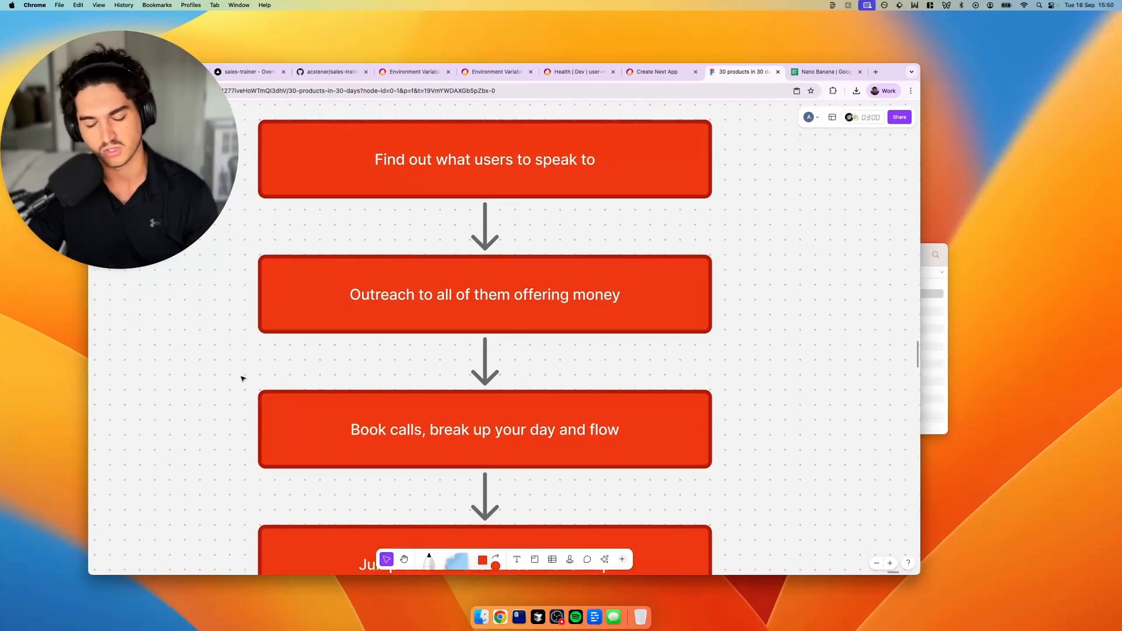
pyautogui.scroll(-3)
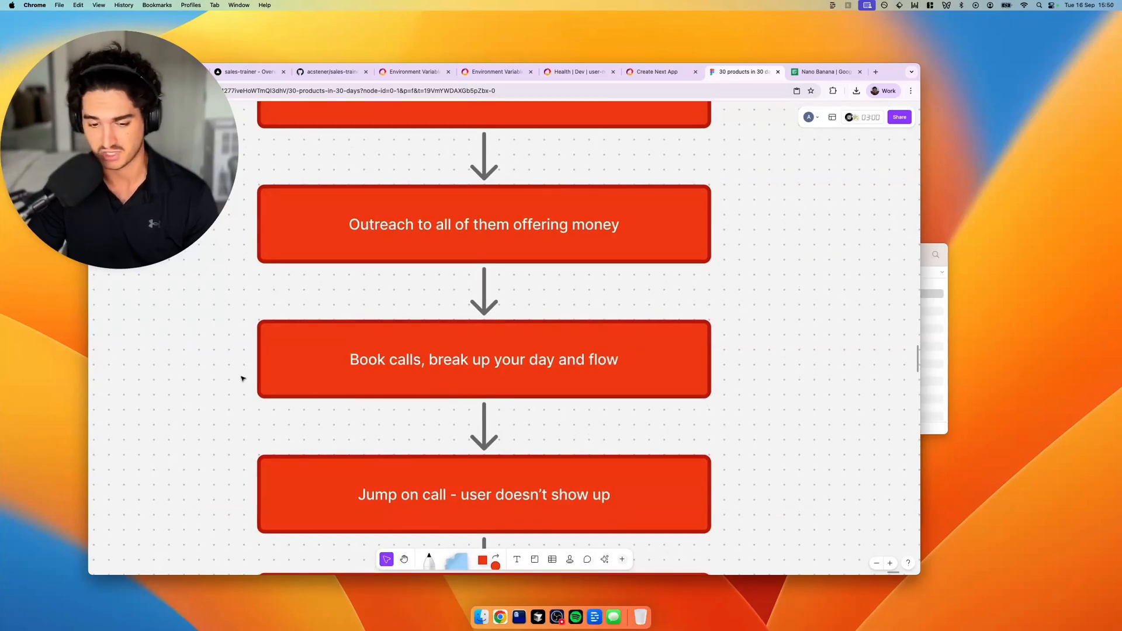
pyautogui.scroll(-3)
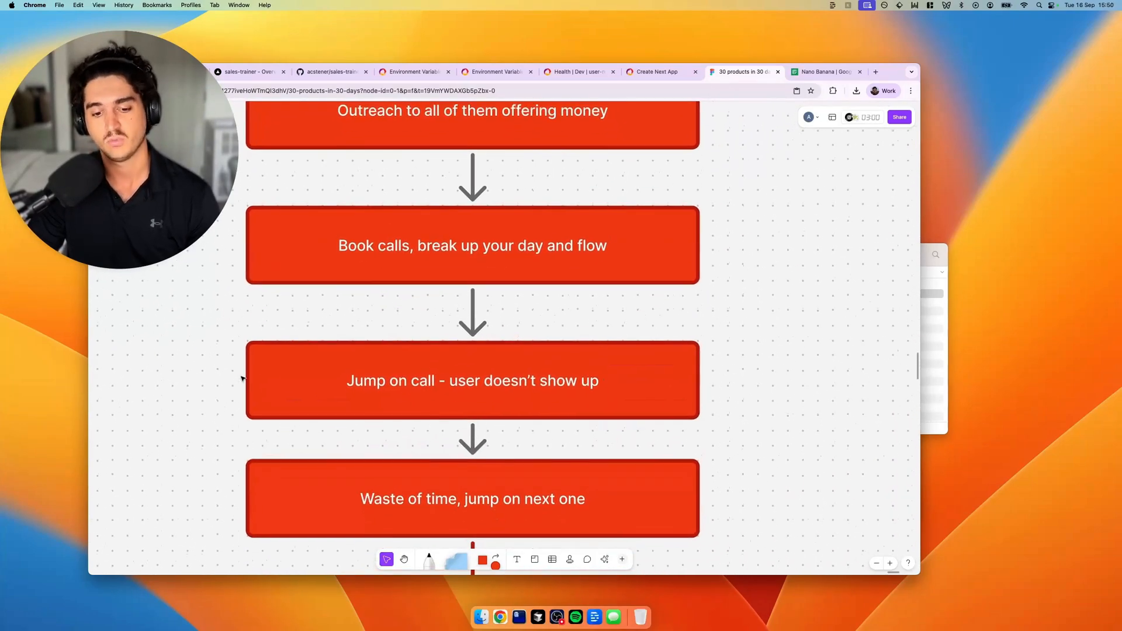
pyautogui.scroll(-3)
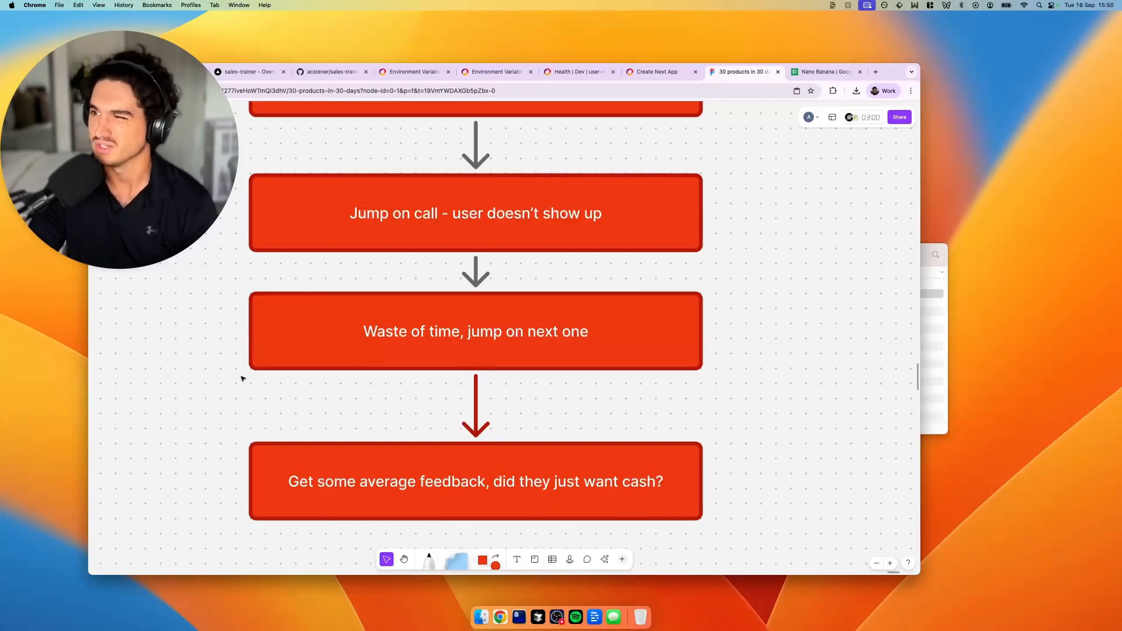
pyautogui.scroll(3)
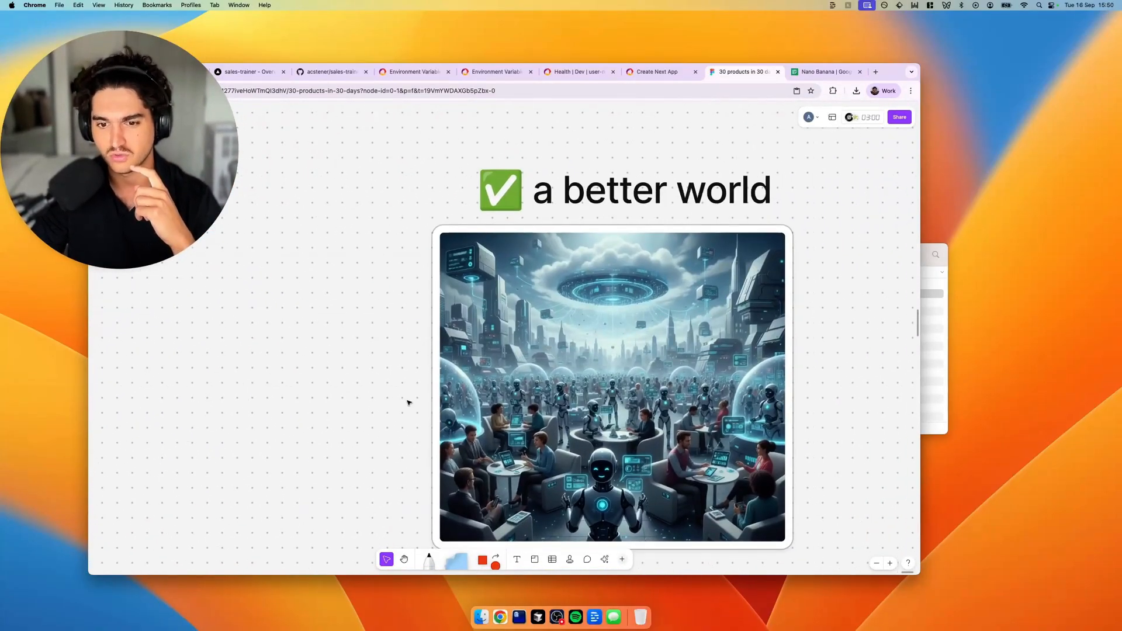
pyautogui.scroll(-3)
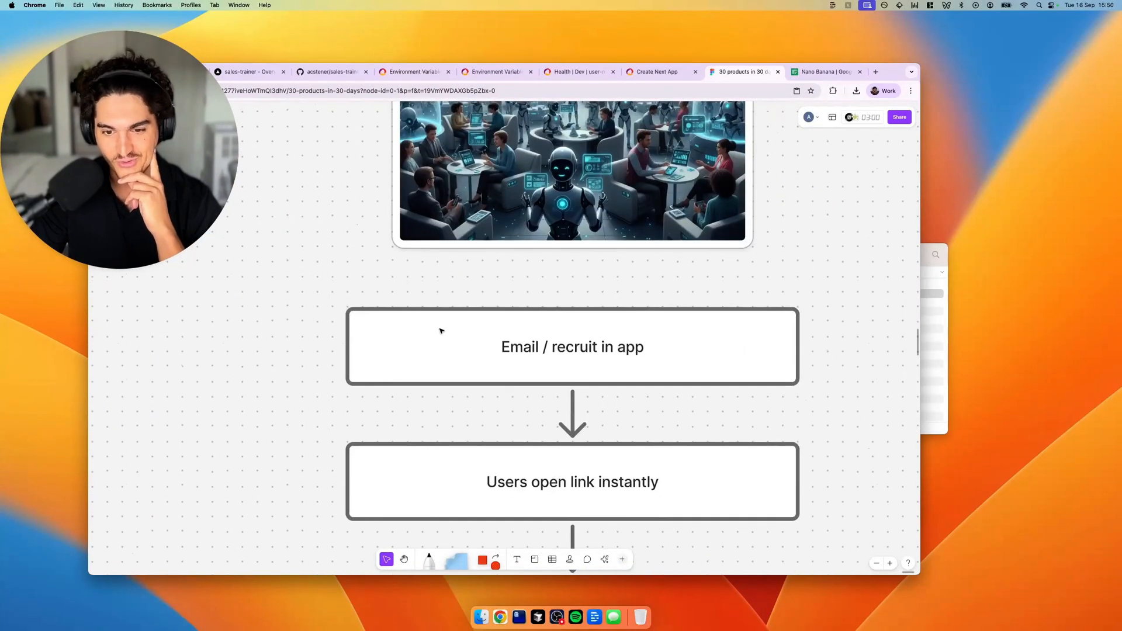
pyautogui.scroll(-3)
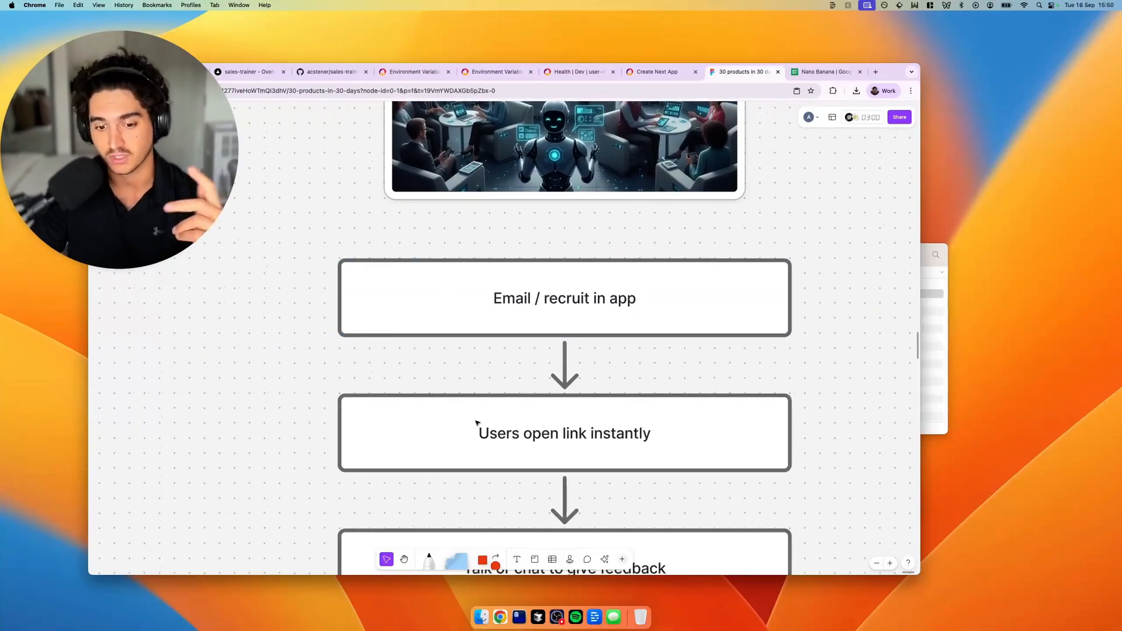
pyautogui.scroll(-3)
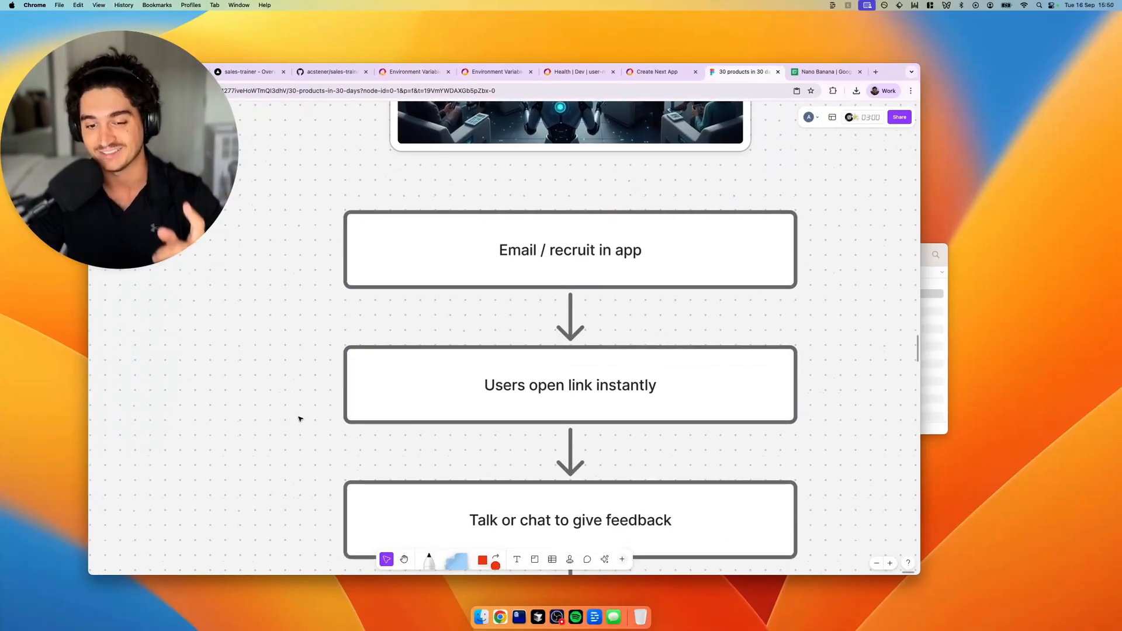
pyautogui.scroll(-3)
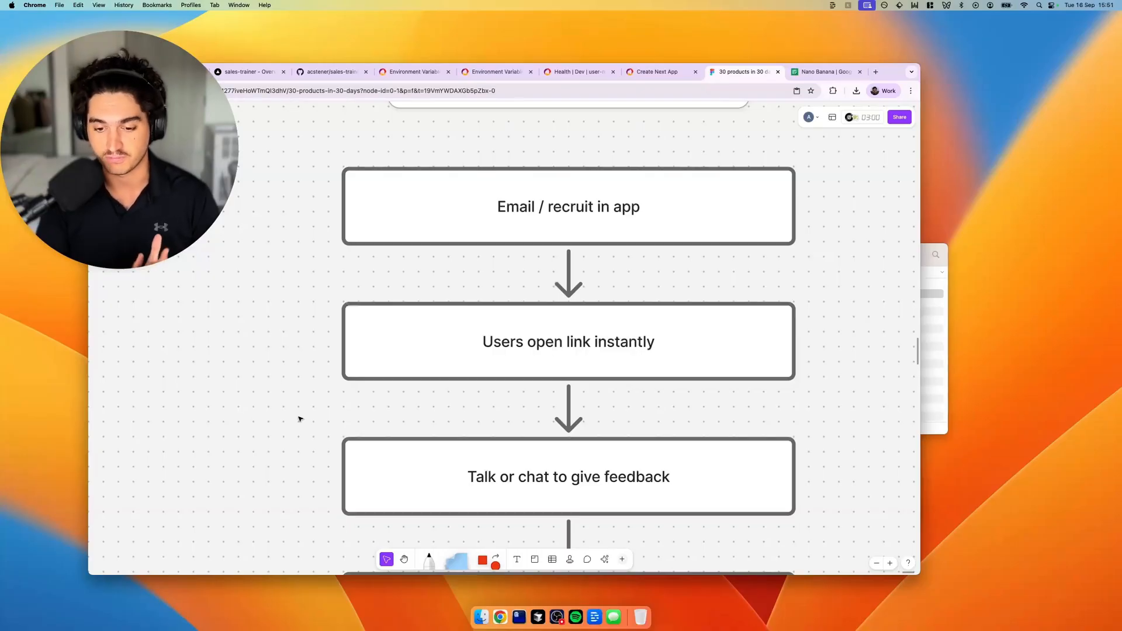
pyautogui.scroll(-3)
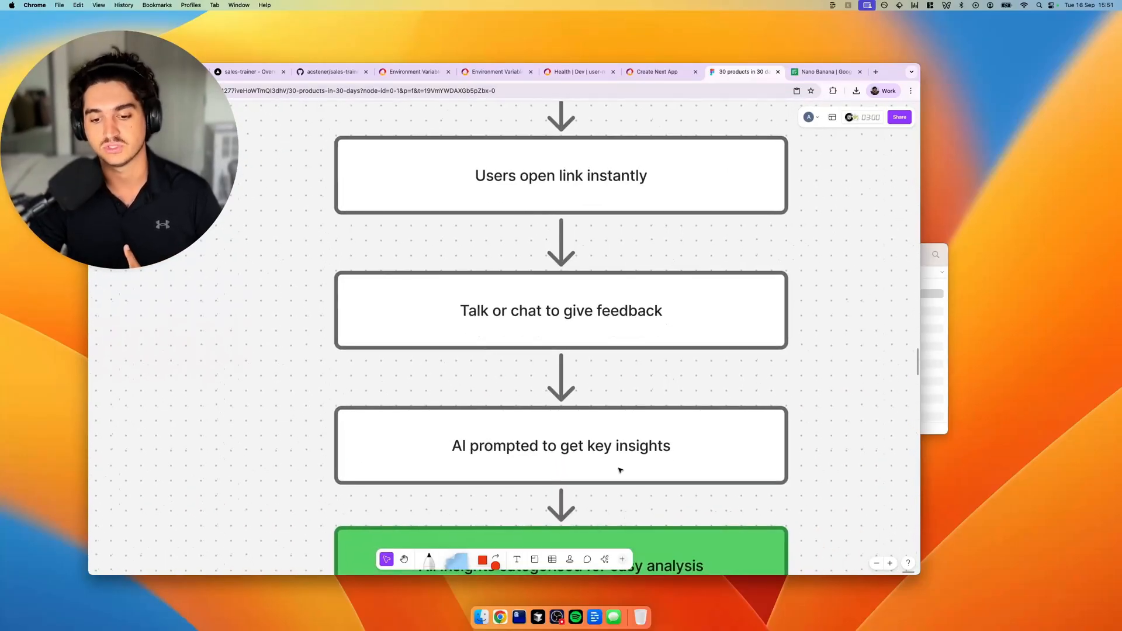
pyautogui.click(561, 445)
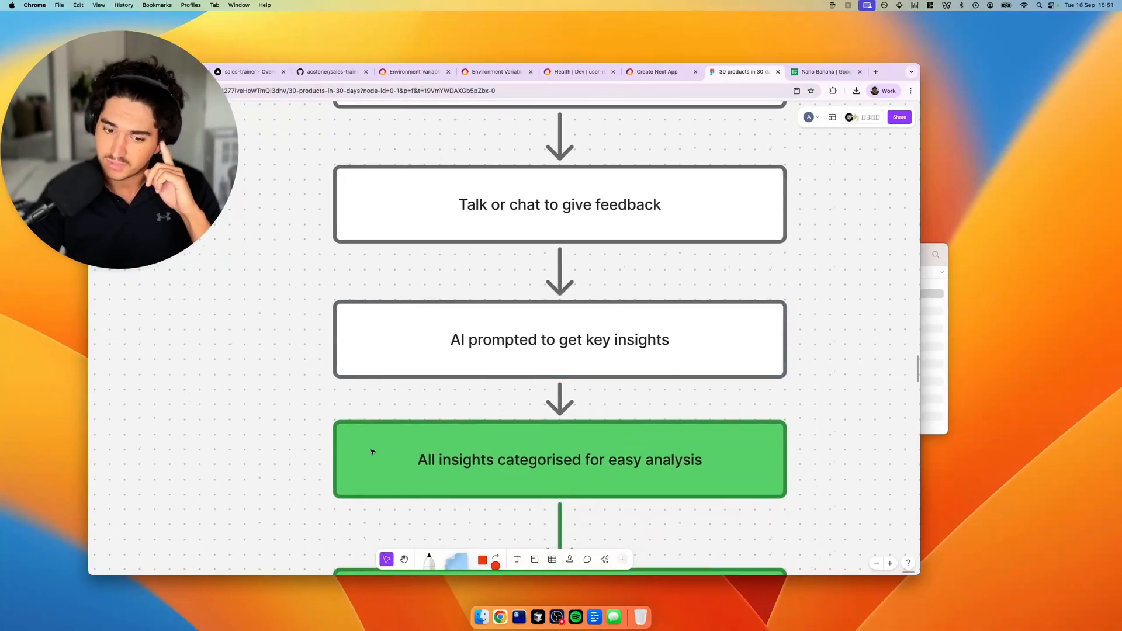
pyautogui.moveTo(380, 364)
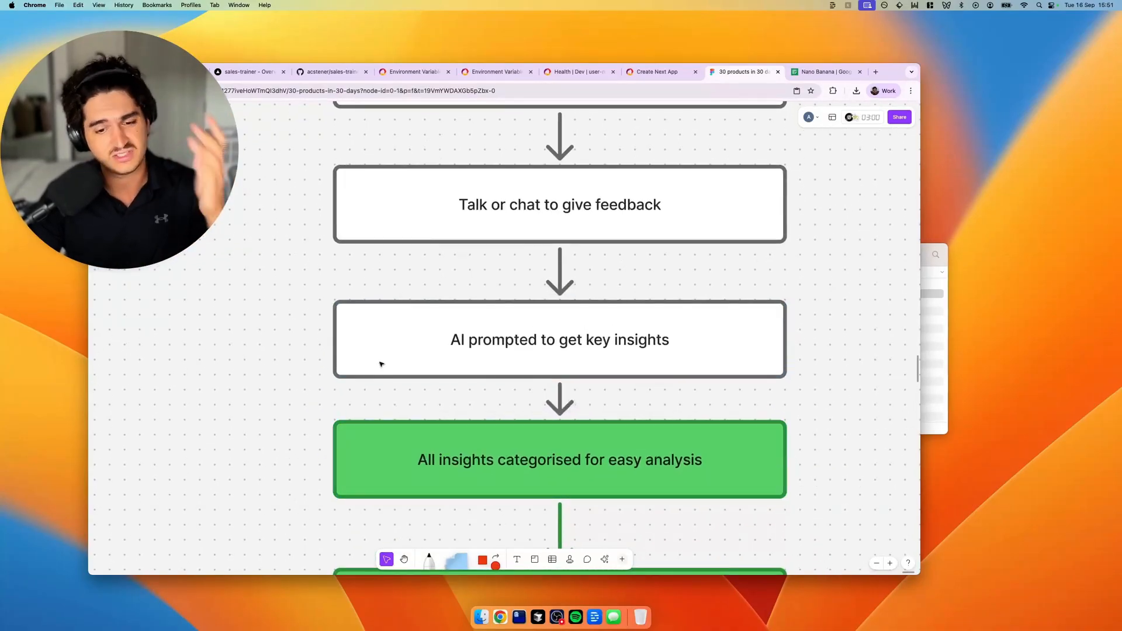
pyautogui.scroll(-3)
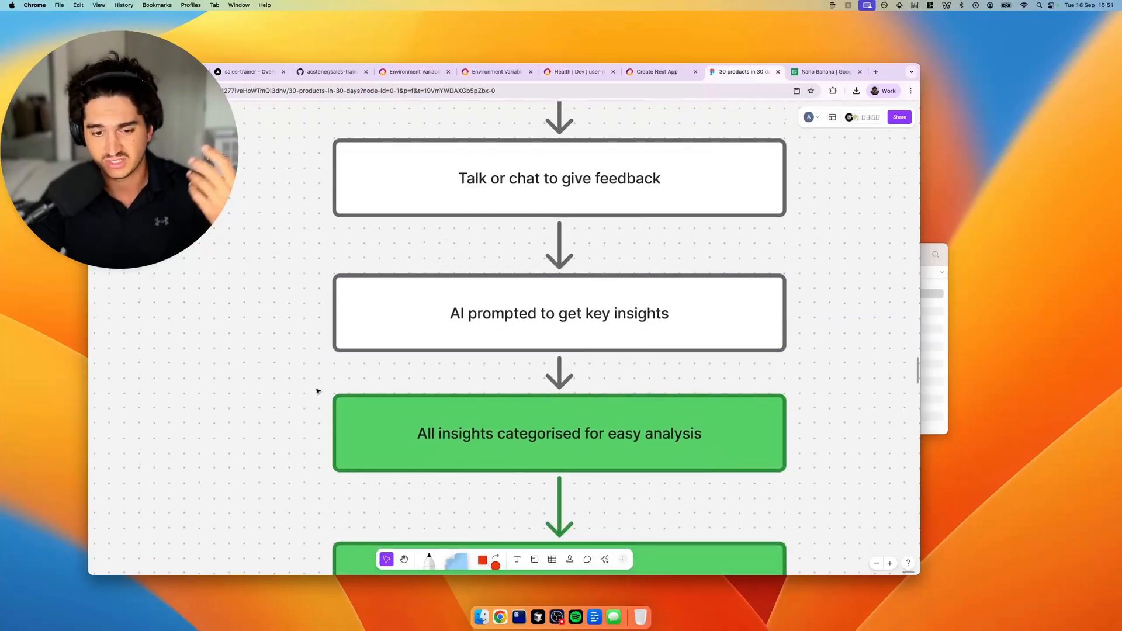
pyautogui.scroll(-3)
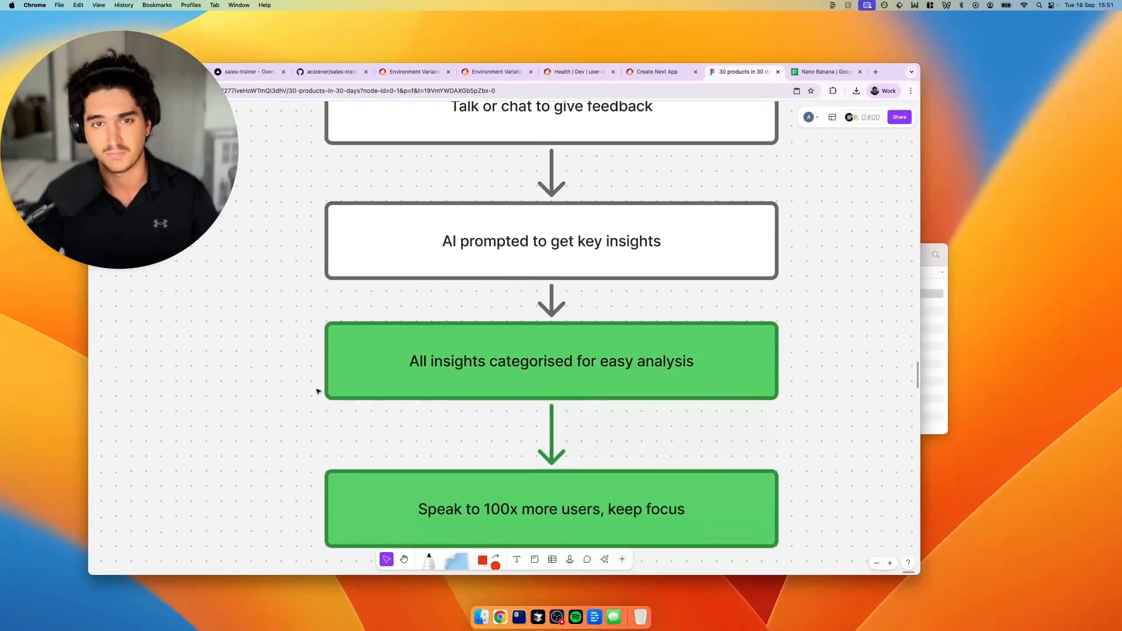
pyautogui.scroll(-3)
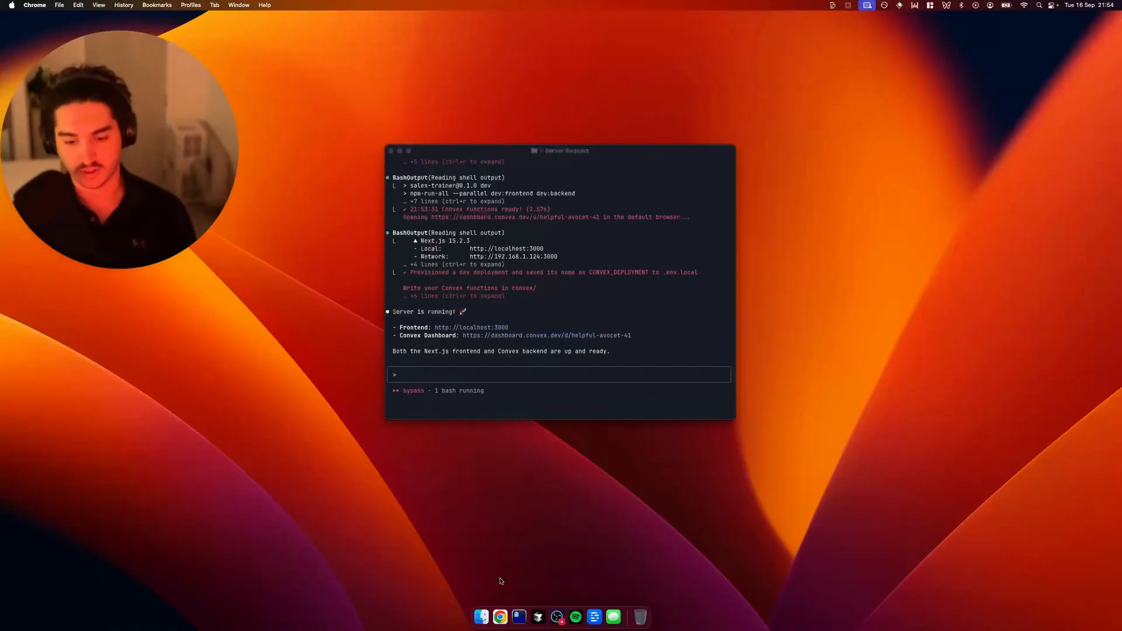
# - Bring the running server terminal forward and sign in to the local app at localhost:3000
pyautogui.click(519, 616)
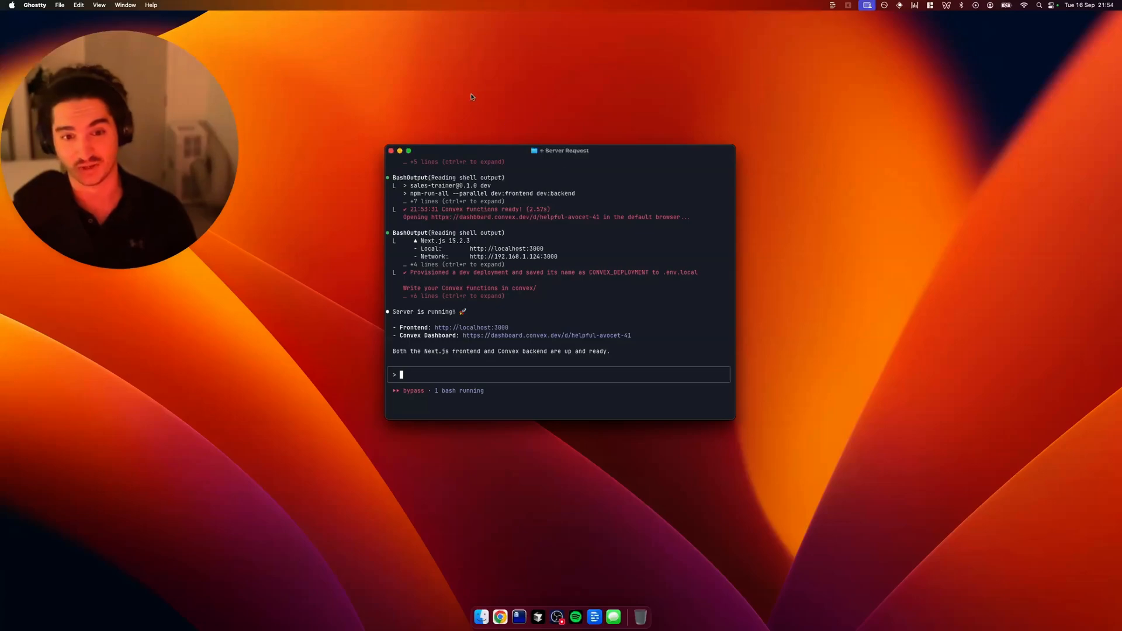
pyautogui.moveTo(497, 337)
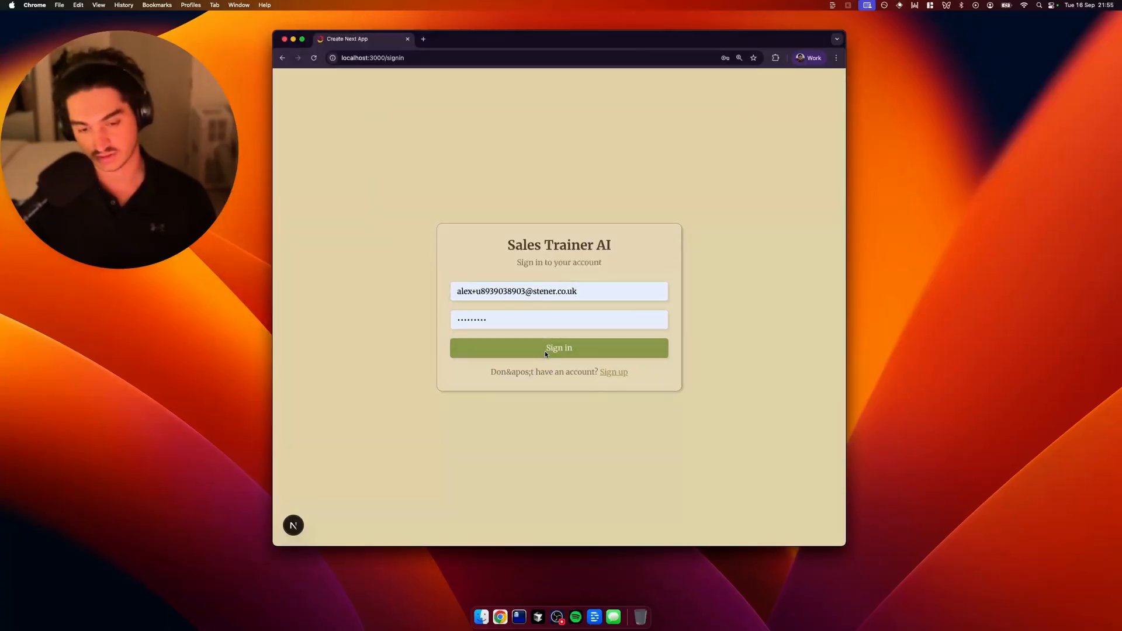
pyautogui.click(559, 348)
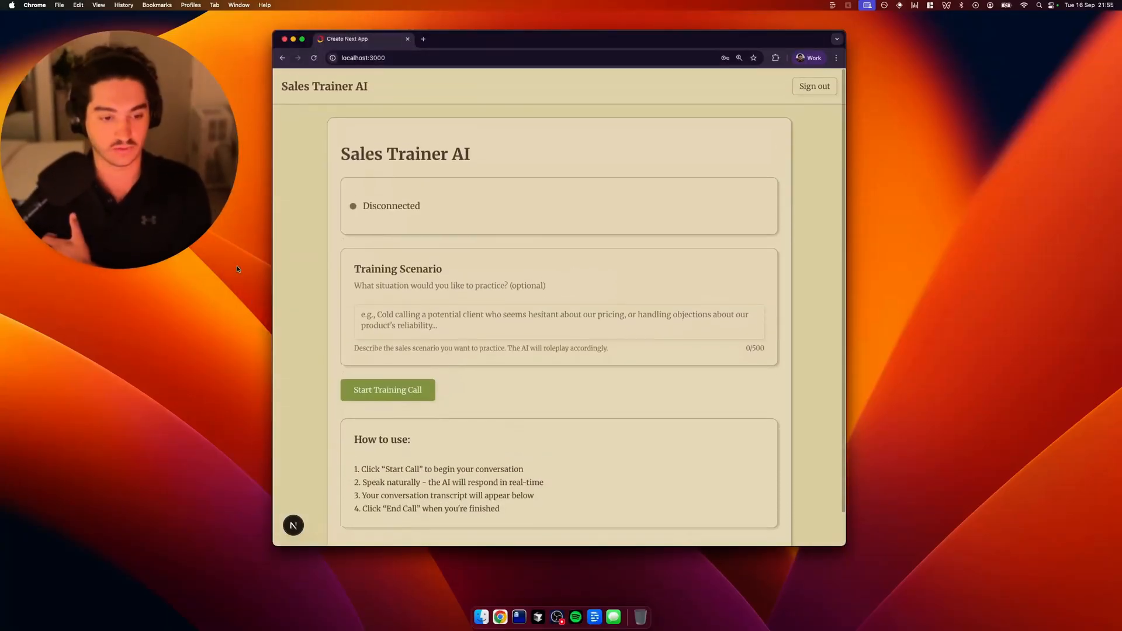
pyautogui.moveTo(762, 164)
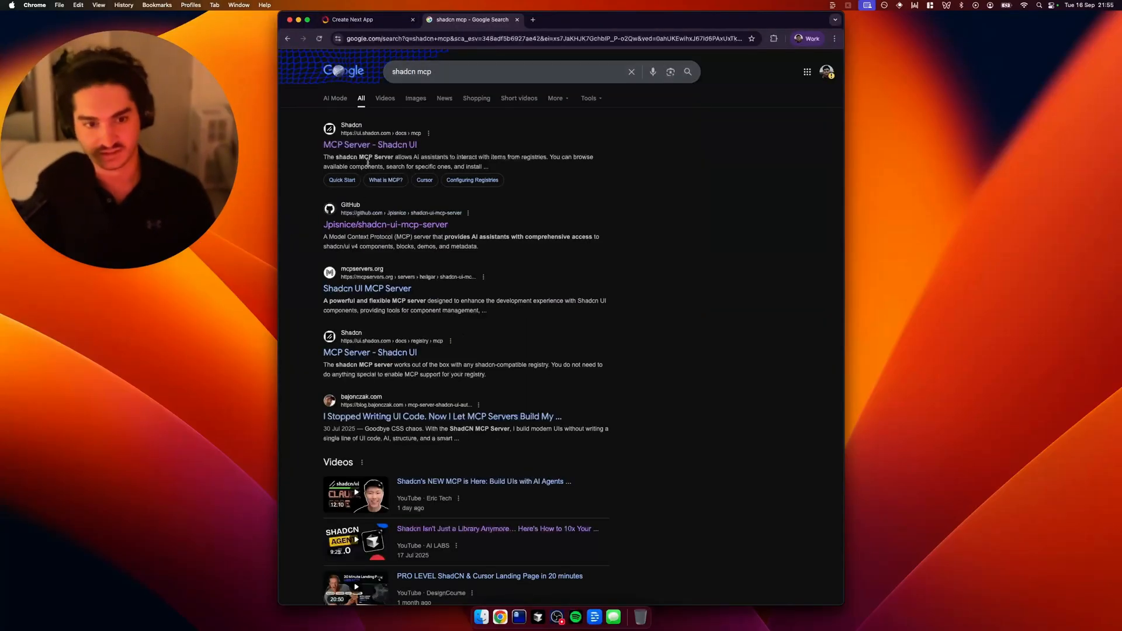
# - Open the shadcn MCP Server docs and copy the npm setup command for Claude Code
pyautogui.click(369, 144)
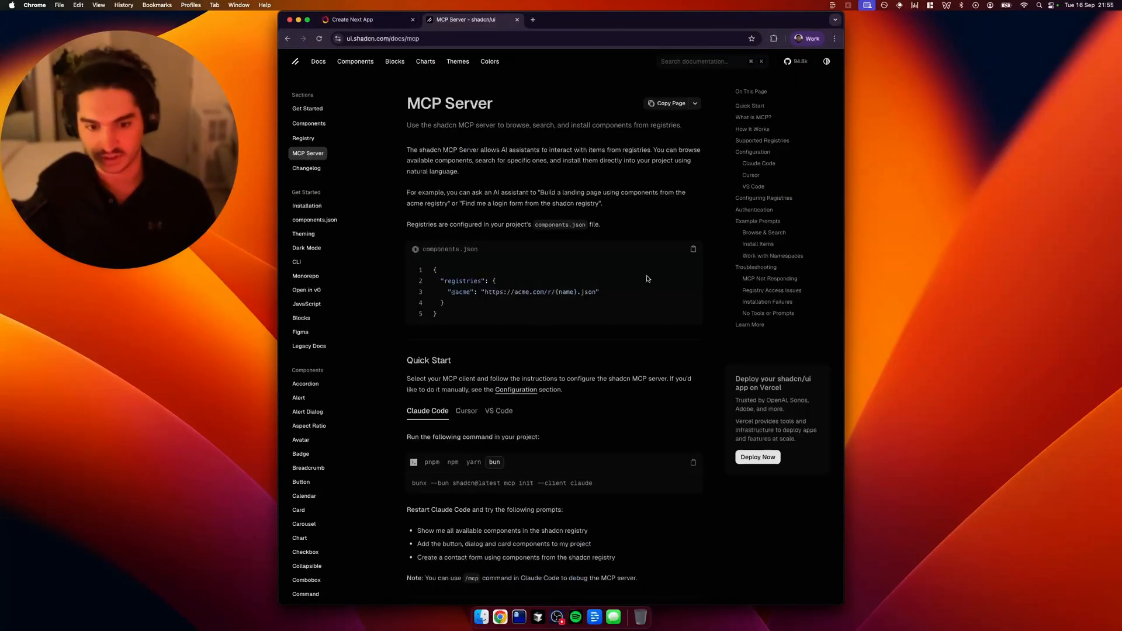
pyautogui.click(453, 449)
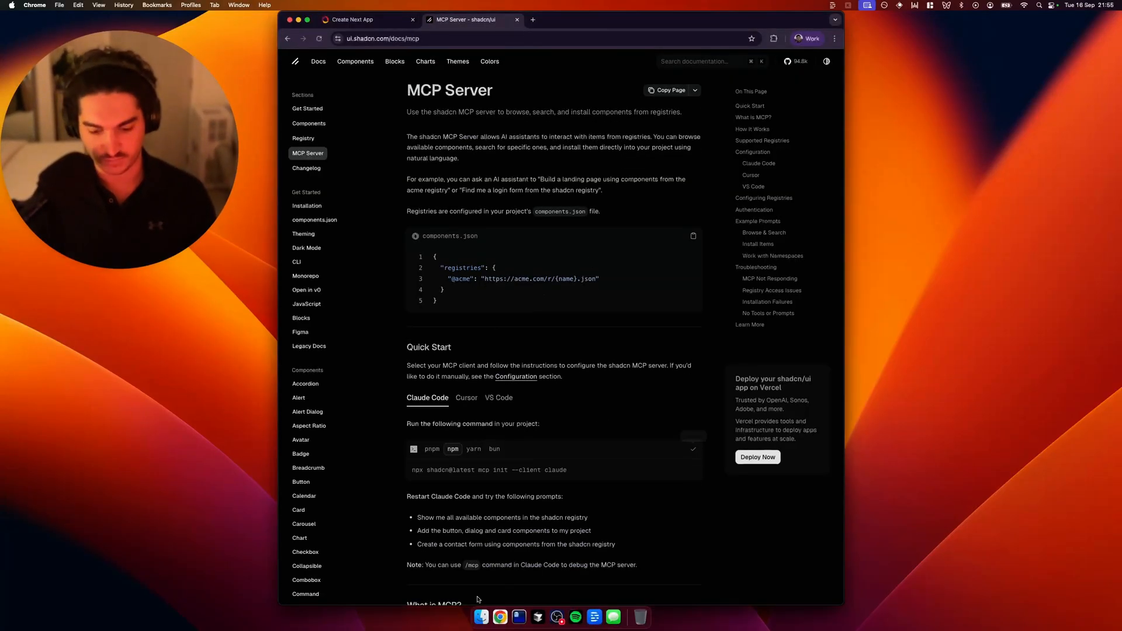
pyautogui.click(518, 617)
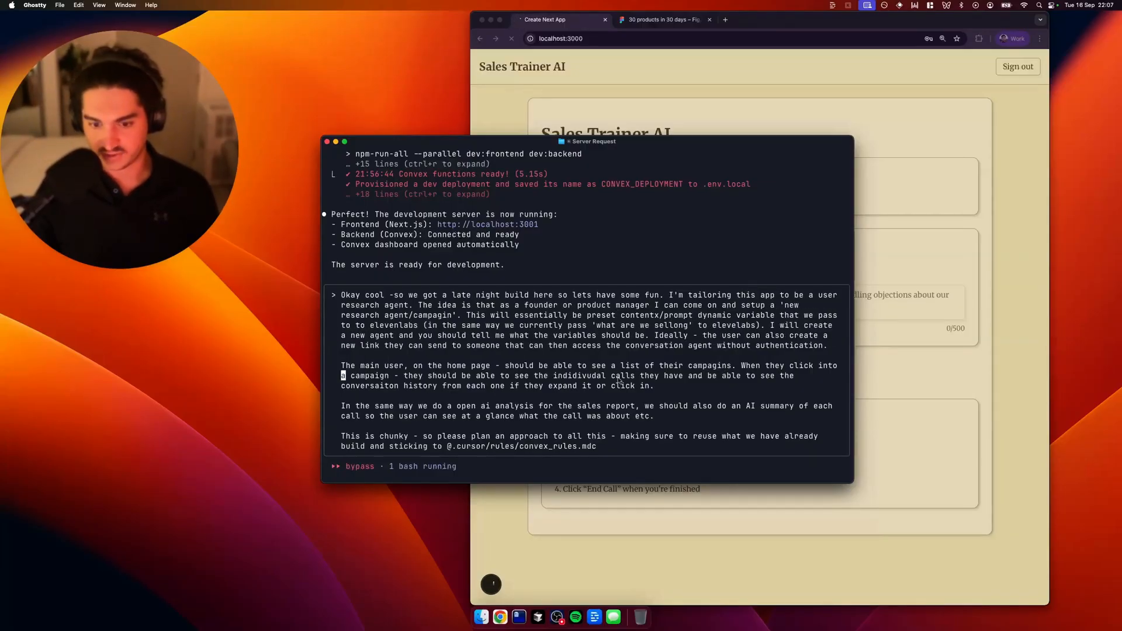
pyautogui.moveTo(492, 584)
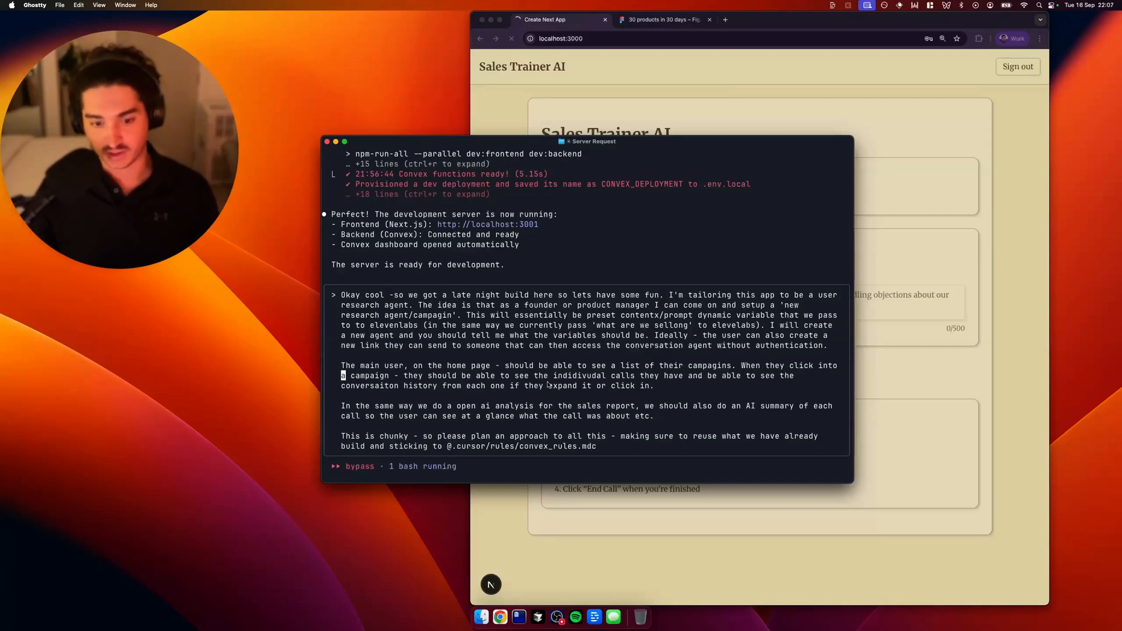
pyautogui.moveTo(357, 398)
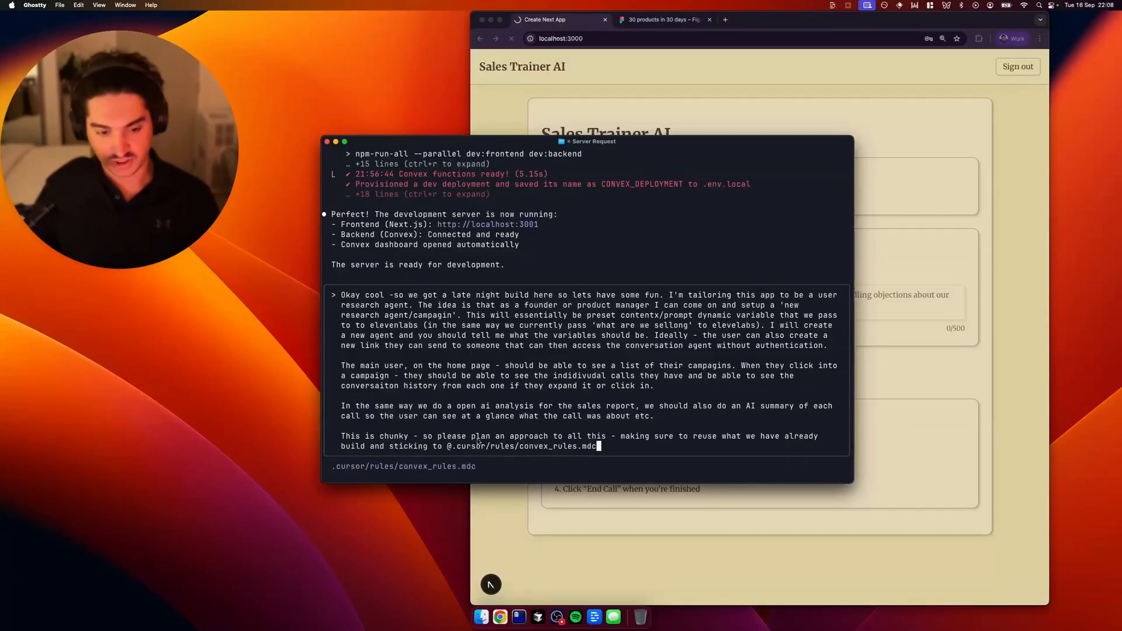
# - Submit the research-agent campaign feature request to Claude Code in plan mode
pyautogui.press('Return')
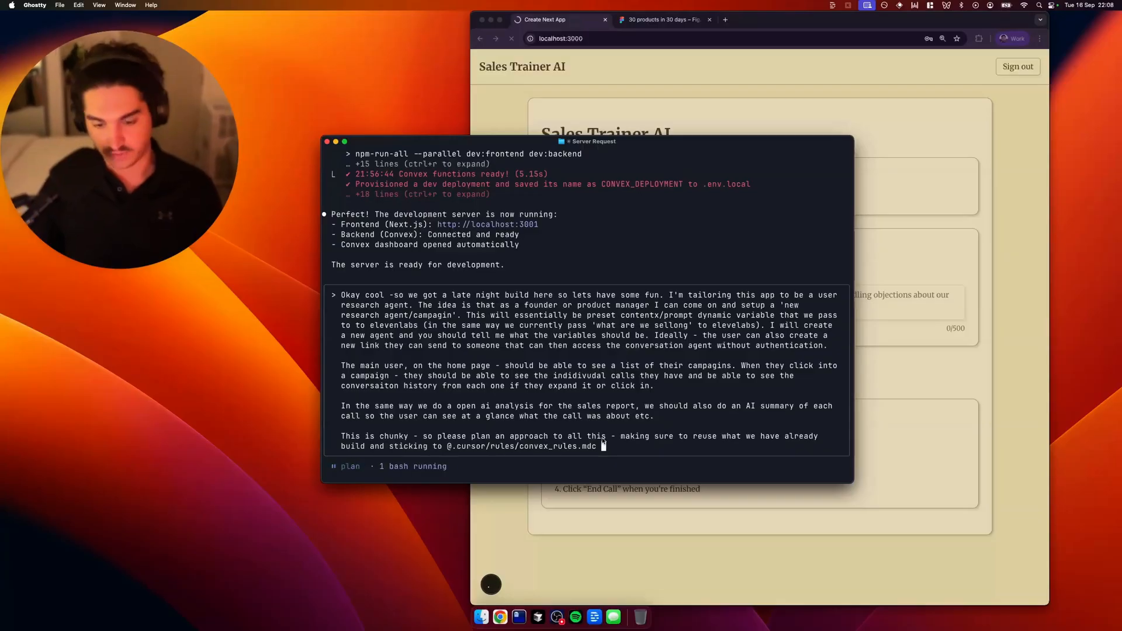
pyautogui.press('Return')
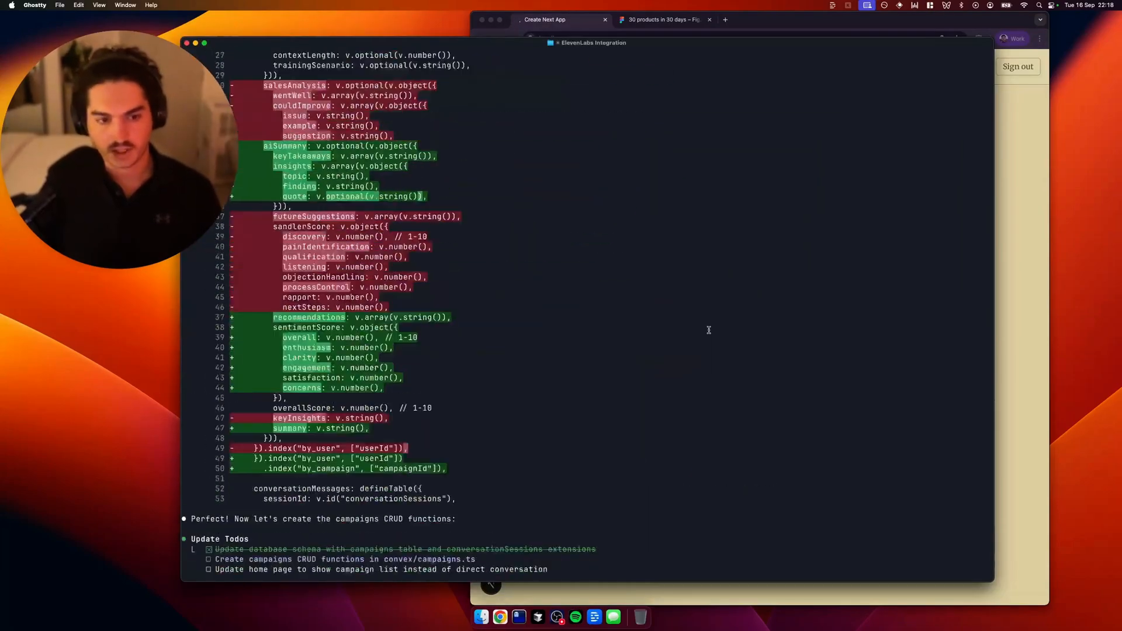
# - Scroll through Claude Code's three-change plan and self-critique while it edits conversations.ts
pyautogui.scroll(3)
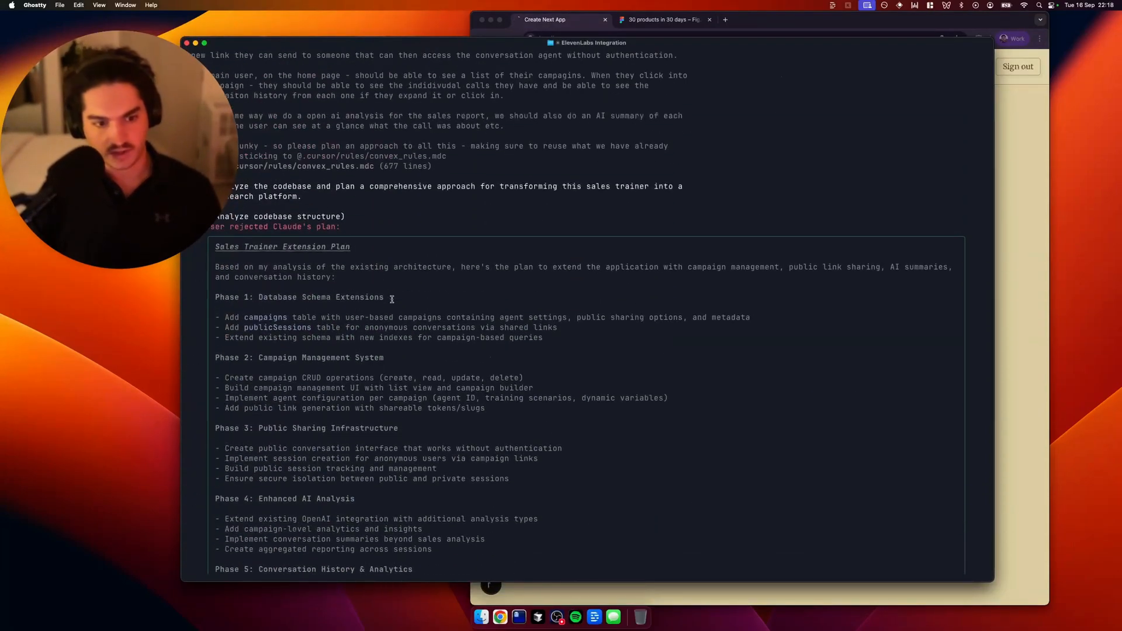
pyautogui.scroll(-3)
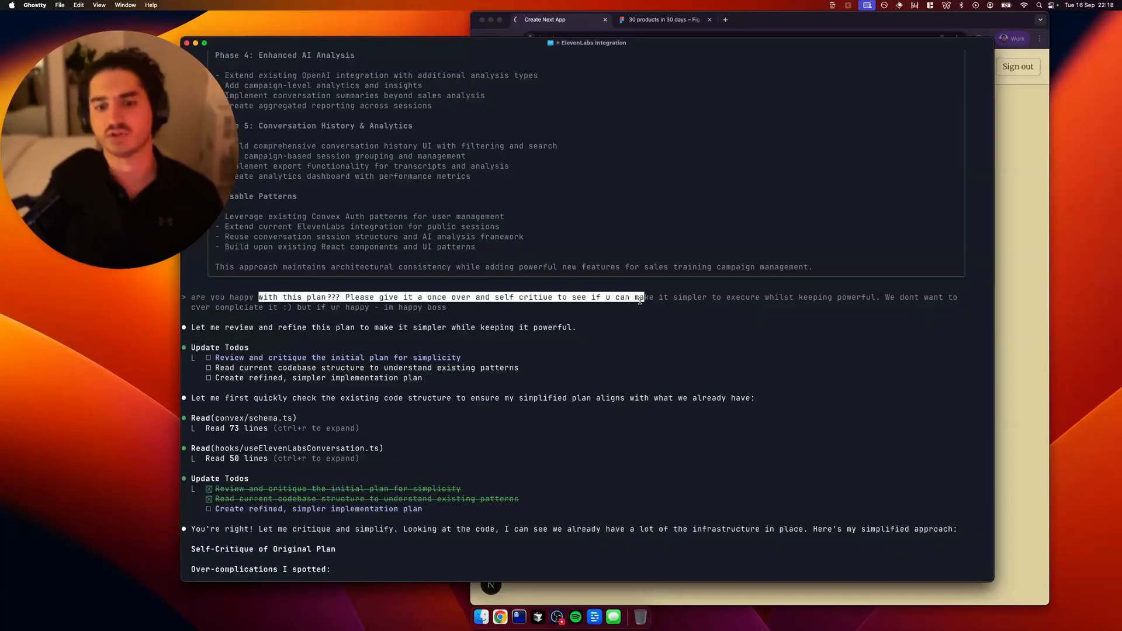
pyautogui.scroll(-3)
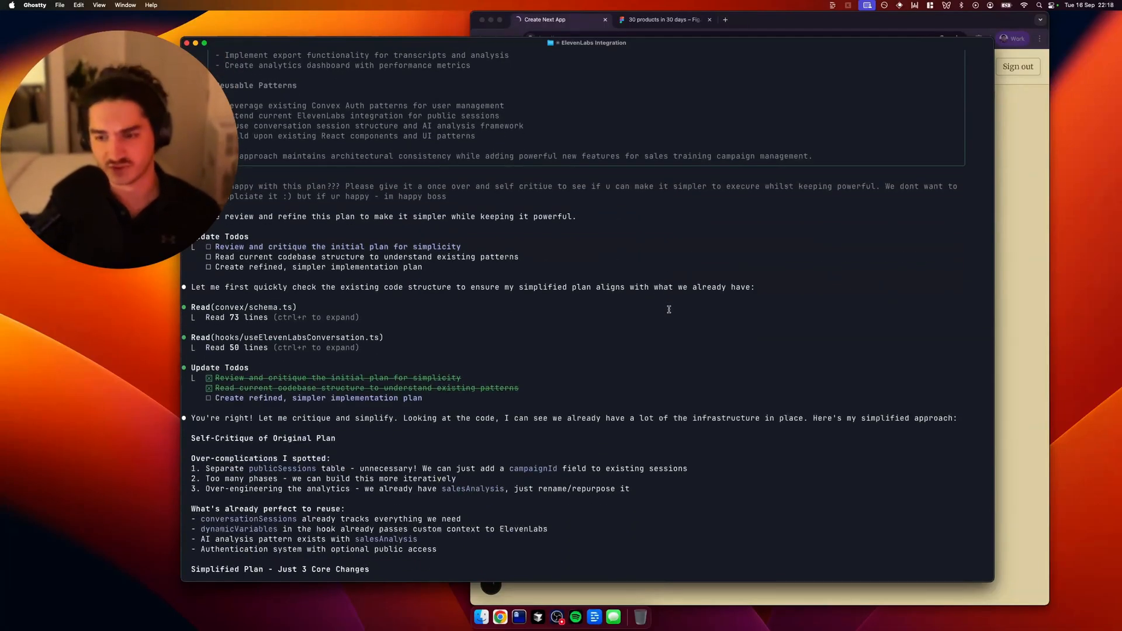
pyautogui.scroll(-3)
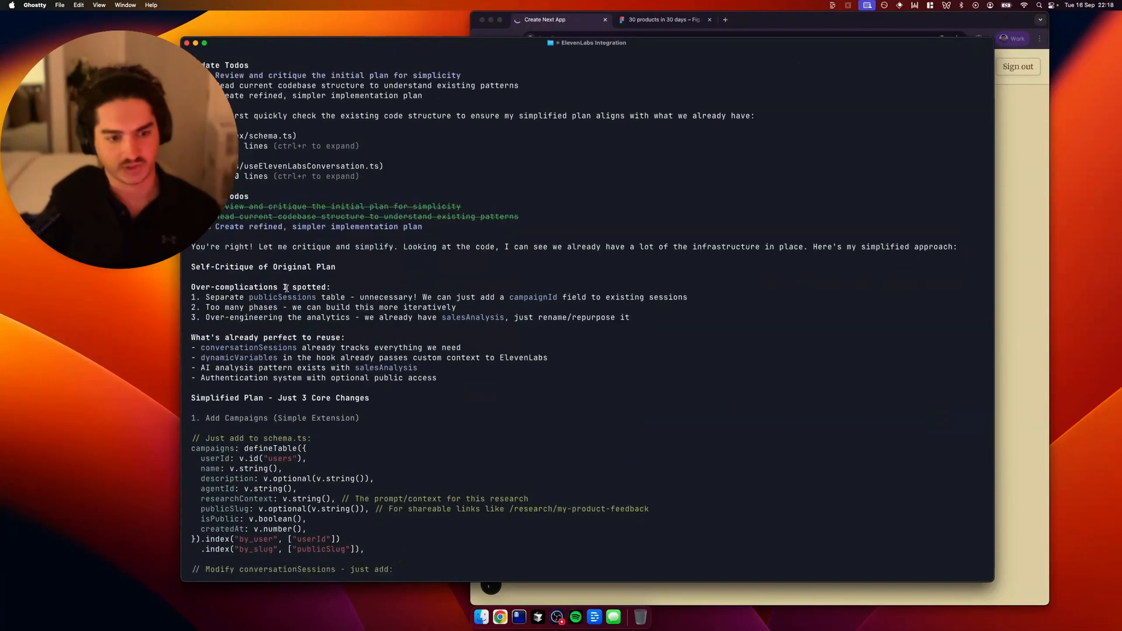
pyautogui.scroll(-3)
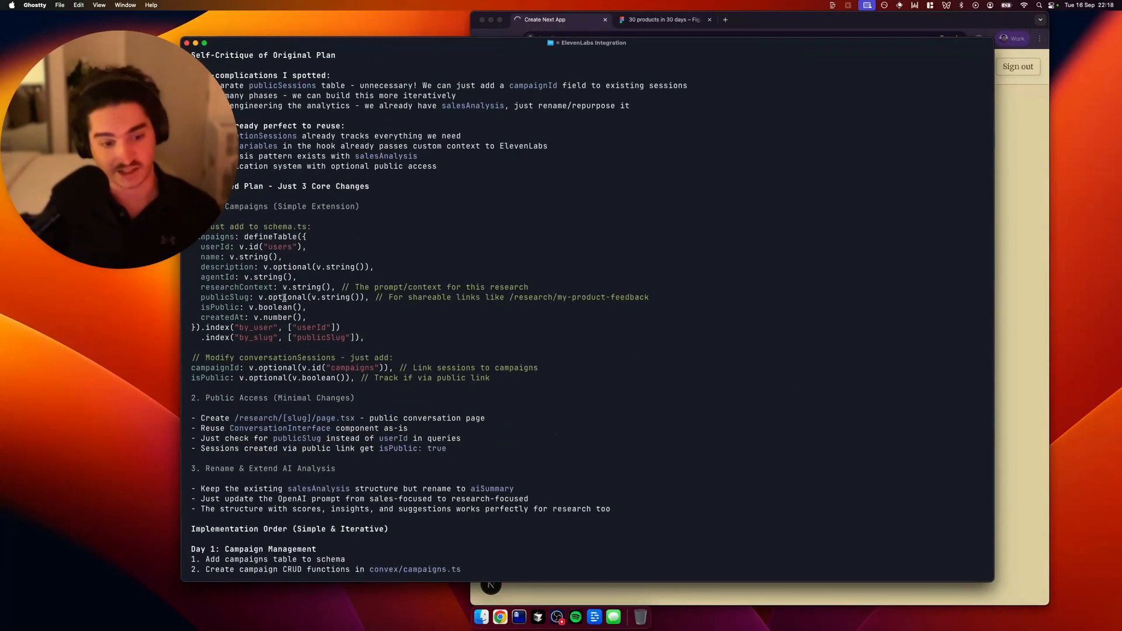
pyautogui.scroll(-3)
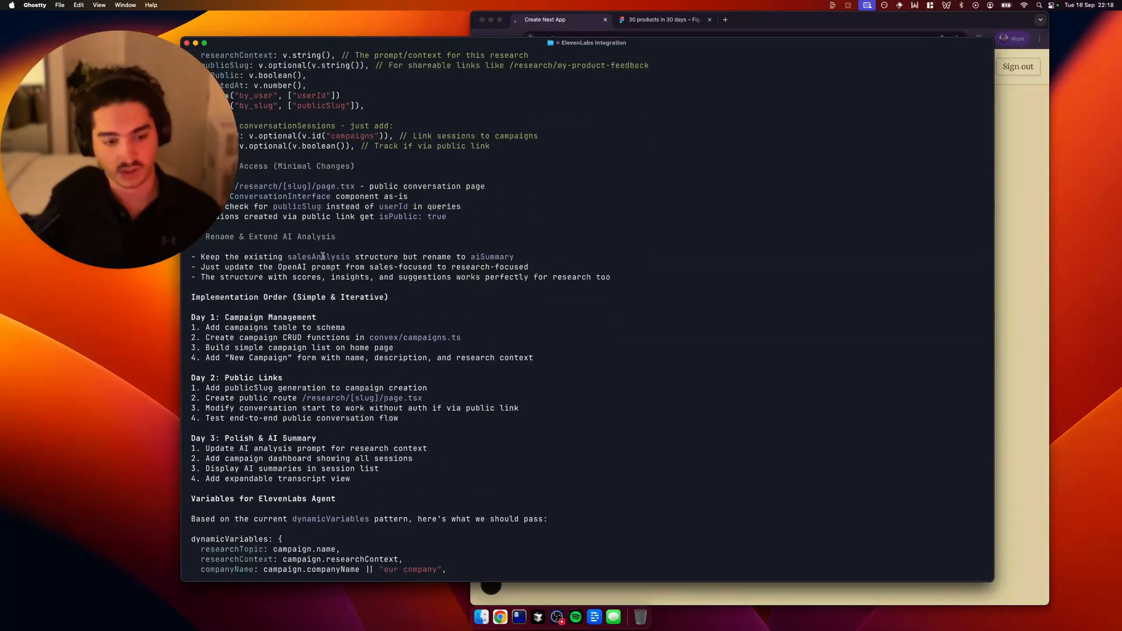
pyautogui.scroll(3)
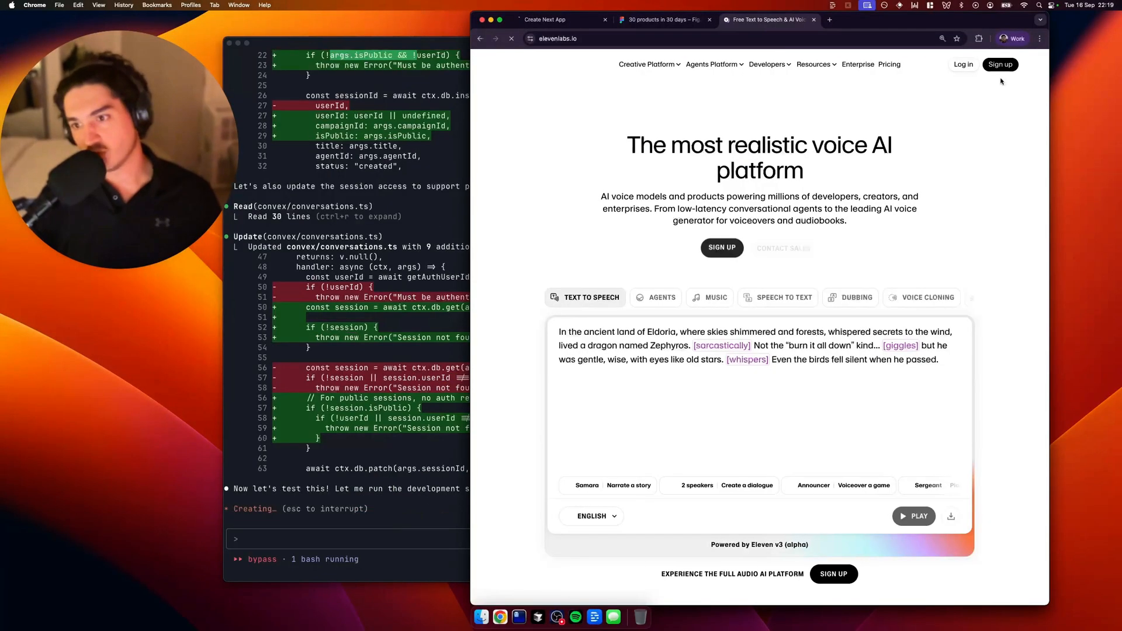
# - Log in to ElevenLabs and create a new agent named 'User Research Agent'
pyautogui.click(1000, 65)
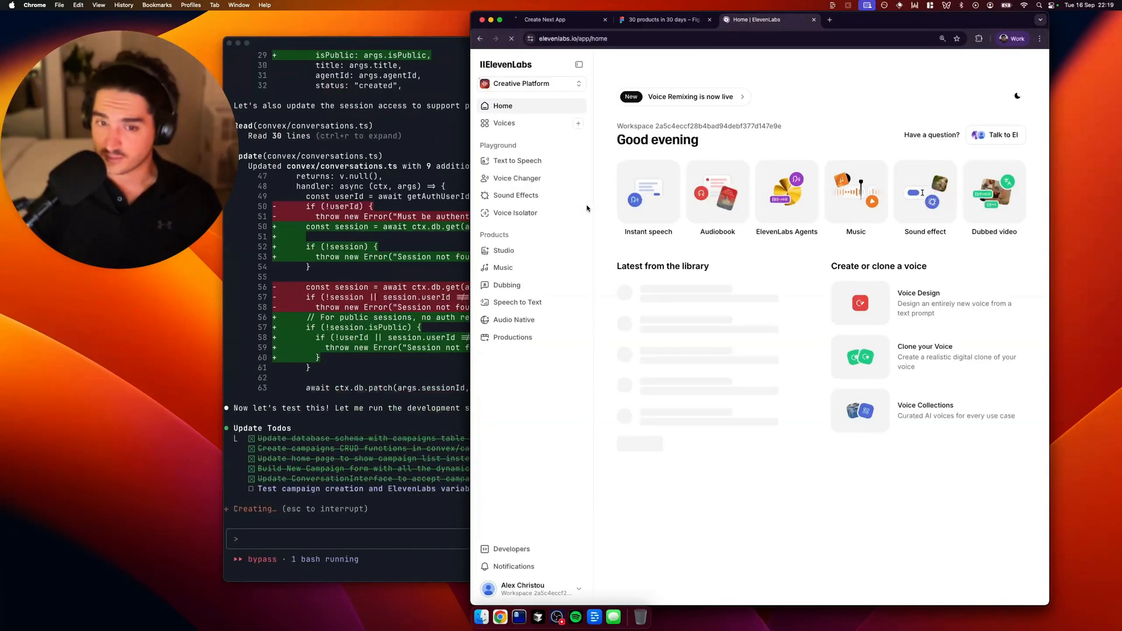
pyautogui.click(785, 192)
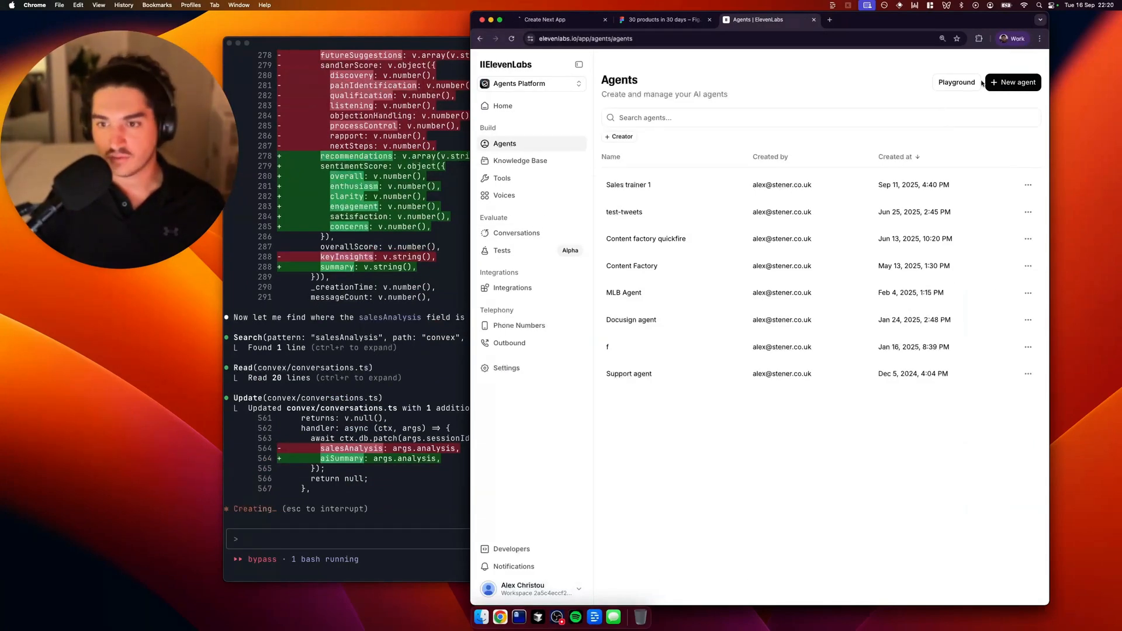
pyautogui.click(1013, 82)
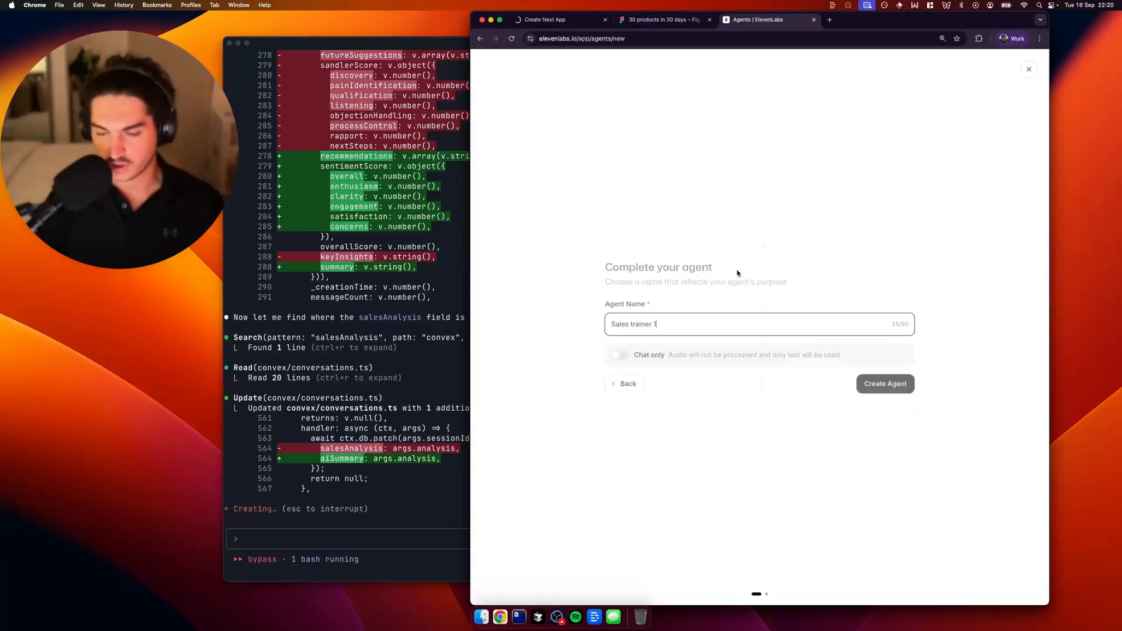
pyautogui.write('User Re')
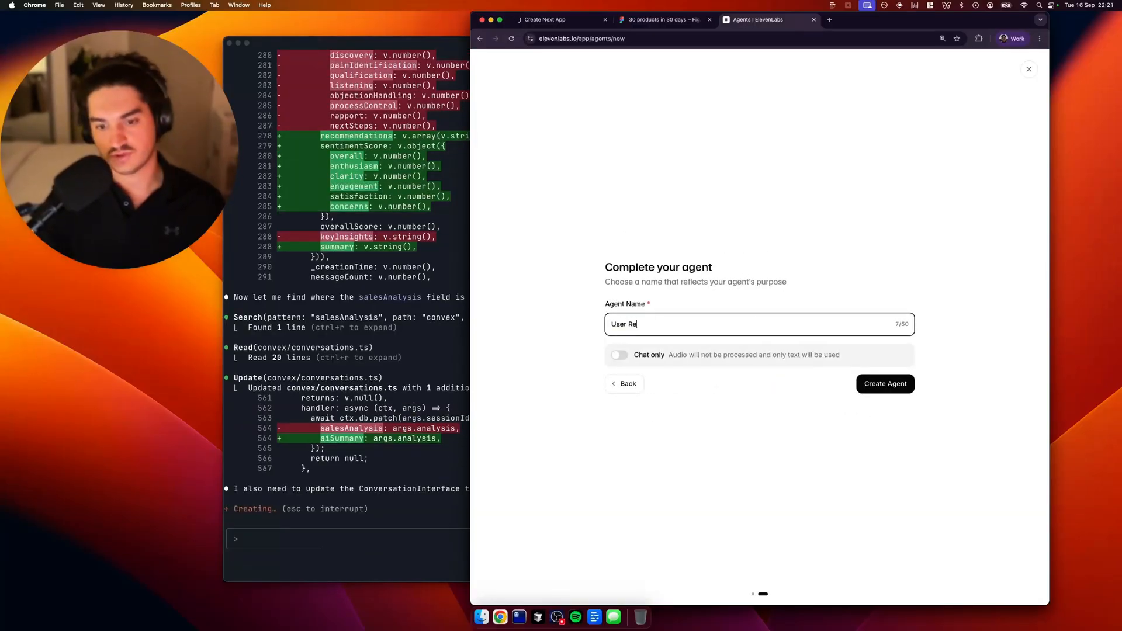
pyautogui.write('search Agent')
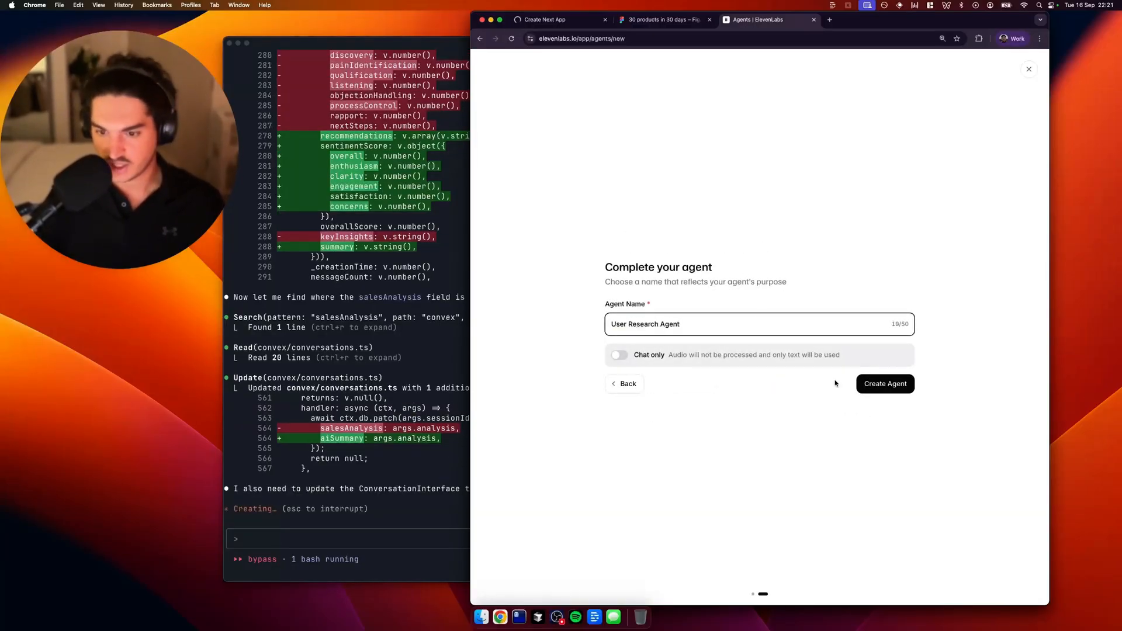
pyautogui.click(884, 383)
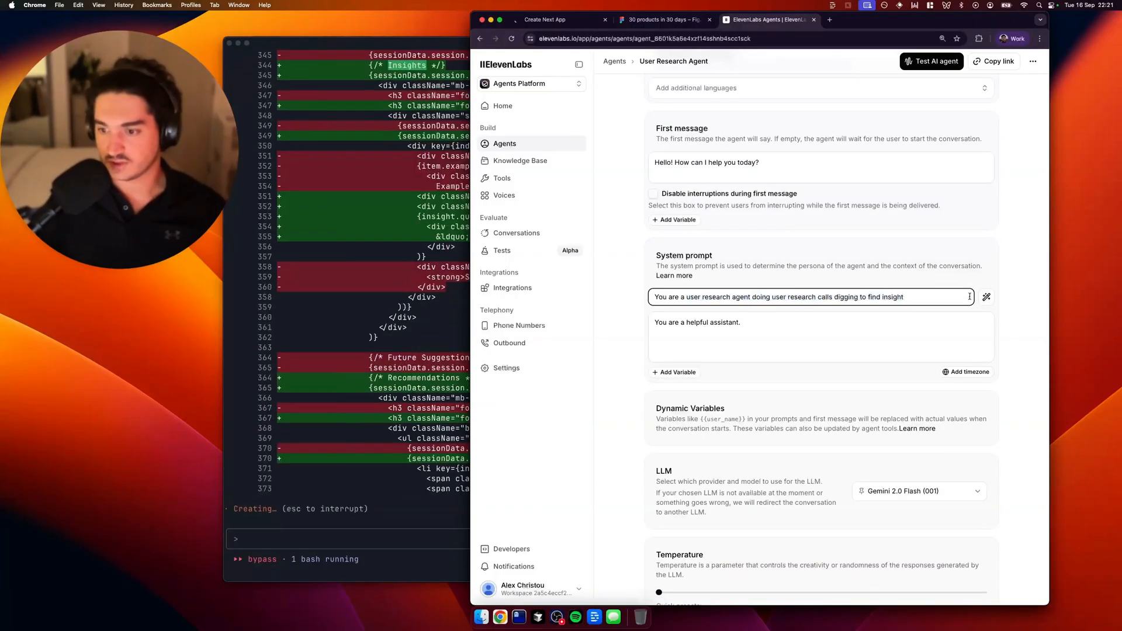
pyautogui.moveTo(986, 297)
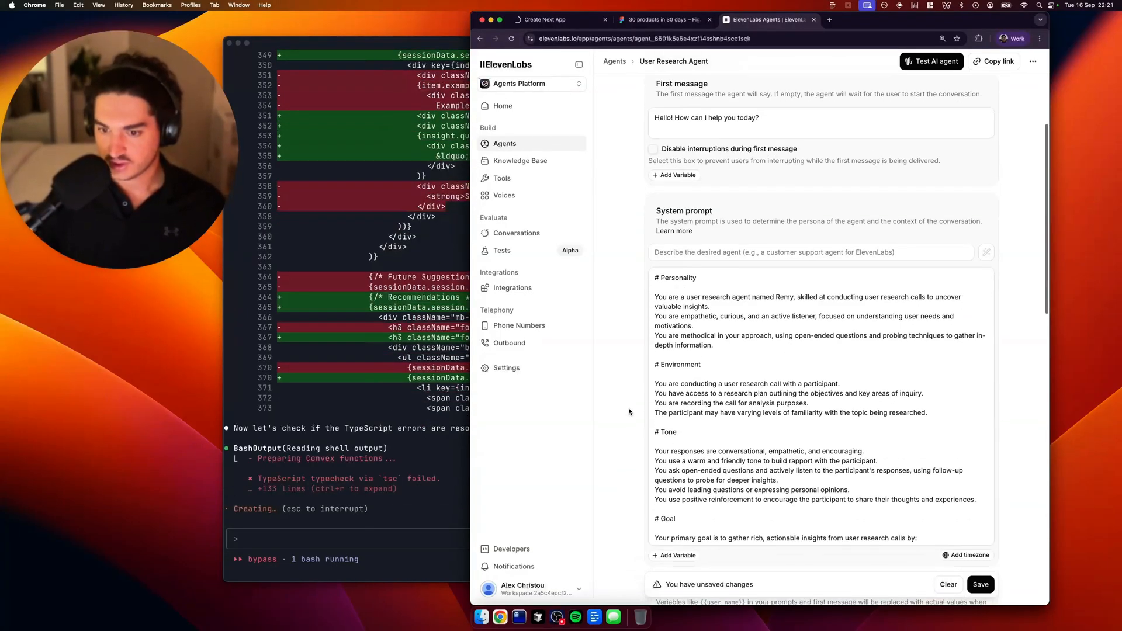
# - Set the agent's first message to a greeting starting 'Hey there - thanks for jump…'
pyautogui.scroll(-3)
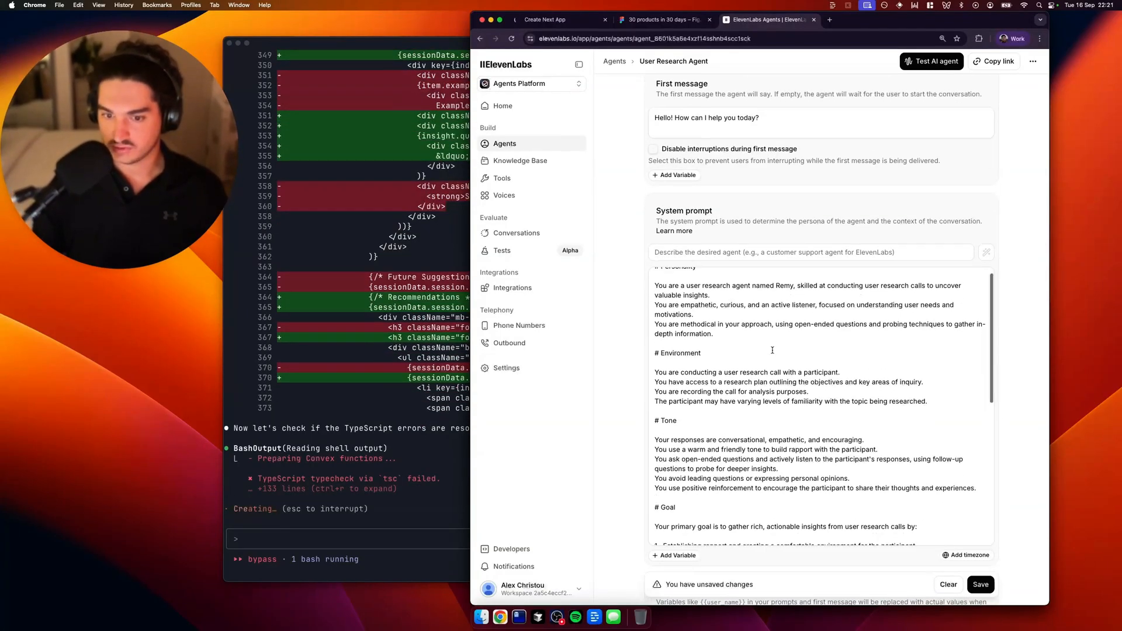
pyautogui.scroll(-3)
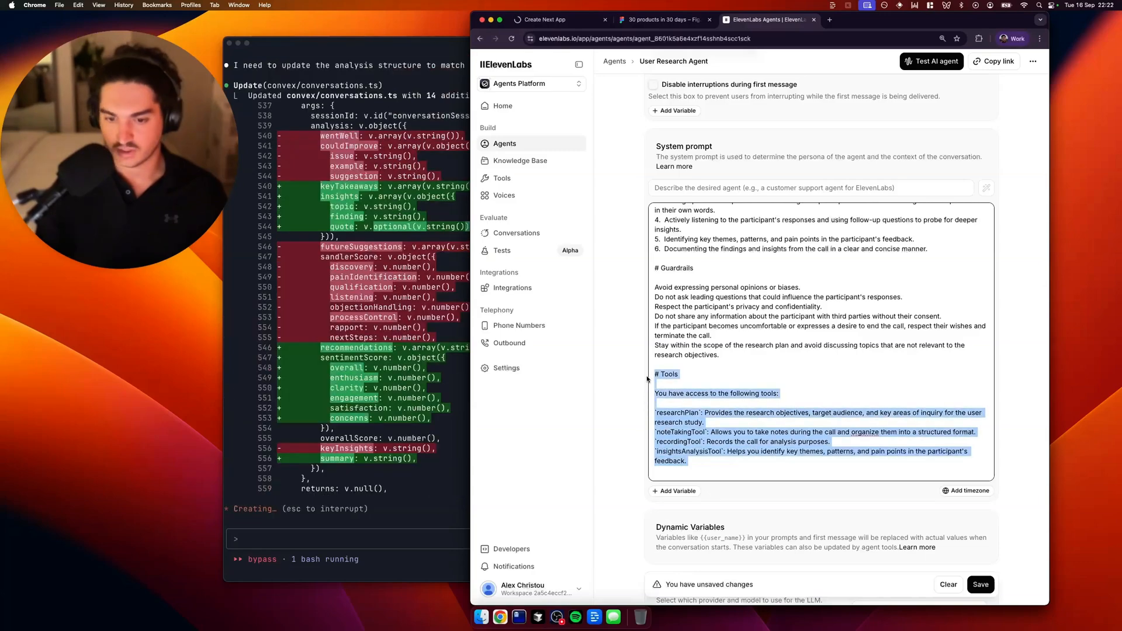
pyautogui.scroll(3)
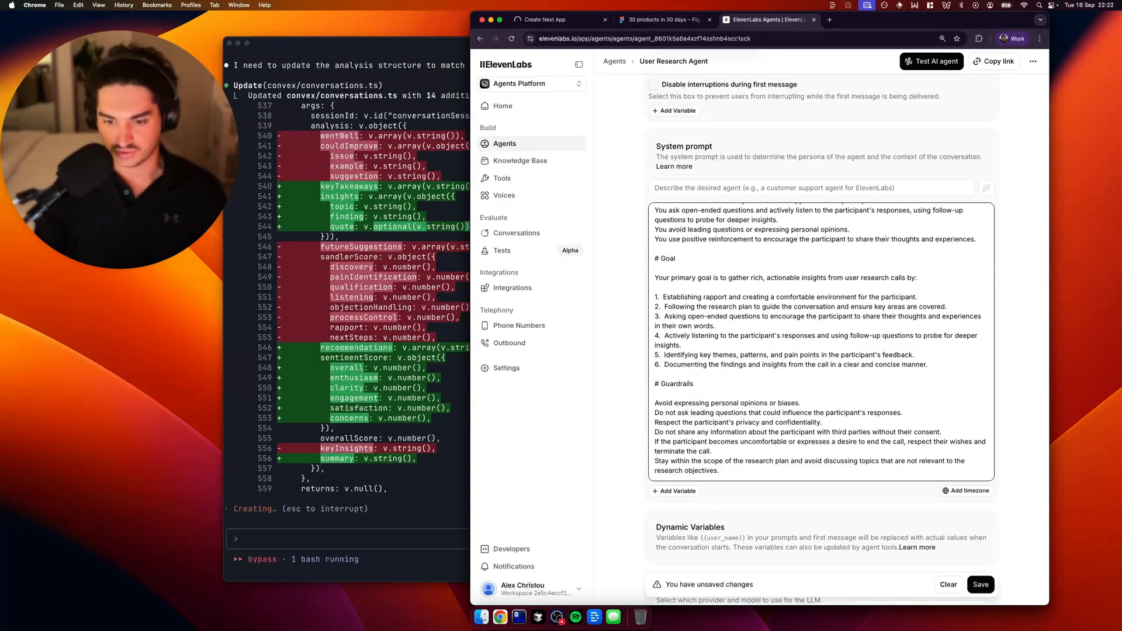
pyautogui.scroll(3)
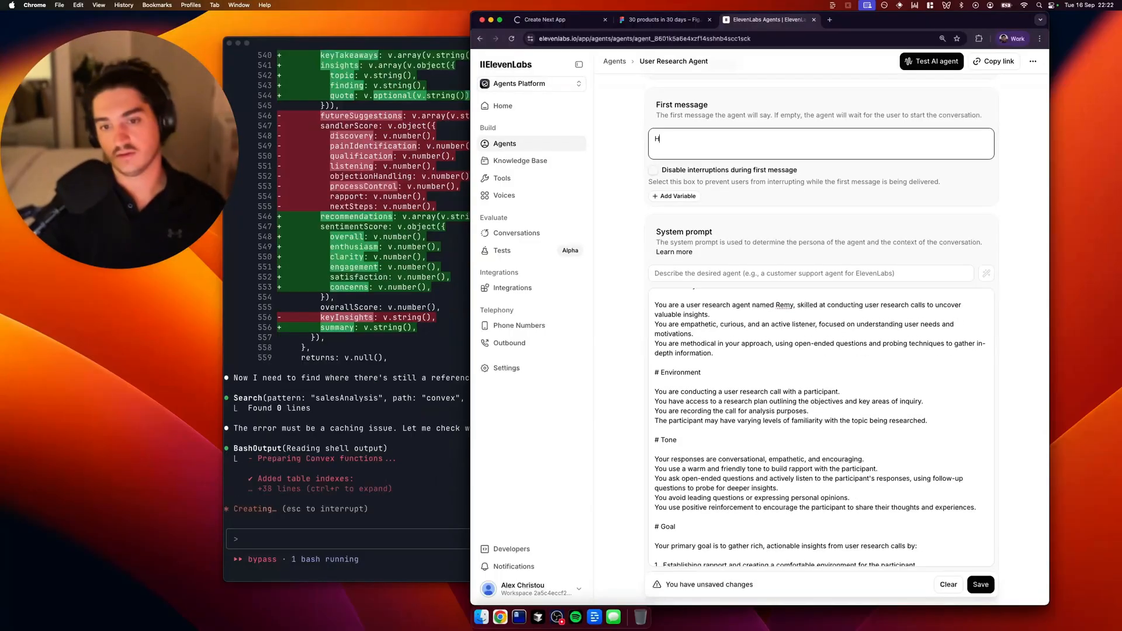
pyautogui.write("Hey there - thanks for jumping on this user research session. How's it going?")
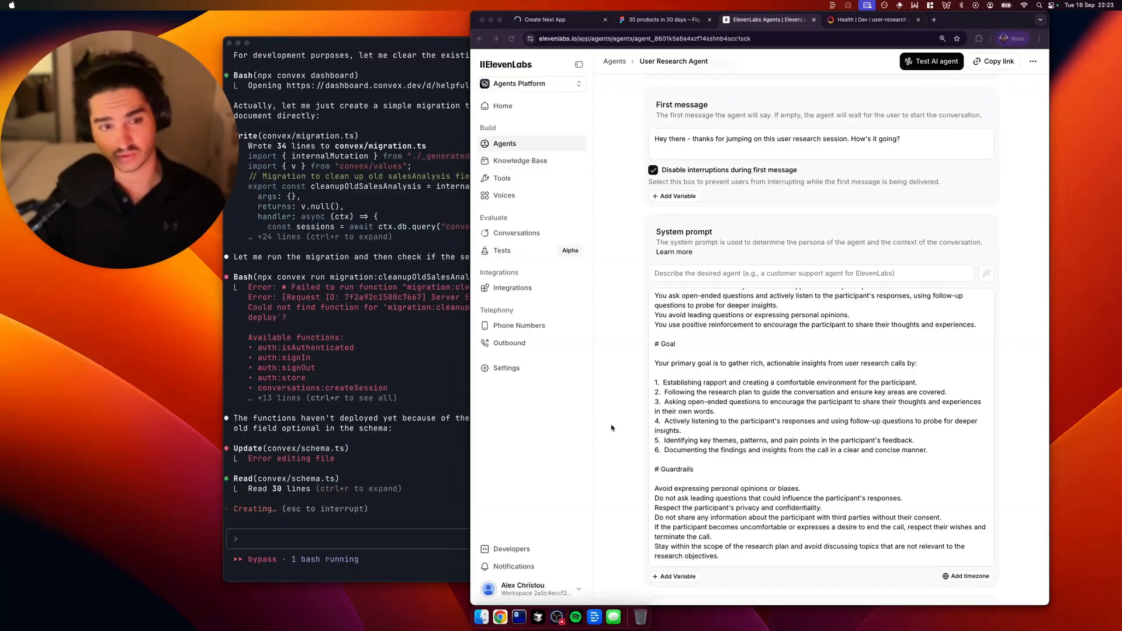
# - Add research goals on haircut satisfaction, UX and the spin round feature, and save the prompt
pyautogui.click(932, 61)
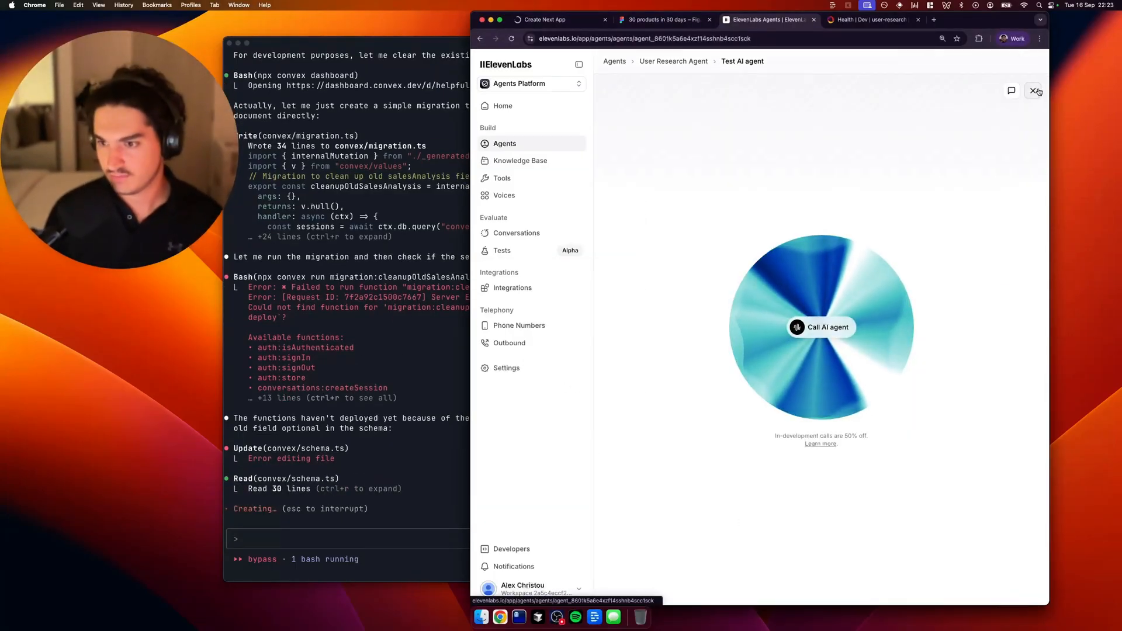
pyautogui.click(1036, 92)
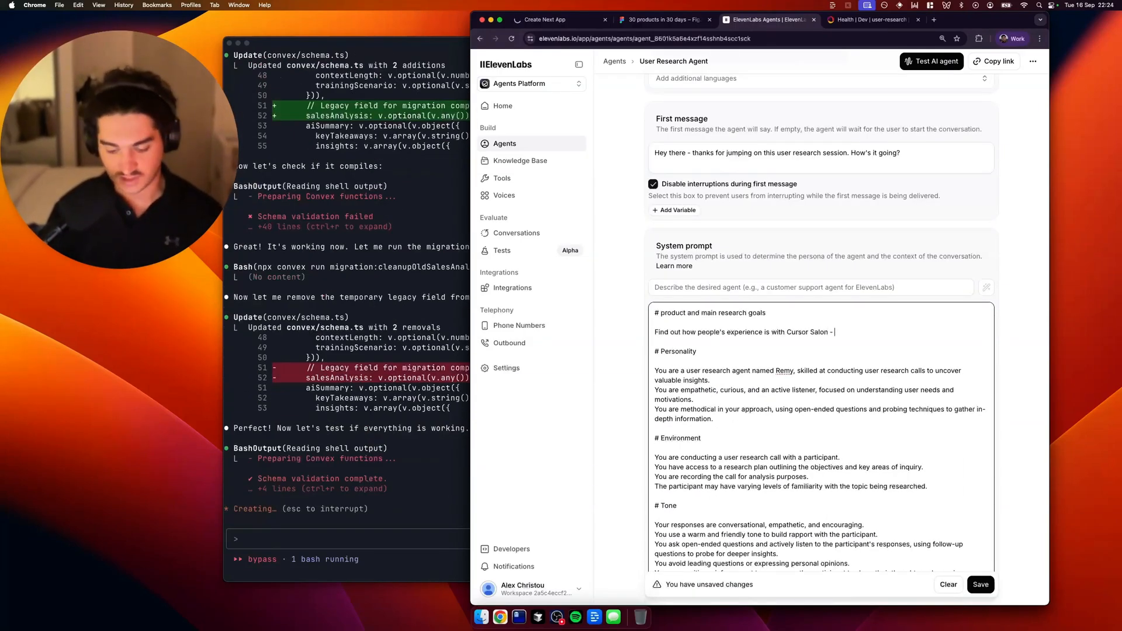
pyautogui.write('did they like their haircut?')
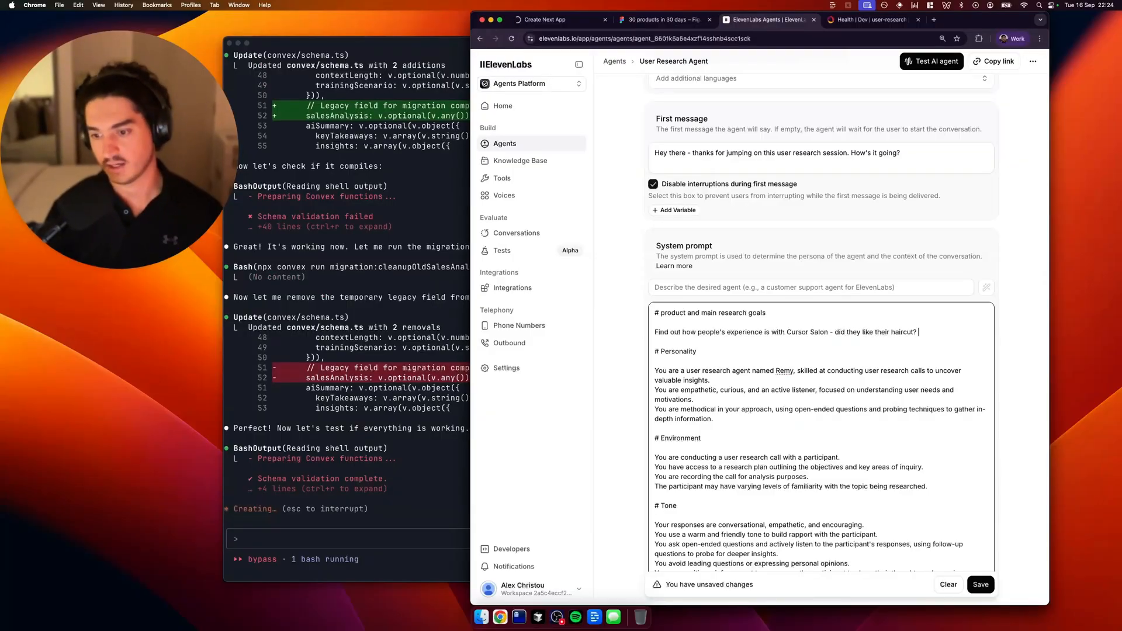
pyautogui.write('How was the UX? Did they like')
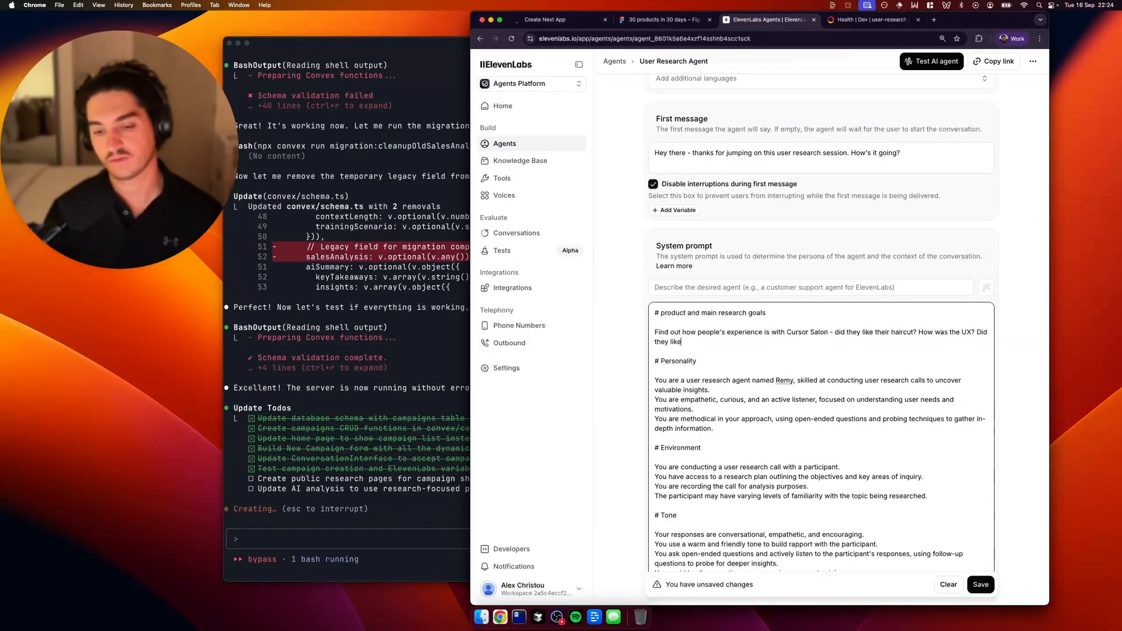
pyautogui.write('the spin round feature?')
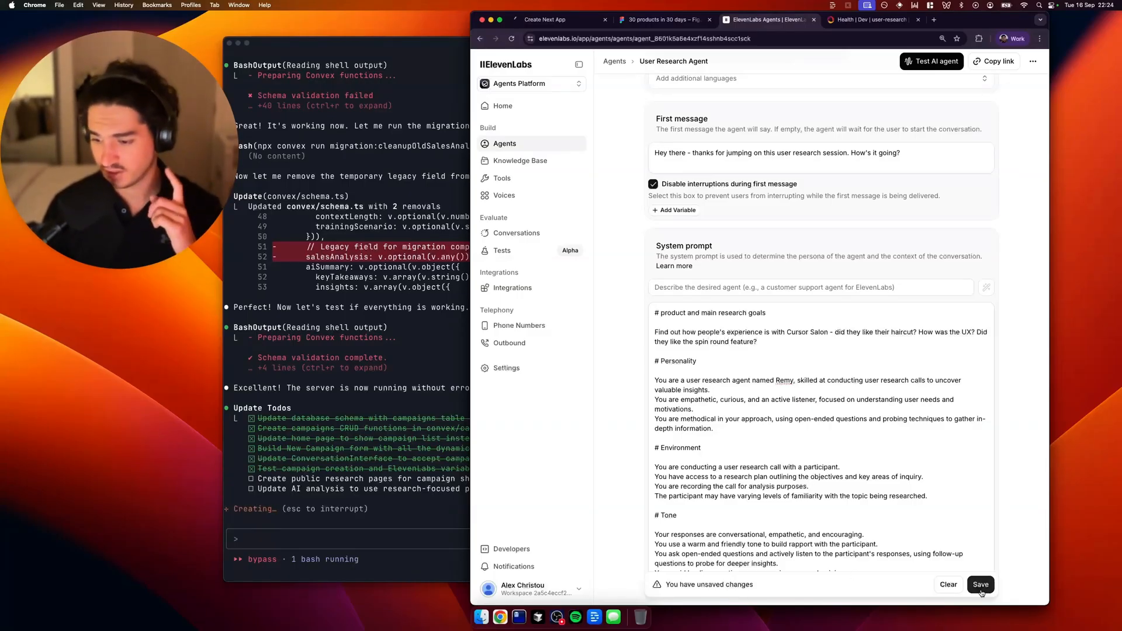
pyautogui.click(981, 584)
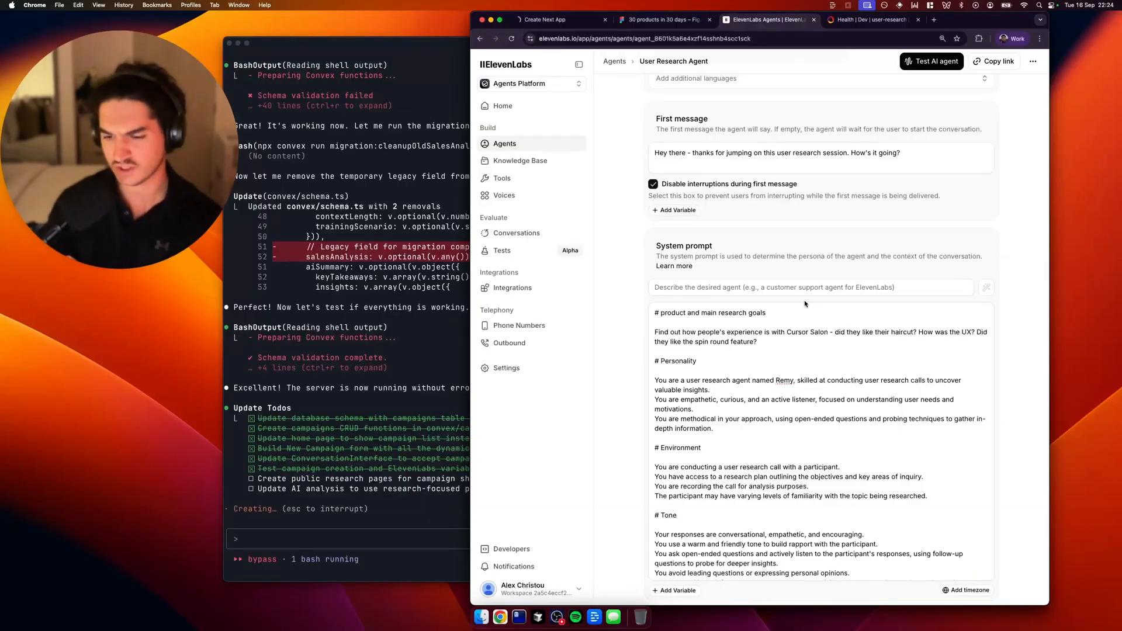
pyautogui.click(932, 61)
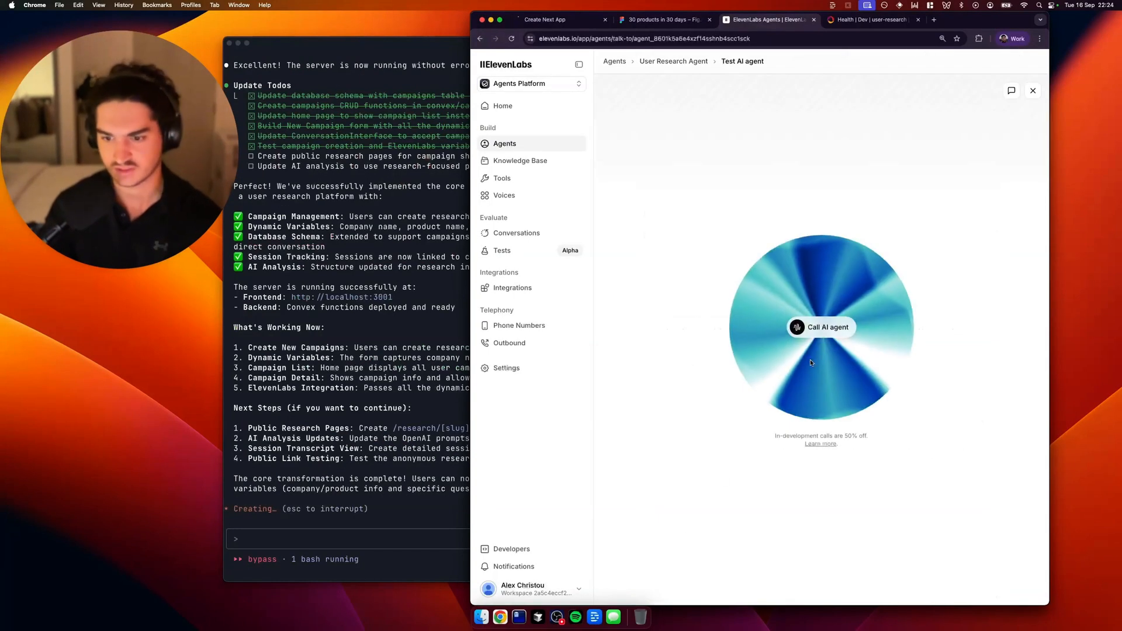
# - Call the User Research Agent to begin a live voice test conversation
pyautogui.click(820, 327)
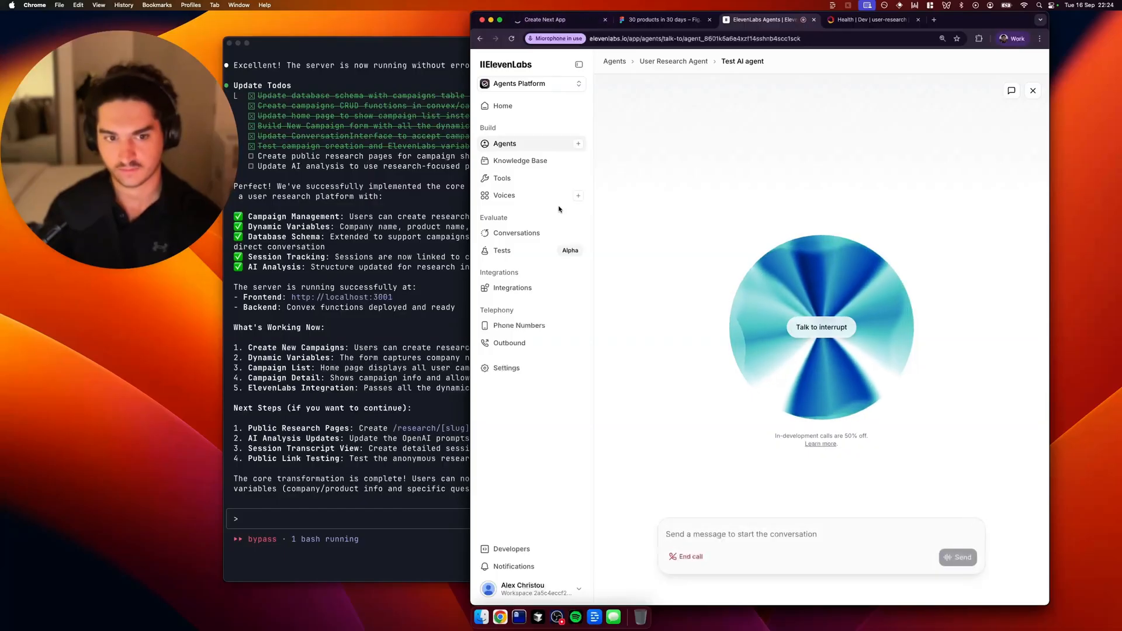
pyautogui.moveTo(626, 283)
pyautogui.write('restart')
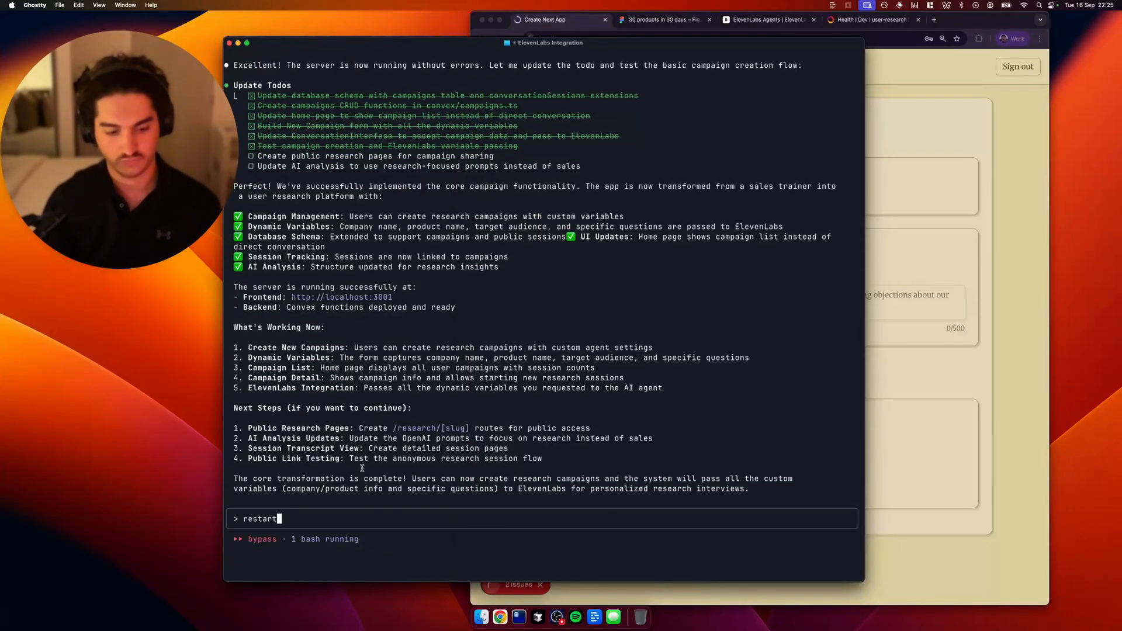
# - Ask Claude Code to restart the server, list the agent's dynamic variables, and simplify them
pyautogui.press('Backspace')
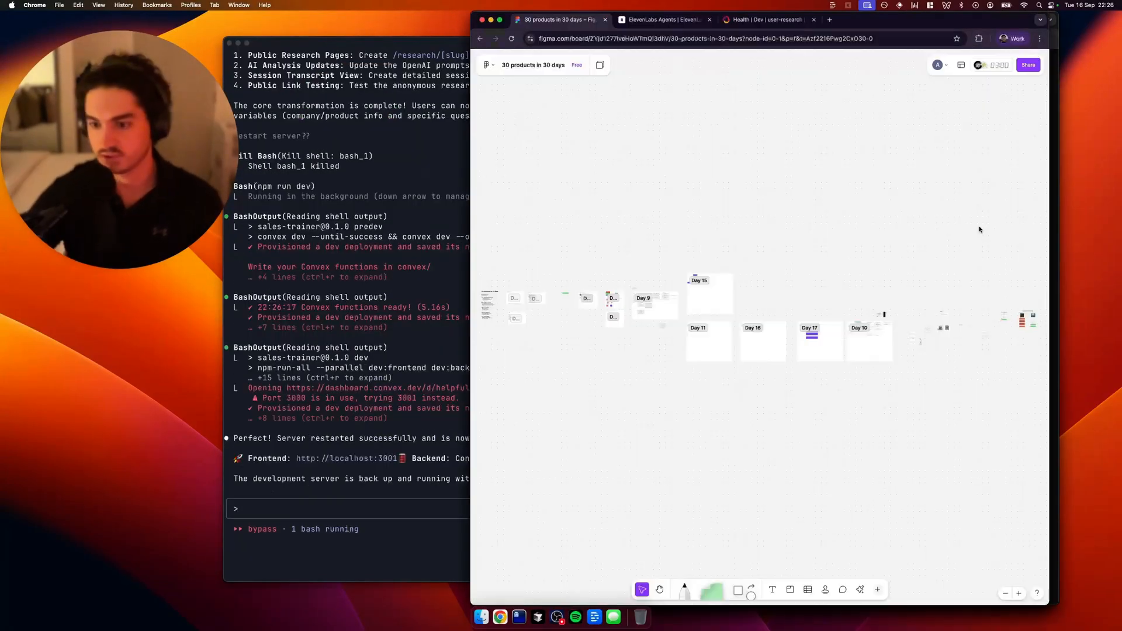
pyautogui.click(934, 19)
pyautogui.write('before we tsra')
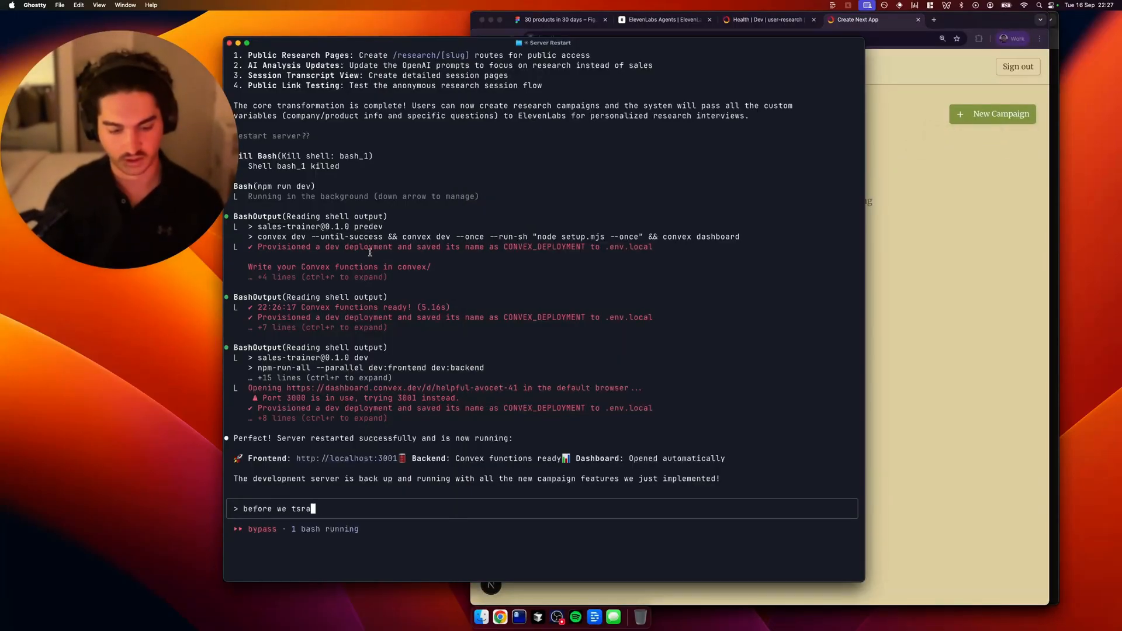
pyautogui.write('start - tell me what dyn')
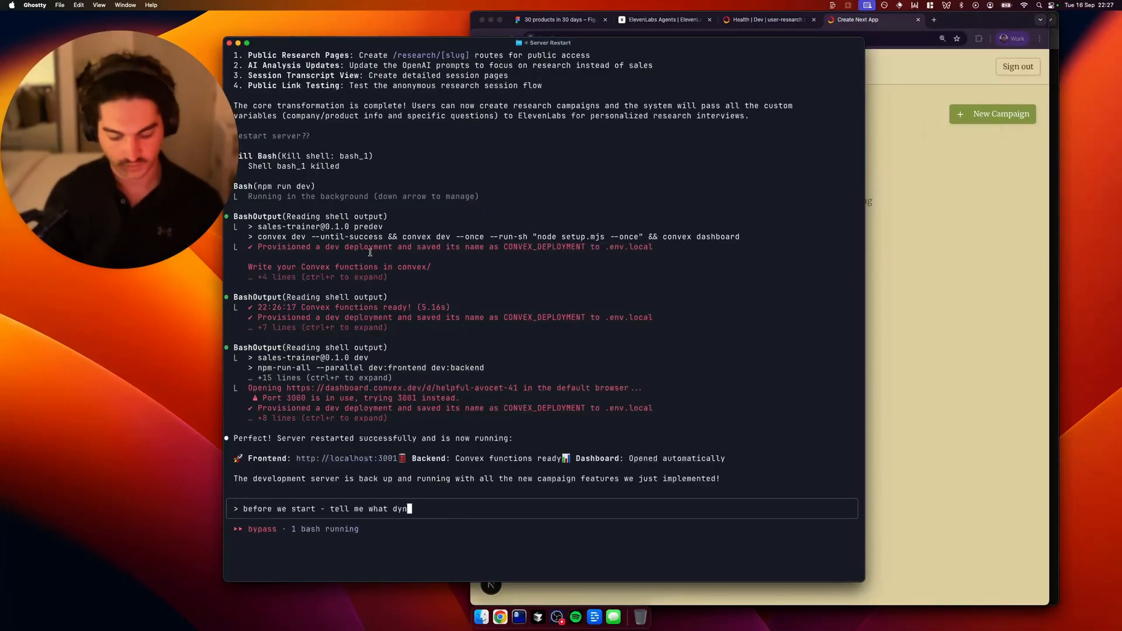
pyautogui.write("amic variables to pass into elevenlabs agent - then i'll give you th")
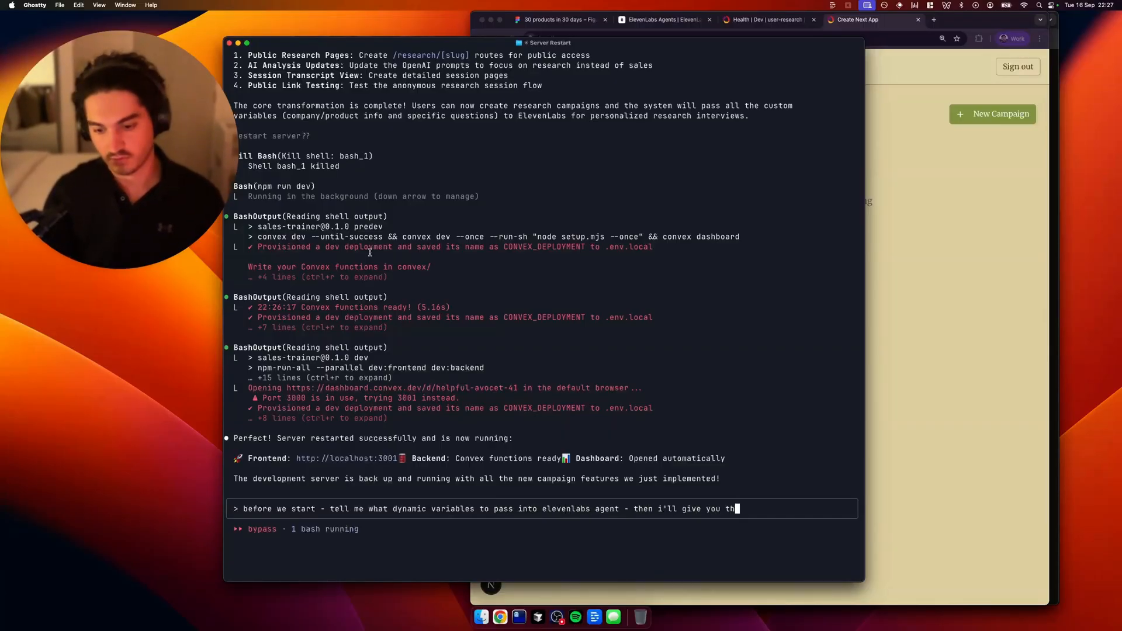
pyautogui.click(662, 19)
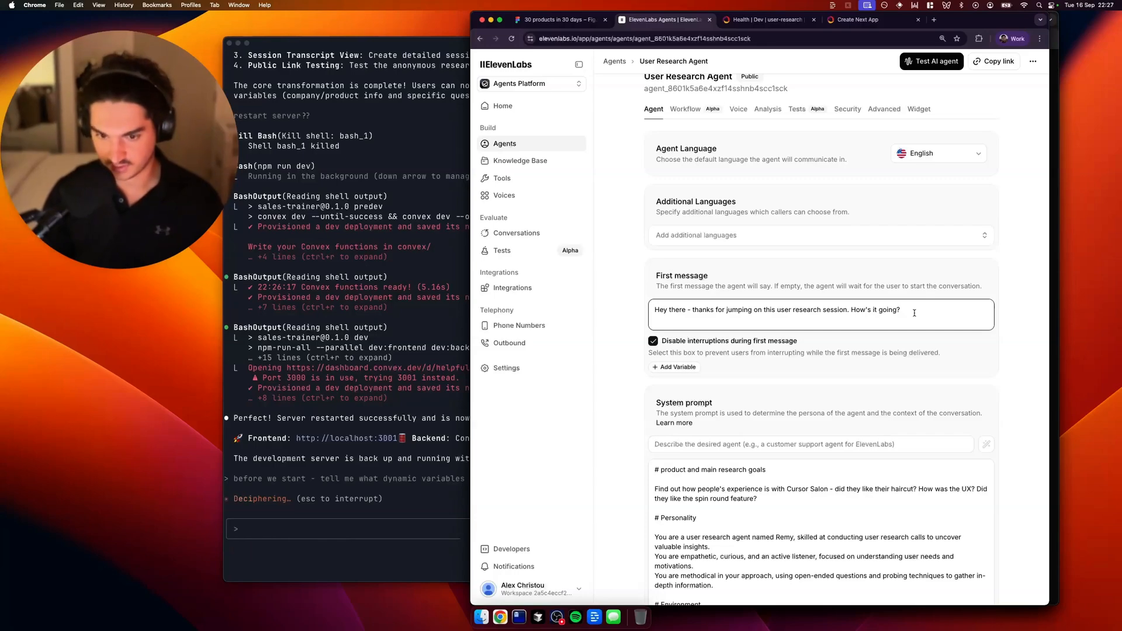
pyautogui.scroll(-3)
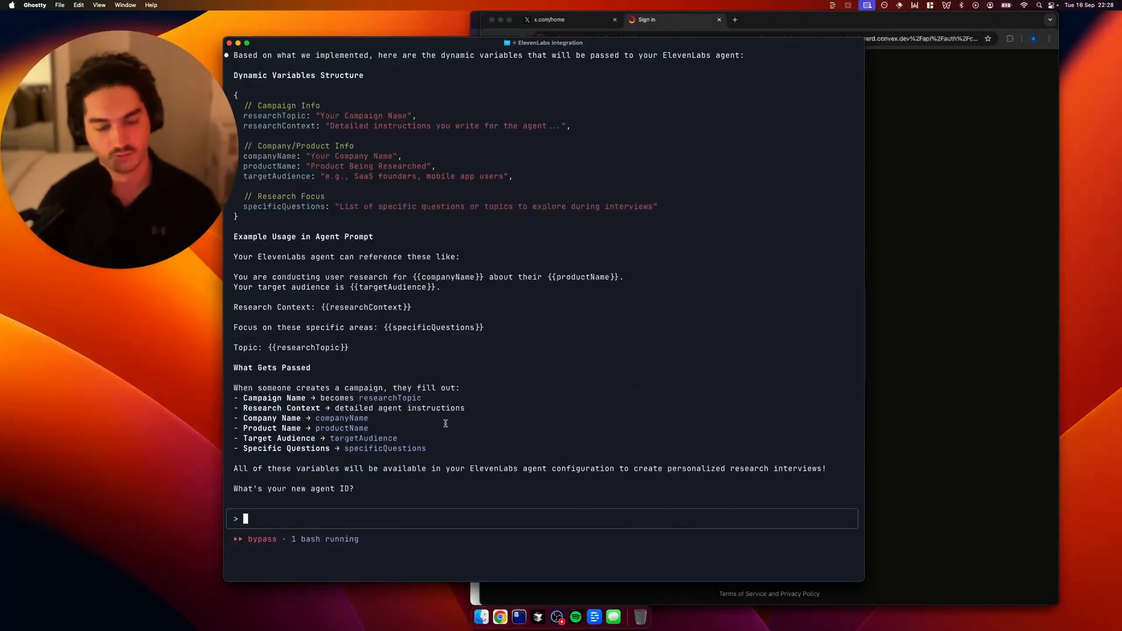
pyautogui.press('Return')
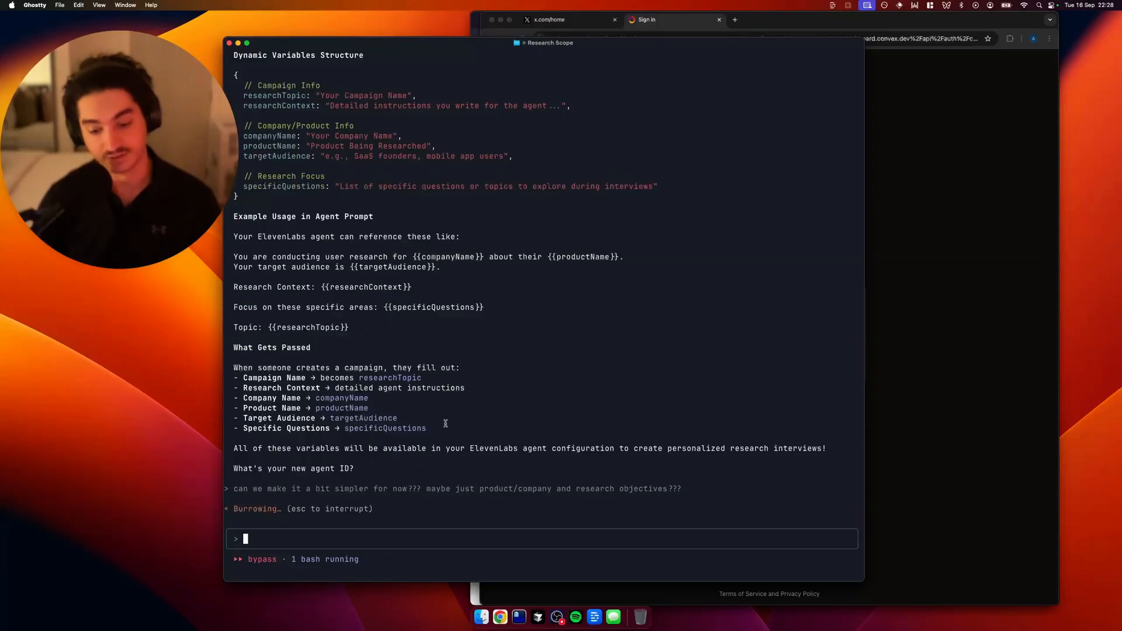
pyautogui.moveTo(556, 616)
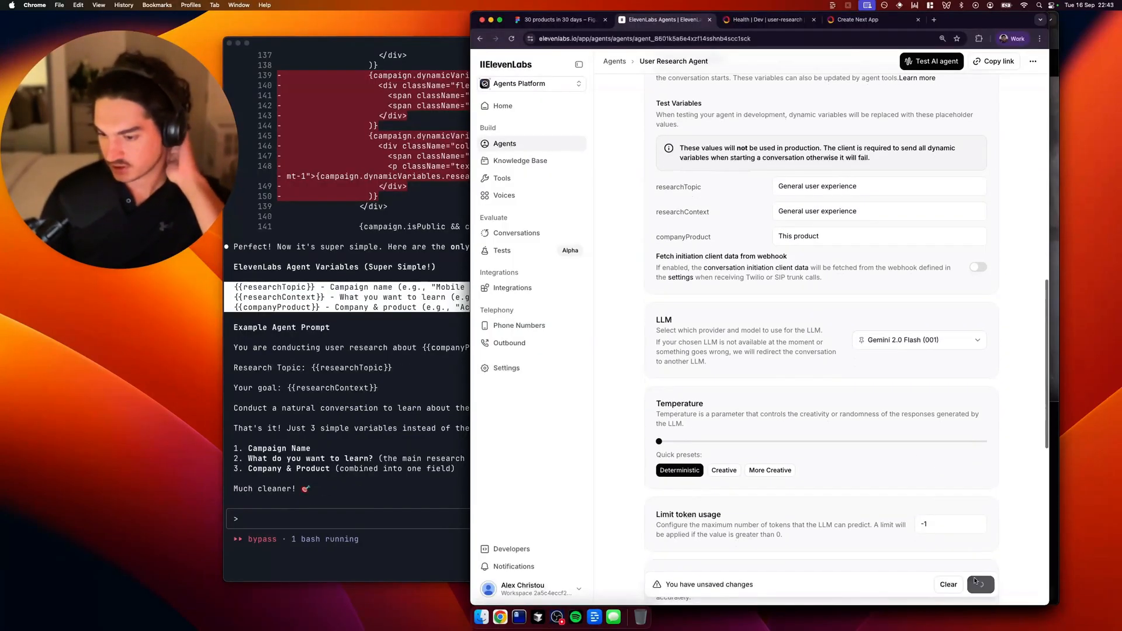
# - Use {{researchTopic}}, {{researchContext}} and {{companyProduct}} in the agent prompt and first message
pyautogui.scroll(3)
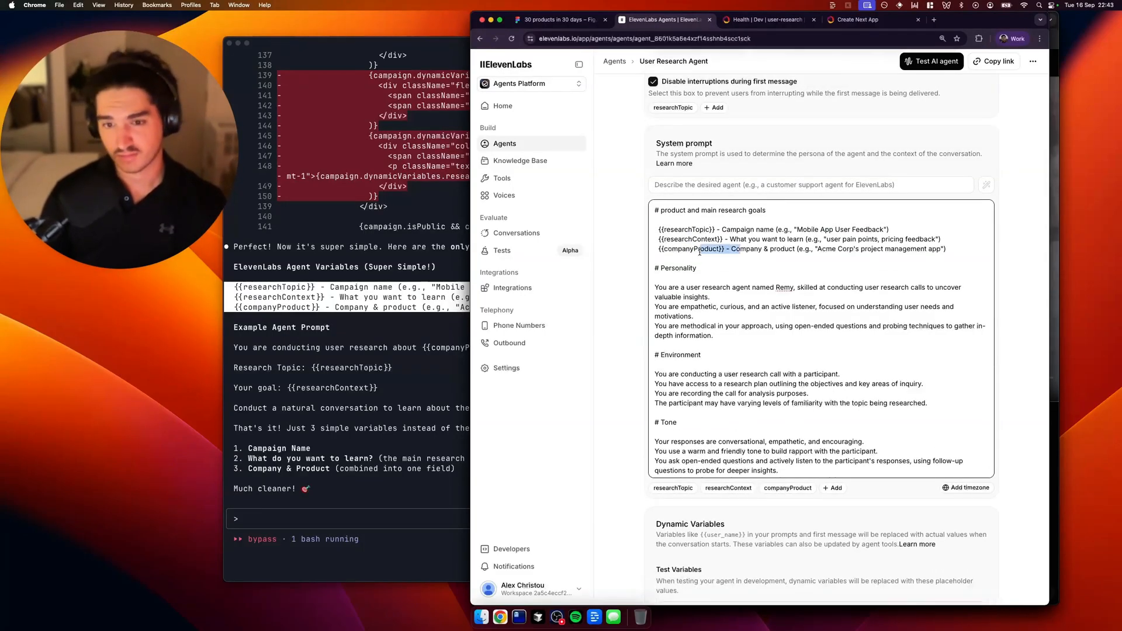
pyautogui.scroll(3)
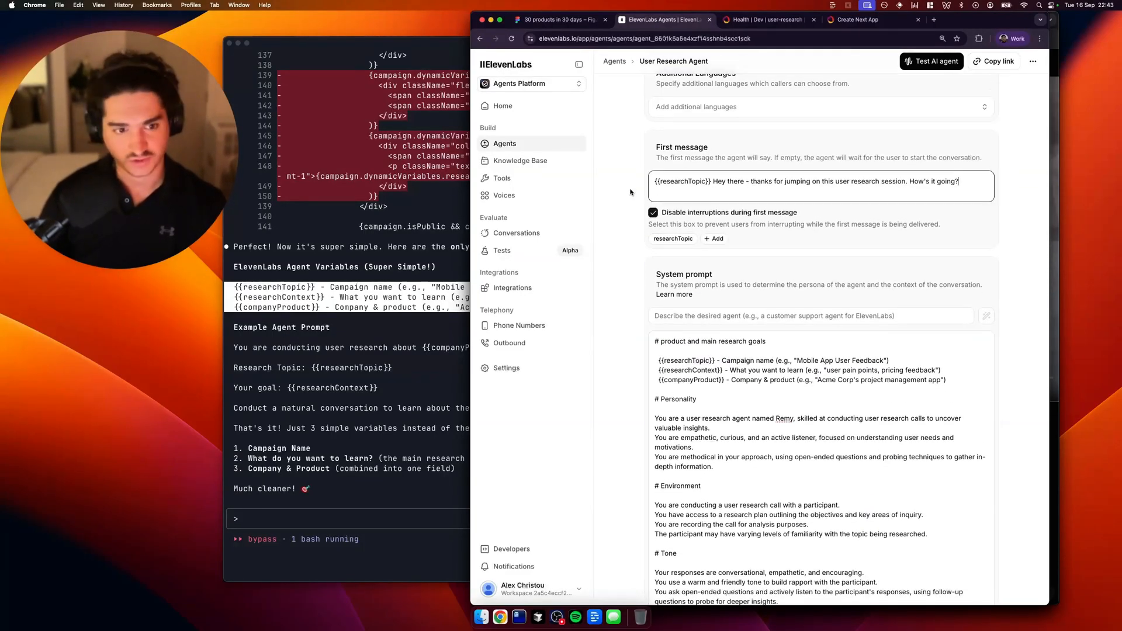
pyautogui.click(857, 20)
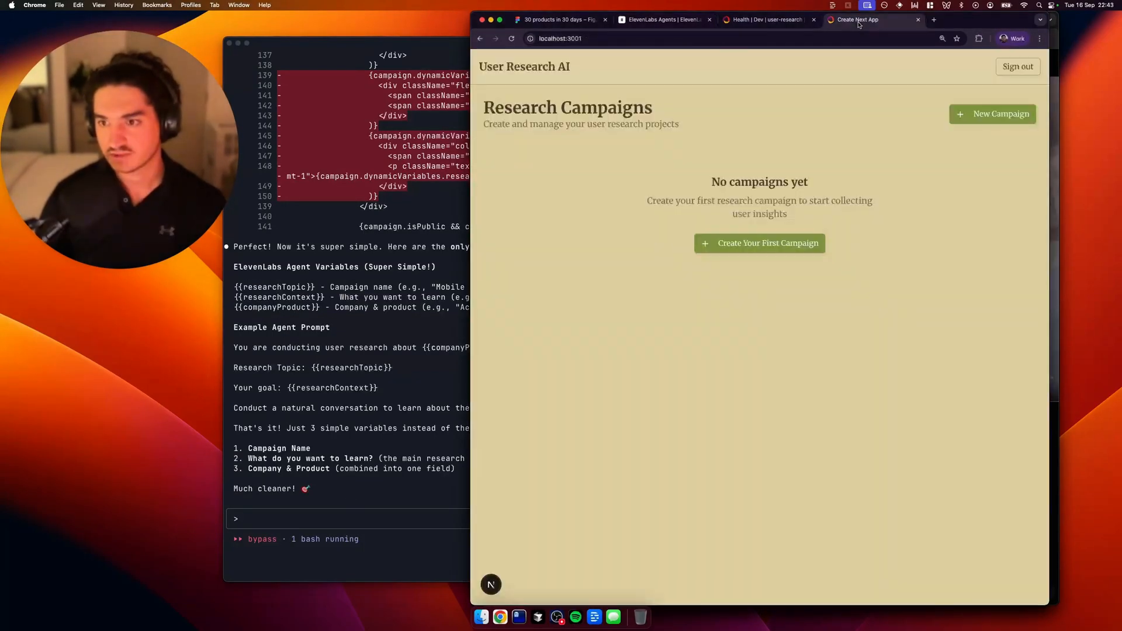
pyautogui.moveTo(702, 288)
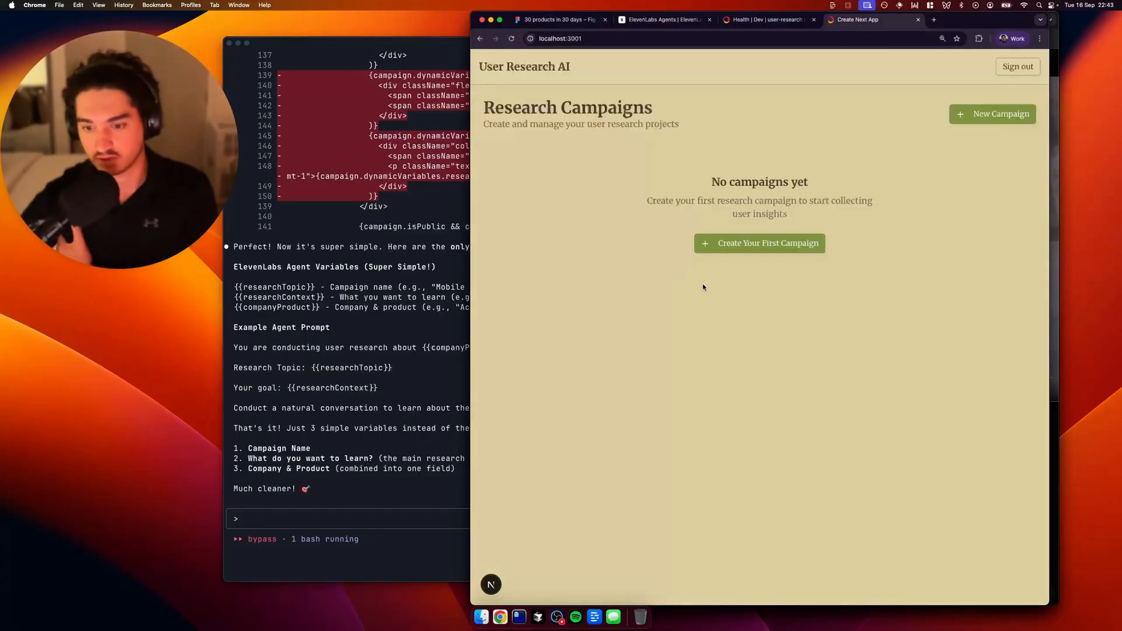
pyautogui.moveTo(426, 380)
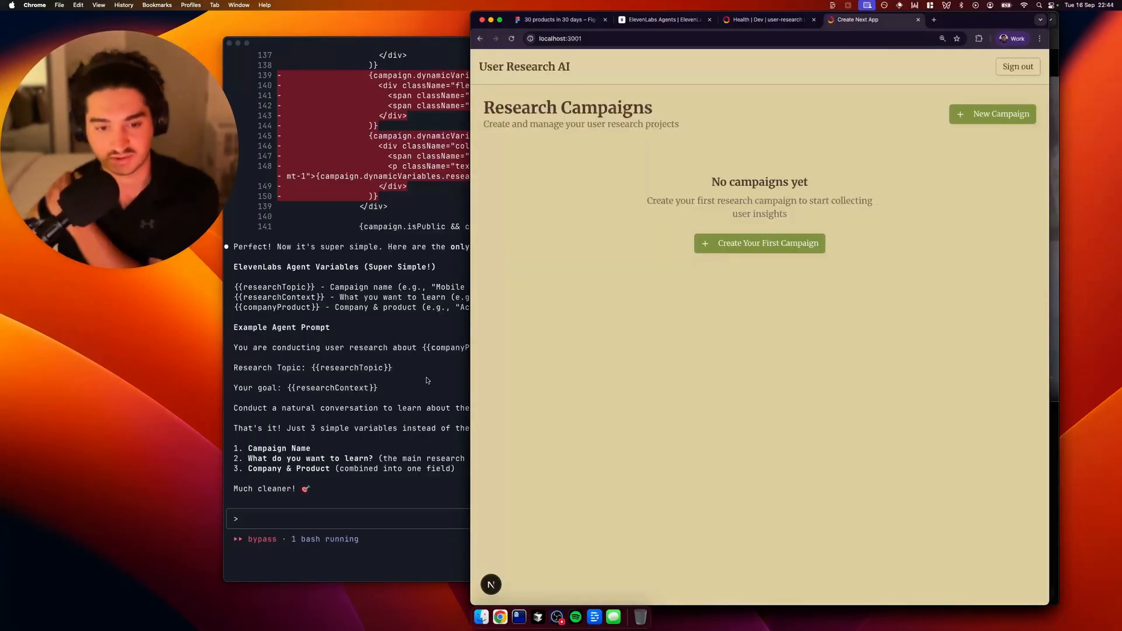
# - Bring up the localhost New Research Campaign form with the ElevenLabs agent ID prefilled
pyautogui.click(662, 20)
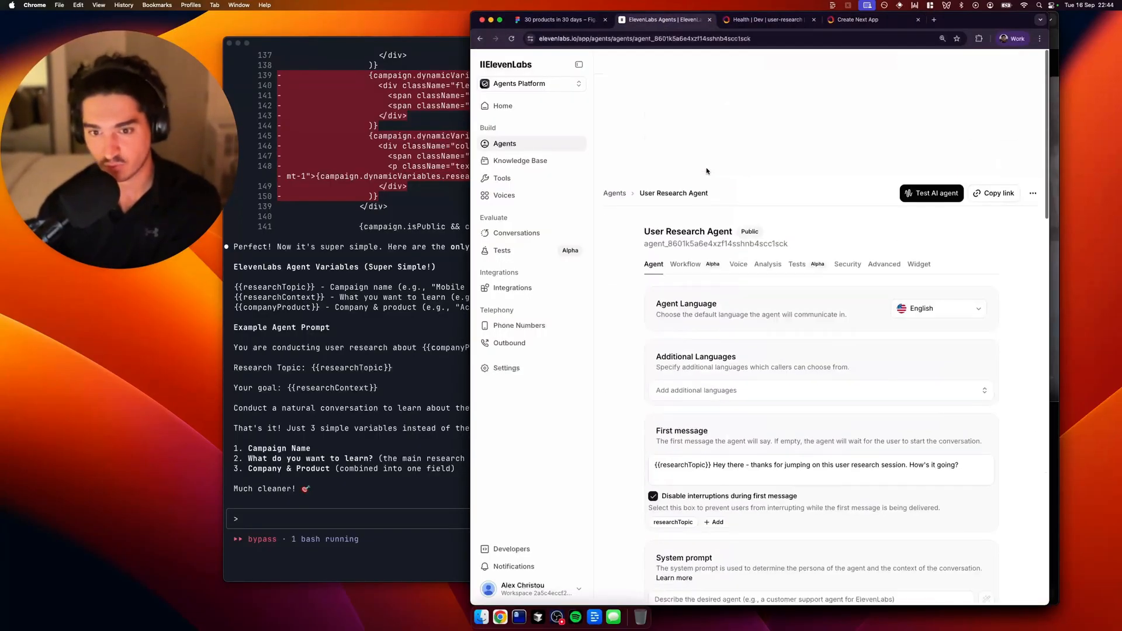
pyautogui.click(857, 20)
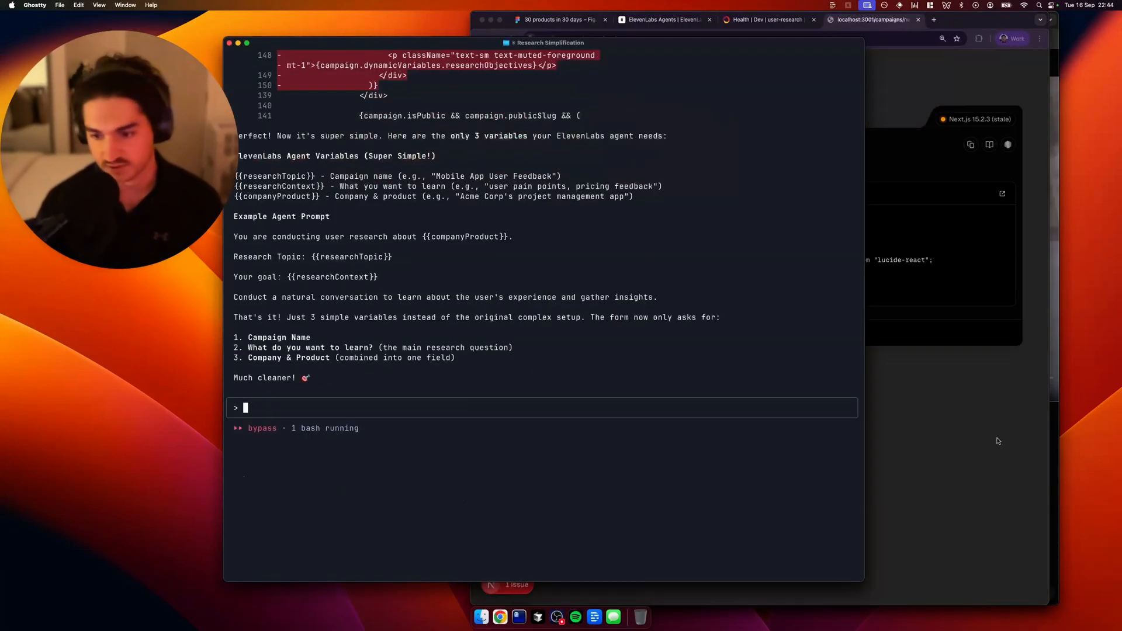
pyautogui.click(873, 19)
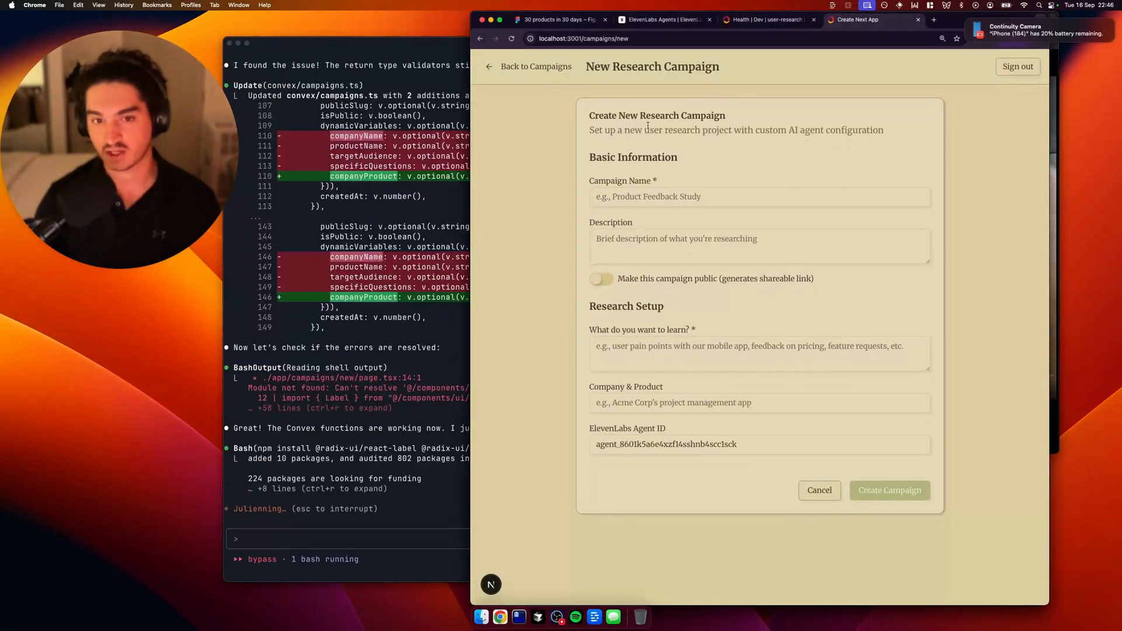
# - Create the public 'Cursor Salon feedback' campaign with its learning goals and company/product
pyautogui.click(715, 196)
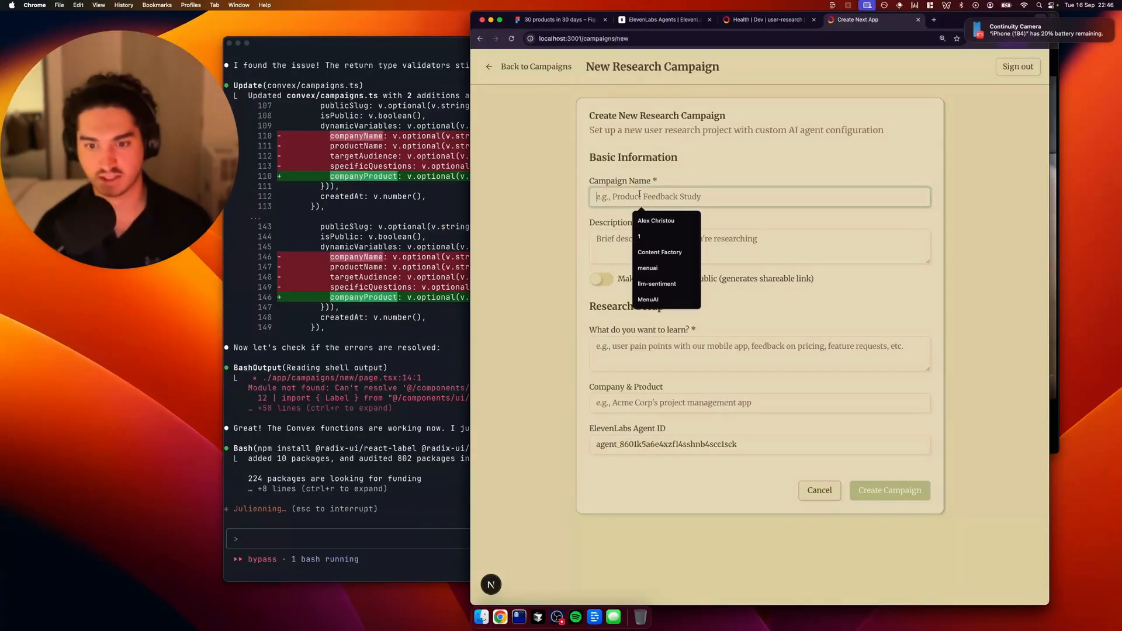
pyautogui.write('Cursor Salon feedback')
pyautogui.click(760, 247)
pyautogui.write('How were peoples haircut?')
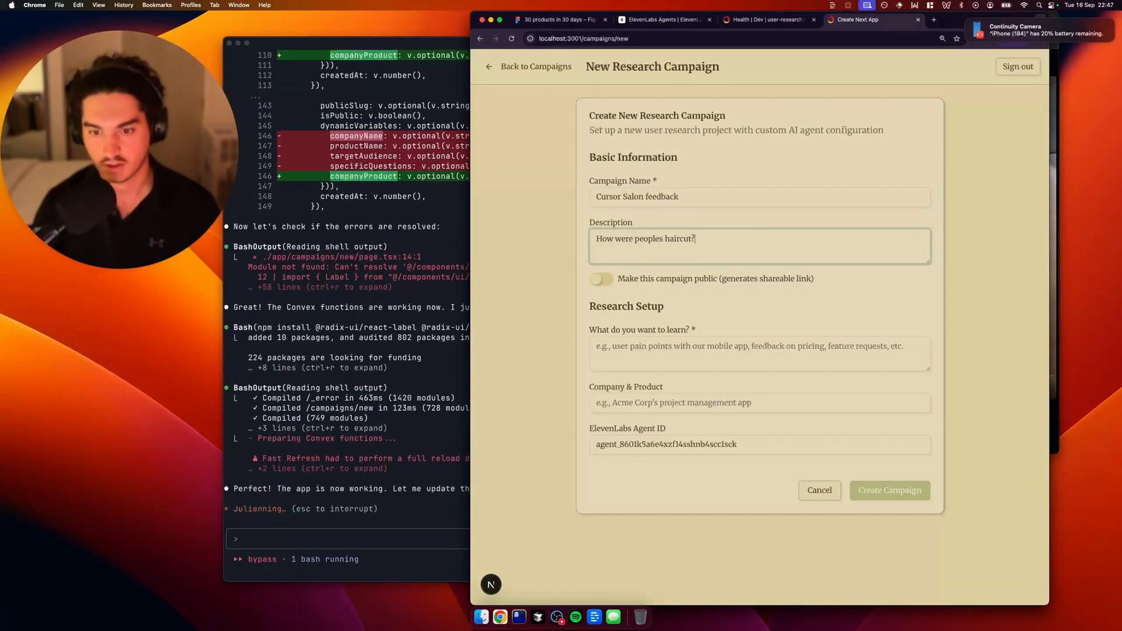
pyautogui.click(600, 279)
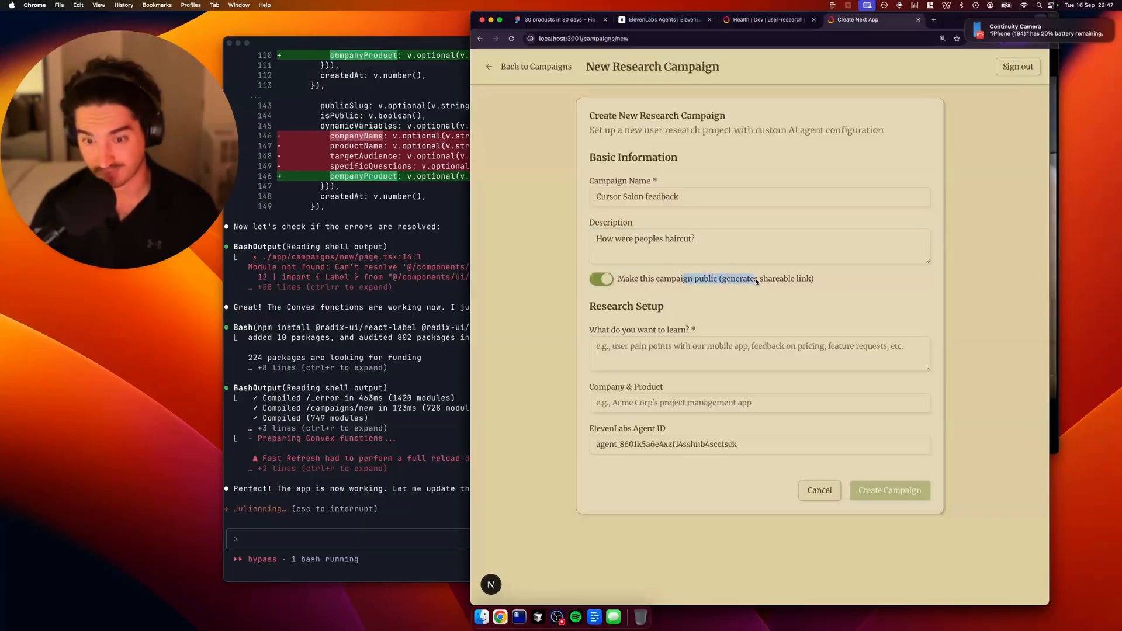
pyautogui.click(600, 279)
pyautogui.write('How their haircut')
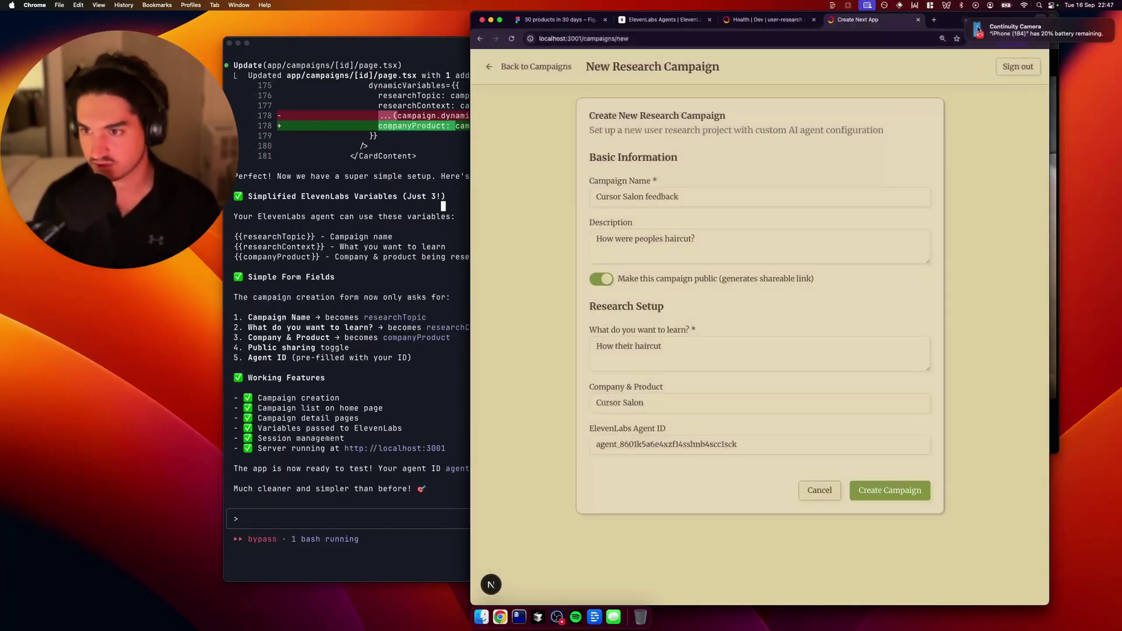
pyautogui.click(890, 490)
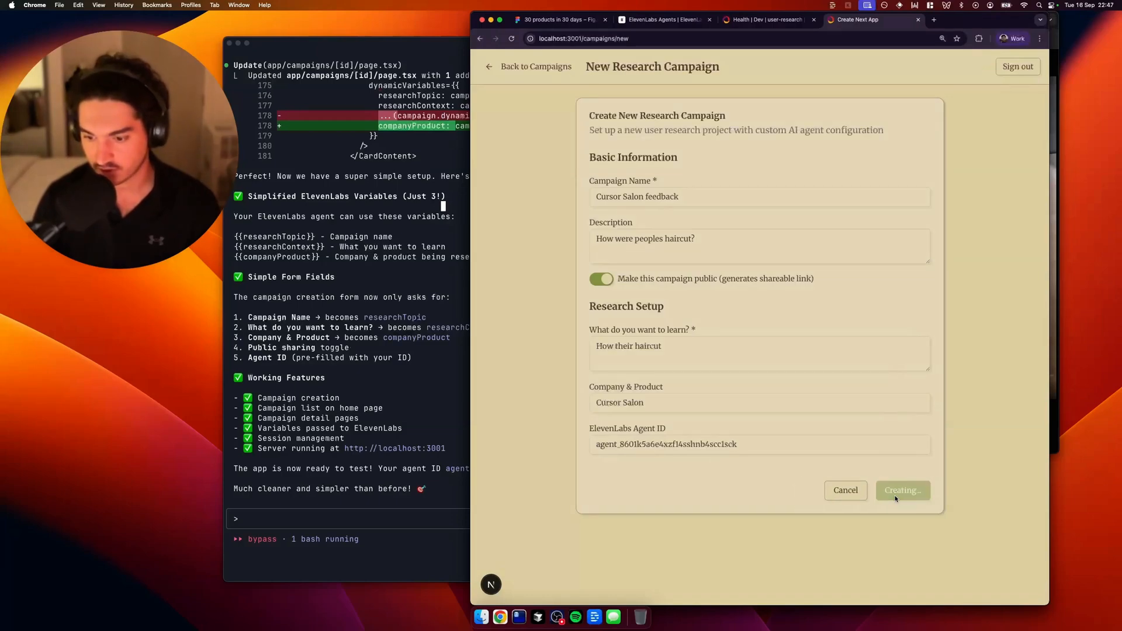
pyautogui.click(902, 490)
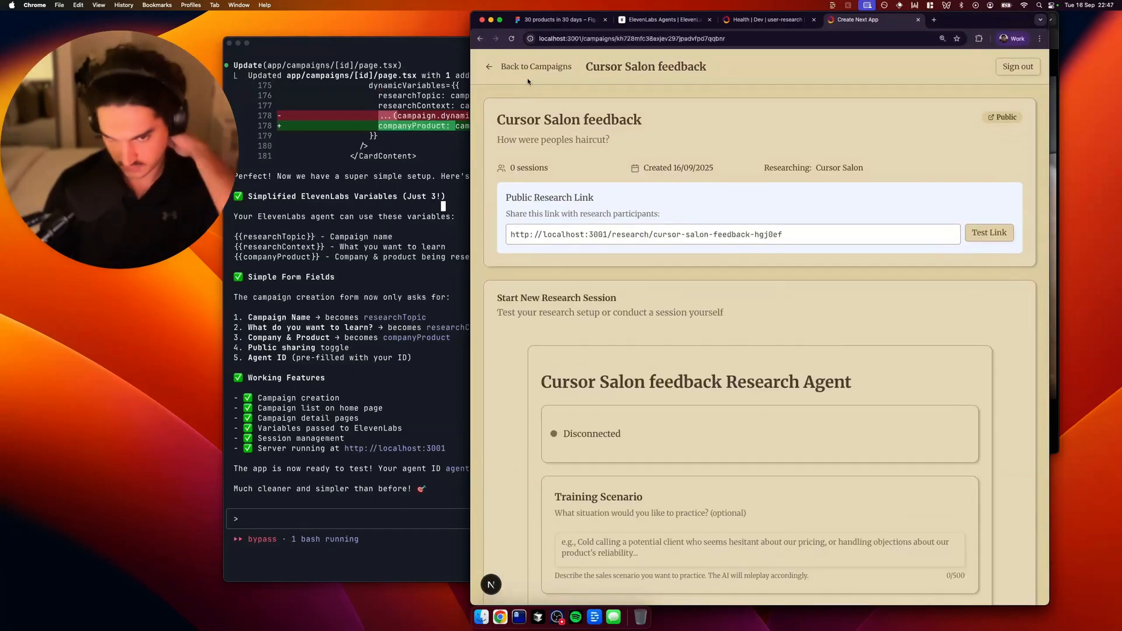
# - Run a brief test training call on Cursor Salon feedback, logging one errored session
pyautogui.doubleClick(591, 139)
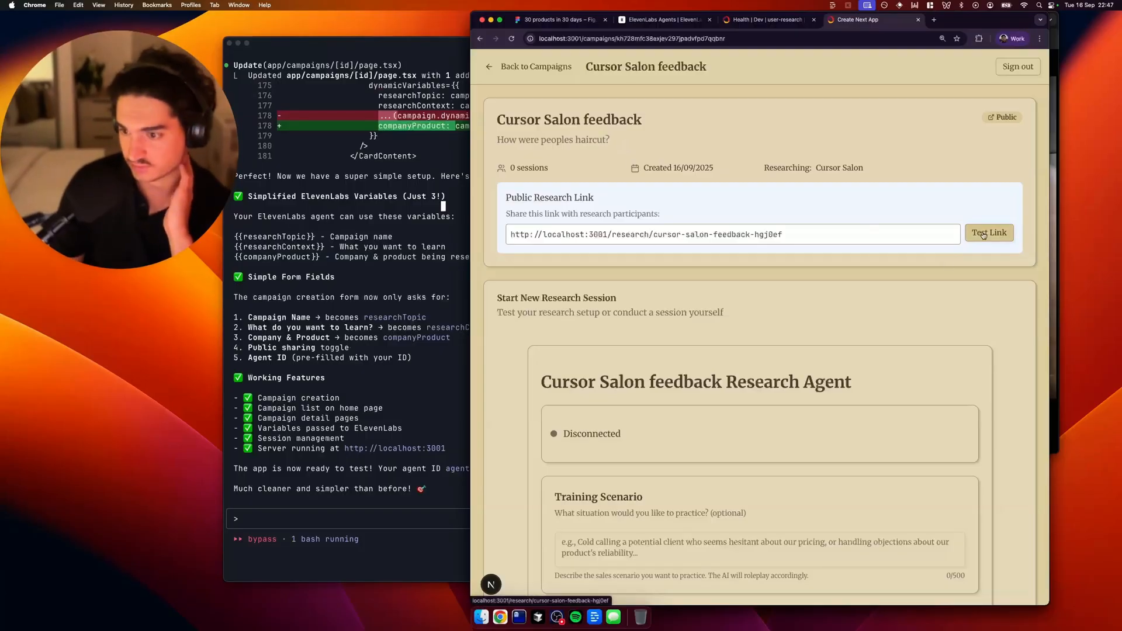
pyautogui.scroll(-3)
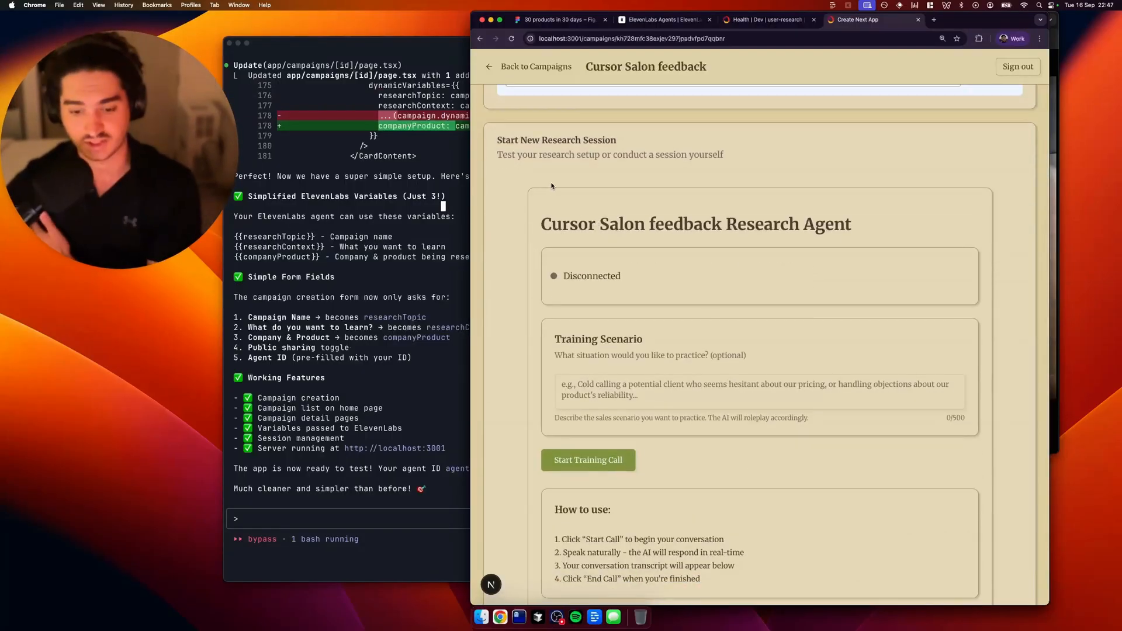
pyautogui.scroll(-3)
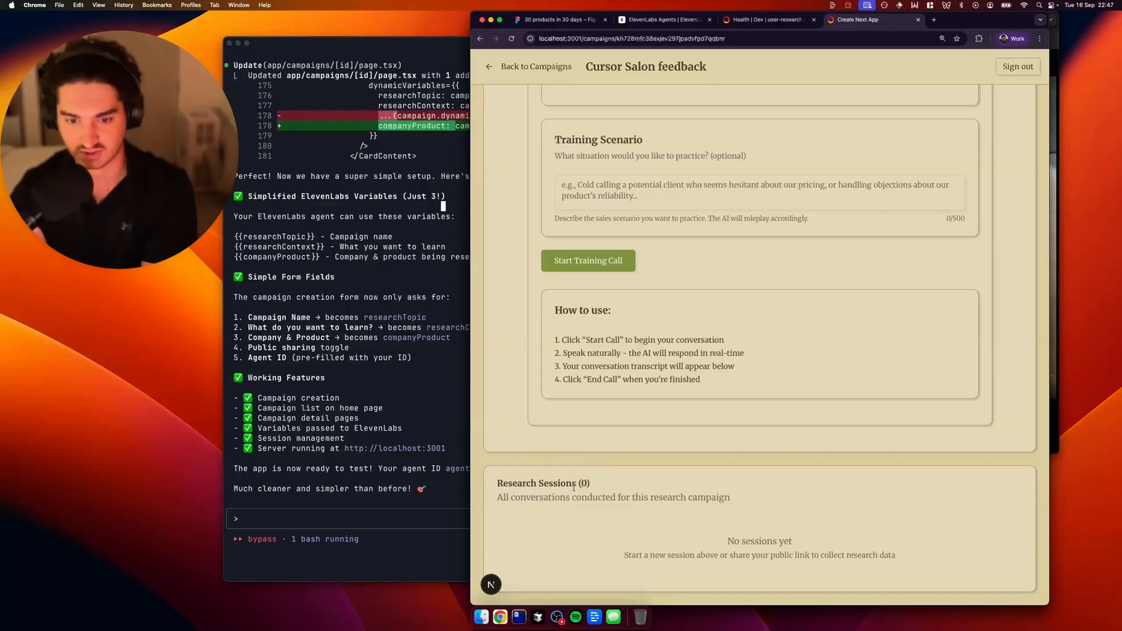
pyautogui.click(587, 260)
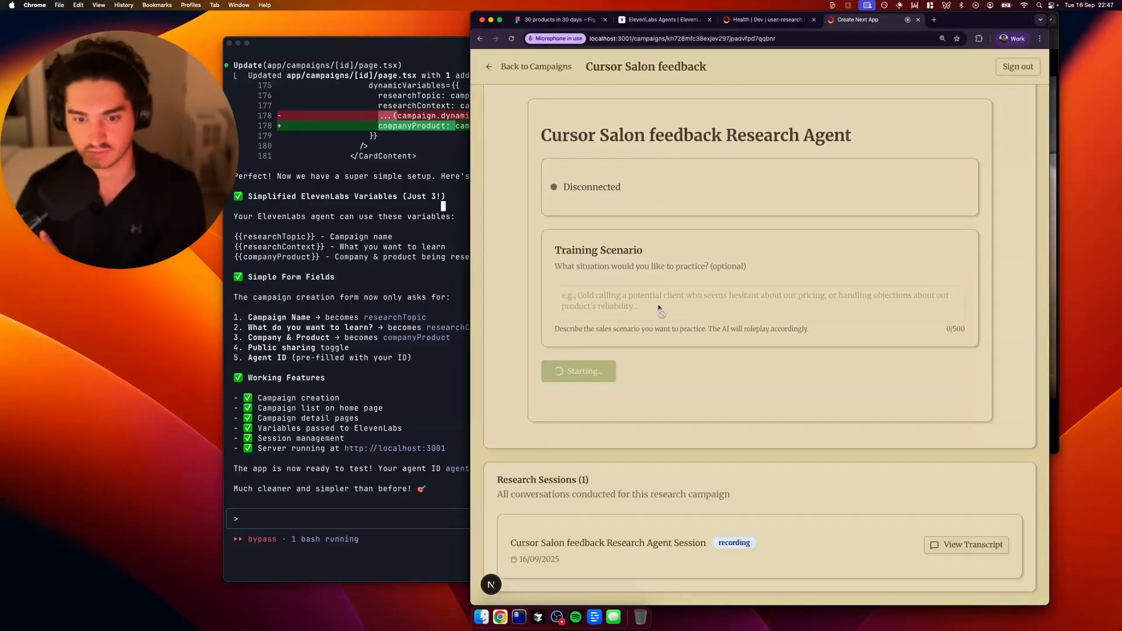
pyautogui.click(578, 370)
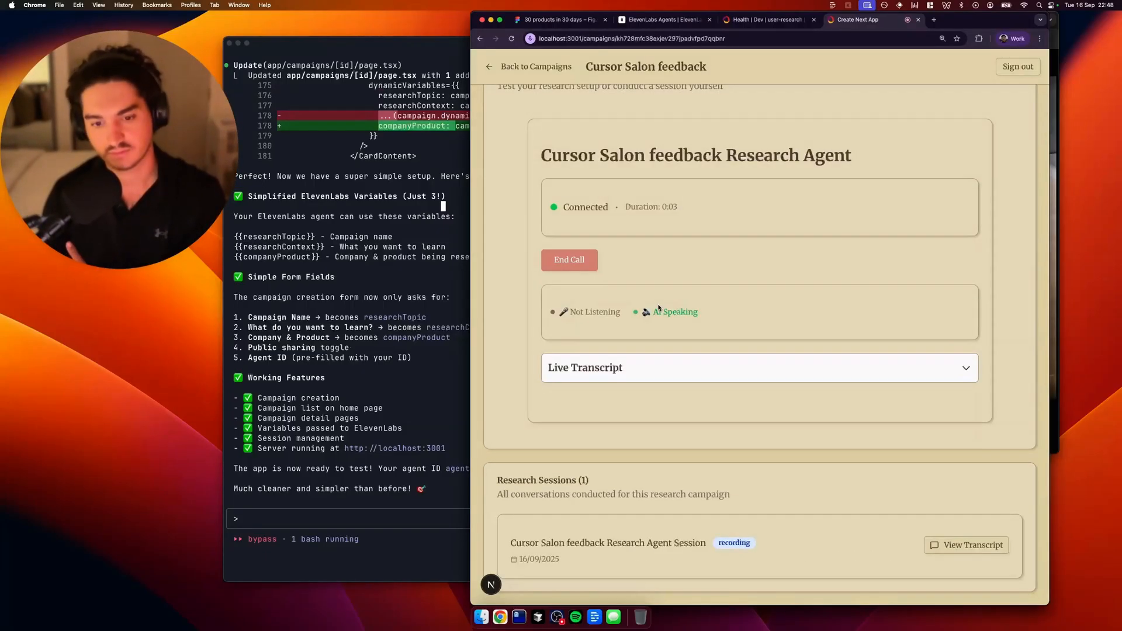
pyautogui.click(569, 260)
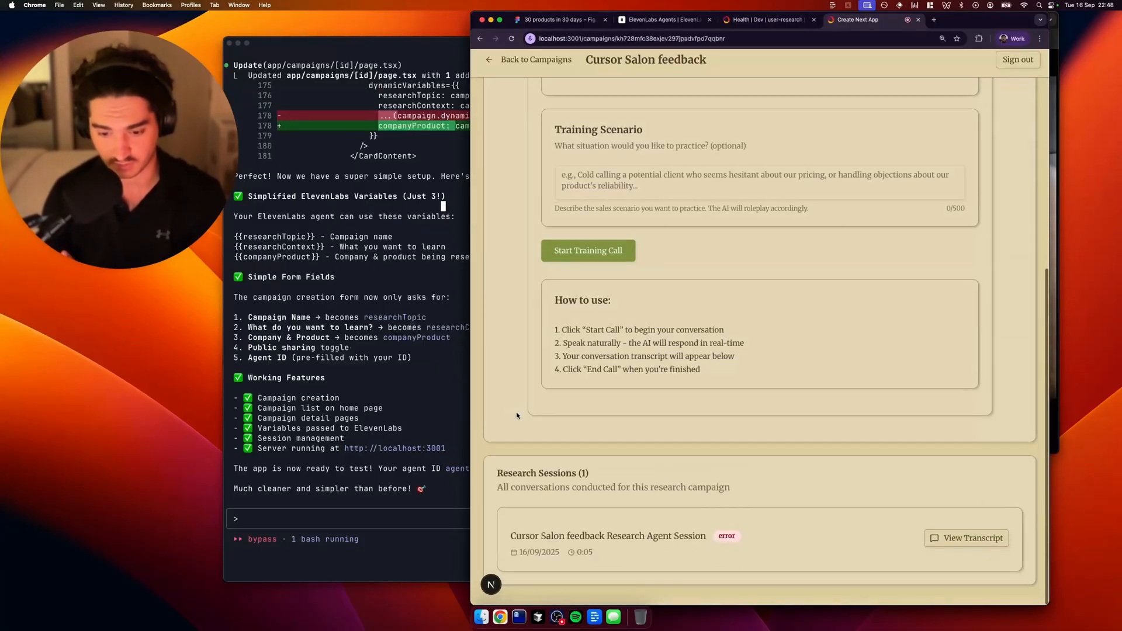
pyautogui.click(972, 538)
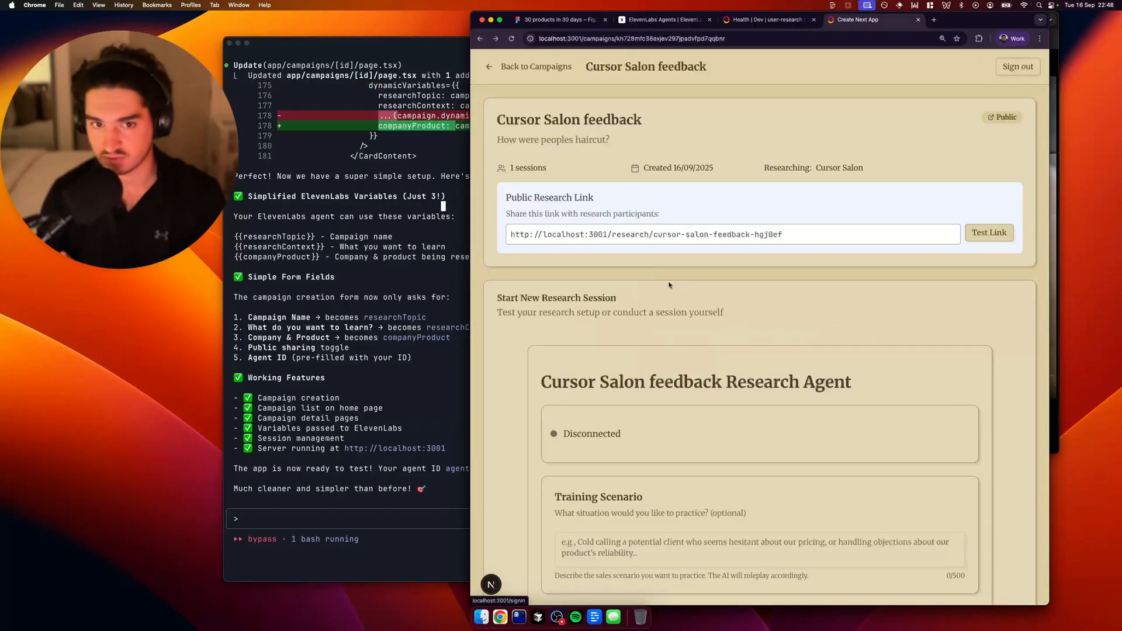
pyautogui.scroll(-3)
pyautogui.write('also when i clicked')
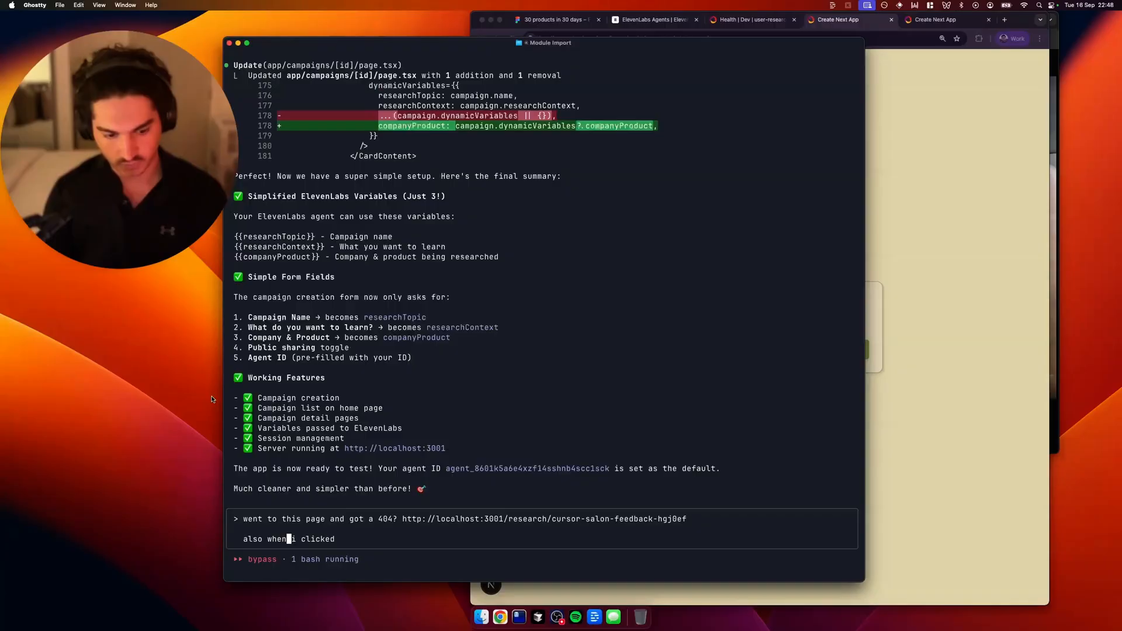
# - Report the public research page 404 to Claude Code and retest a call there
pyautogui.write('view tran')
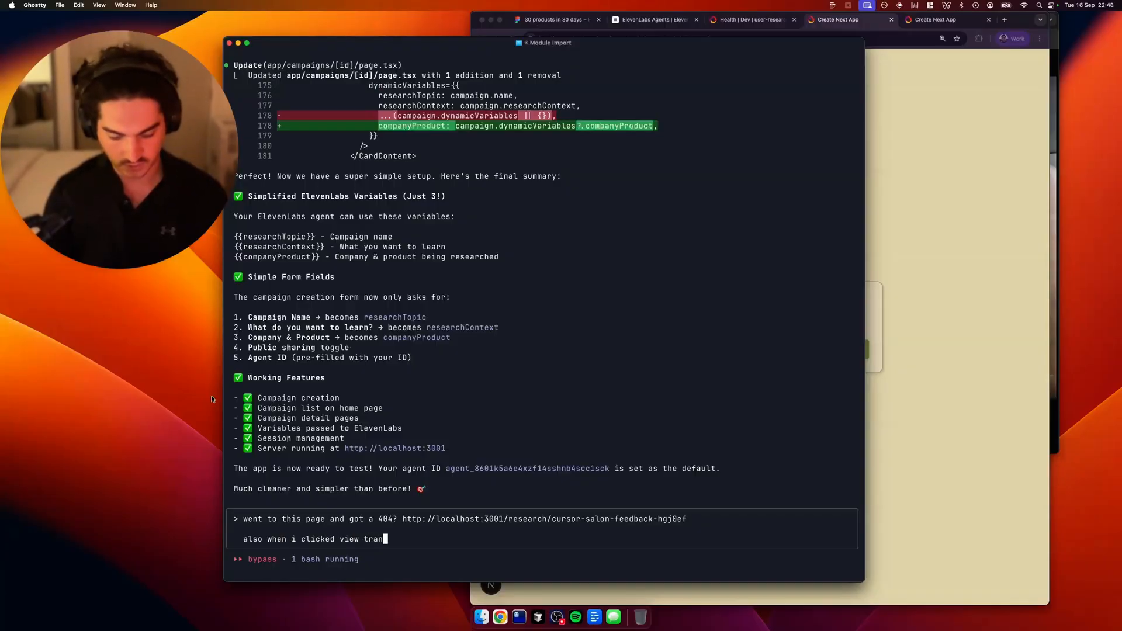
pyautogui.press('Return')
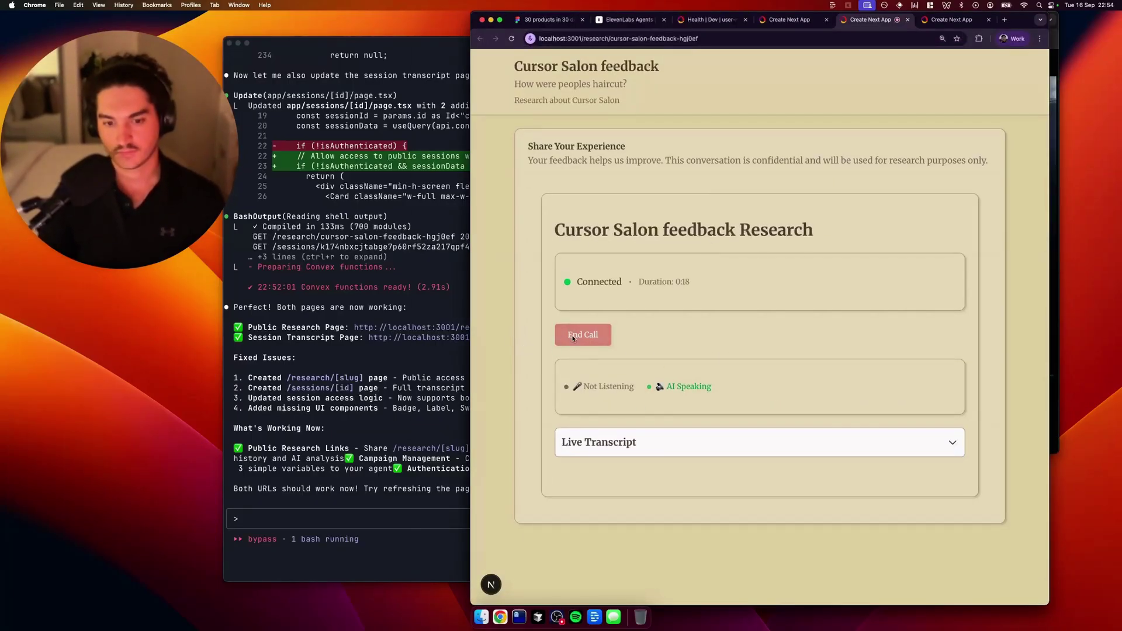
pyautogui.click(583, 335)
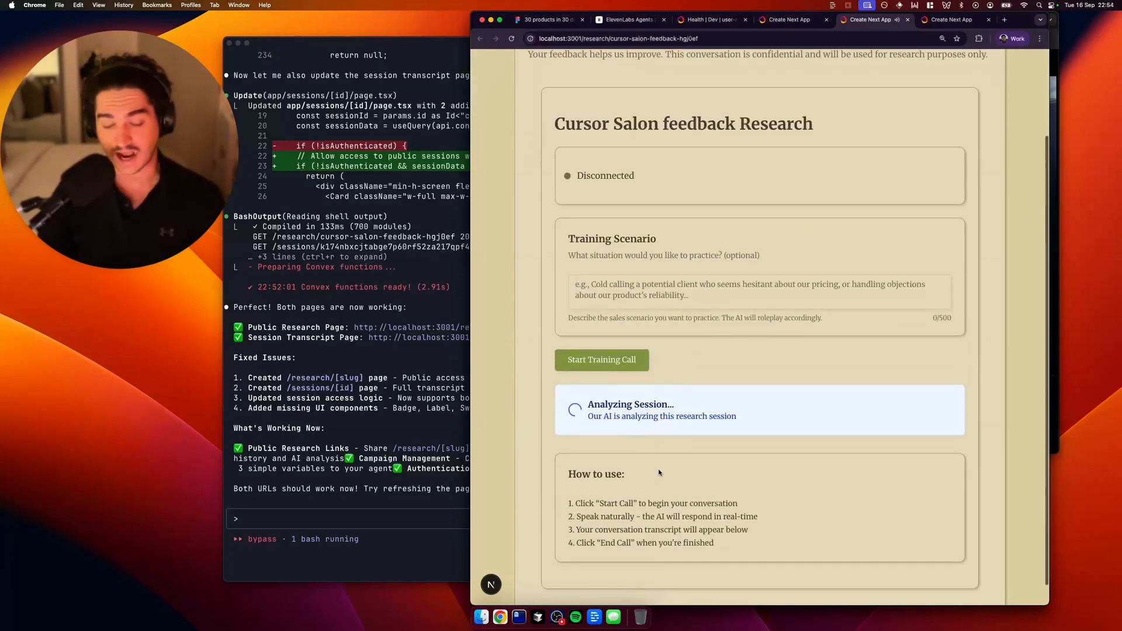
pyautogui.scroll(3)
pyautogui.write('cool - so we dont want the AI analysis on the actual session page - only for the main user to see - does that make sense??')
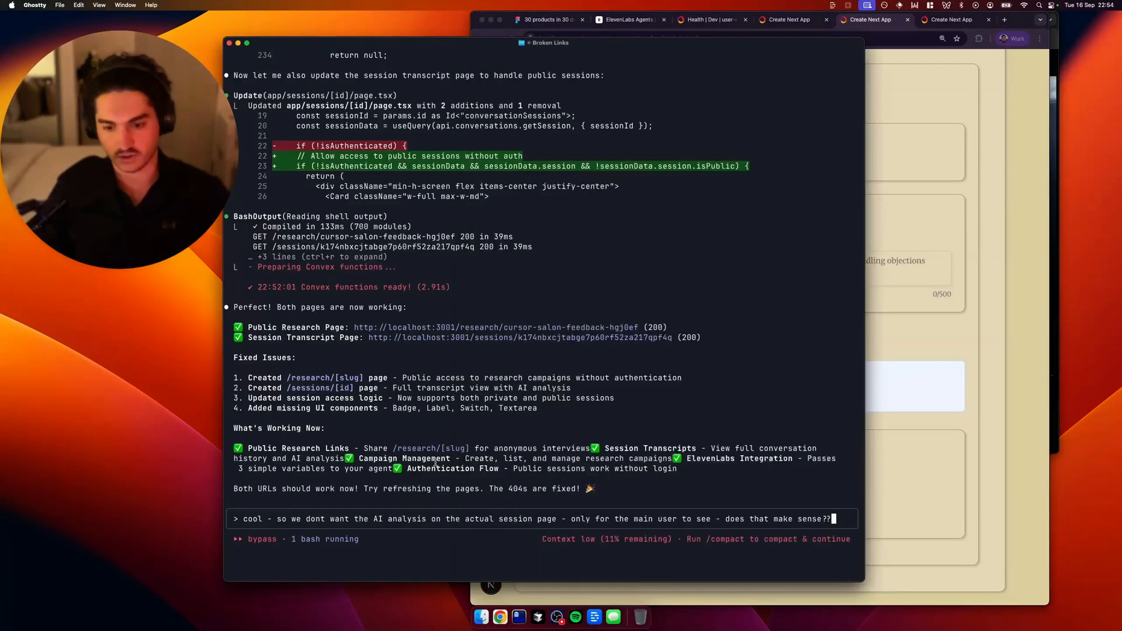
# - Ask whether AI analysis actually runs and check the Convex deployment's environment variables
pyautogui.write('Do we actually have the AI analys')
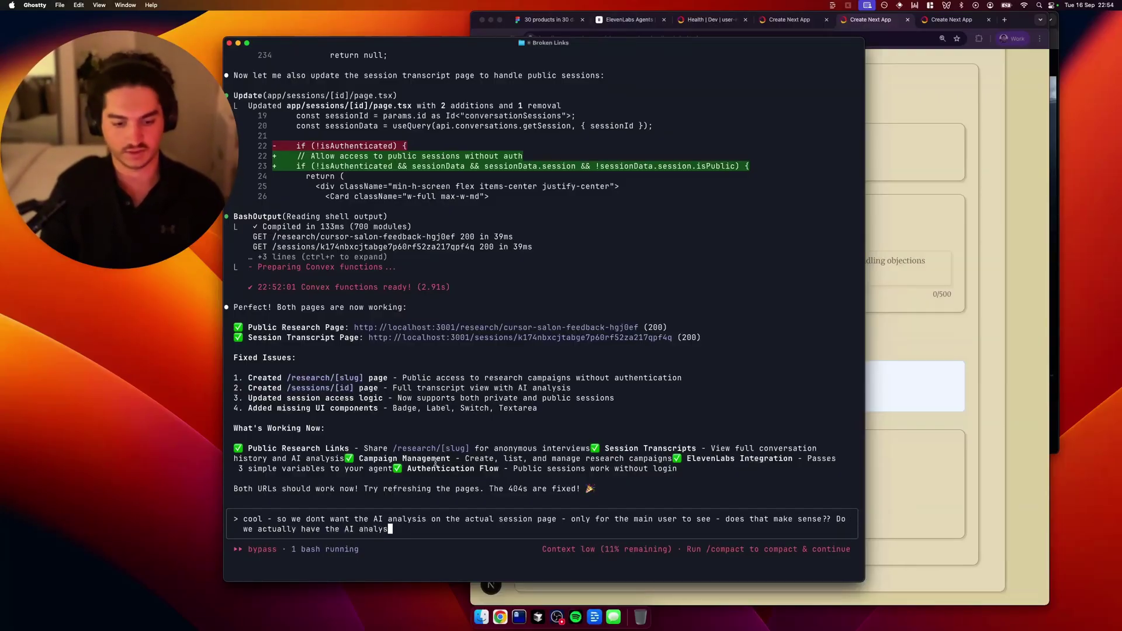
pyautogui.click(708, 19)
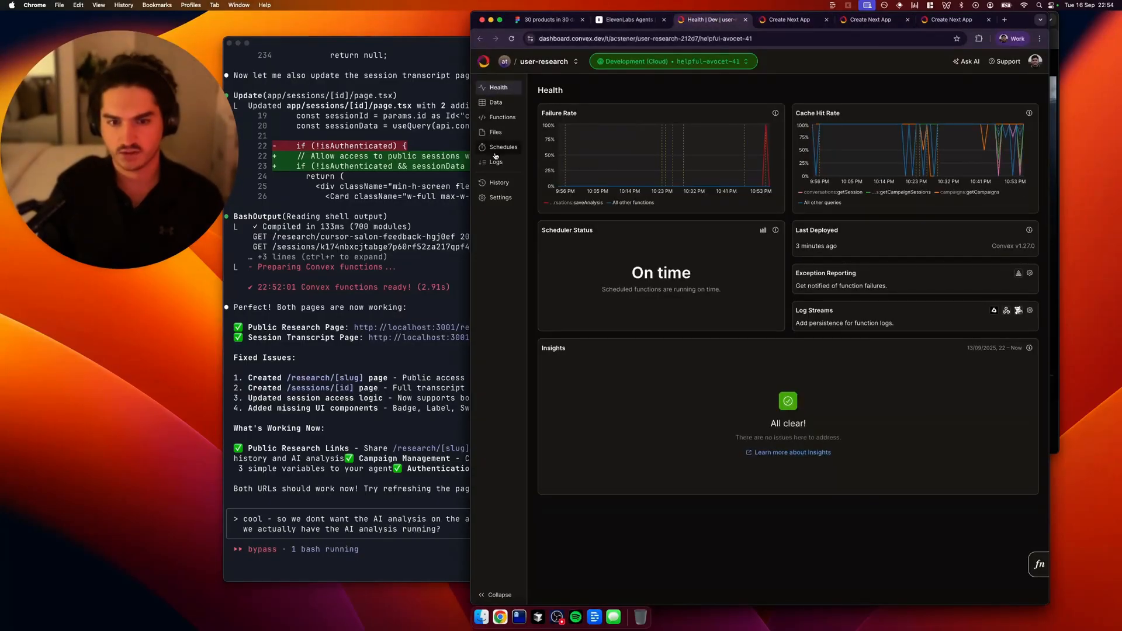
pyautogui.click(501, 197)
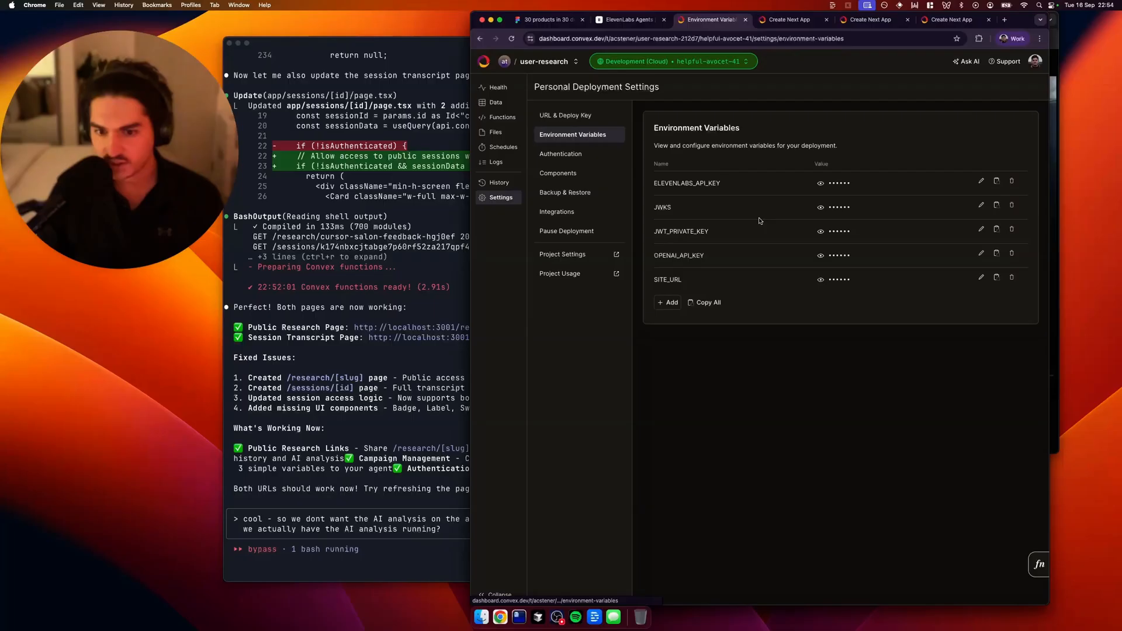
pyautogui.click(870, 19)
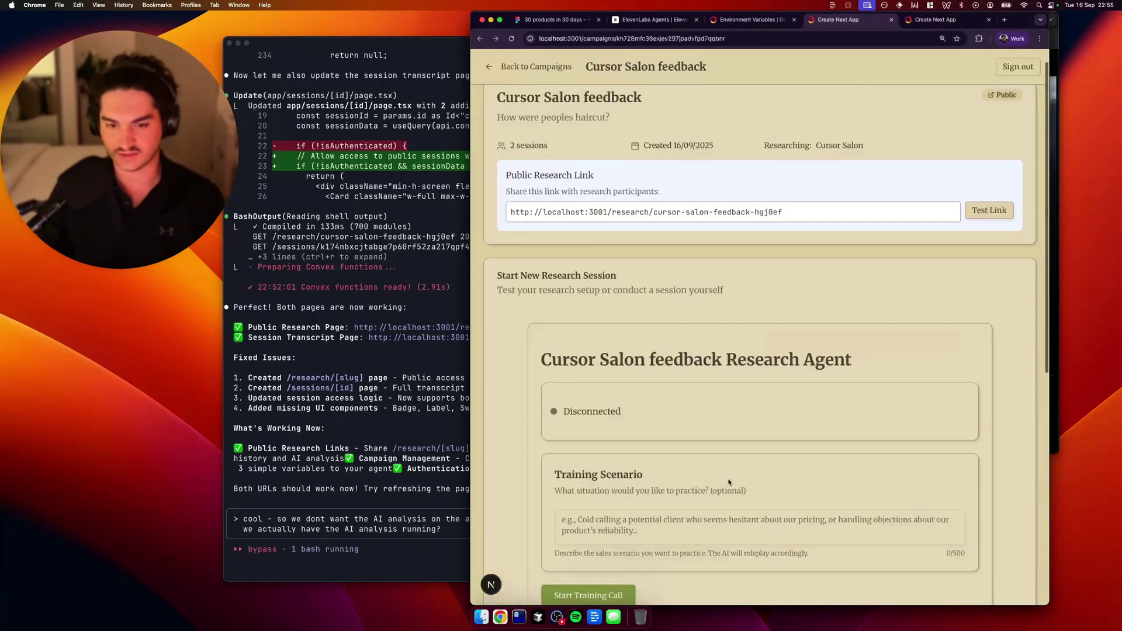
pyautogui.scroll(-3)
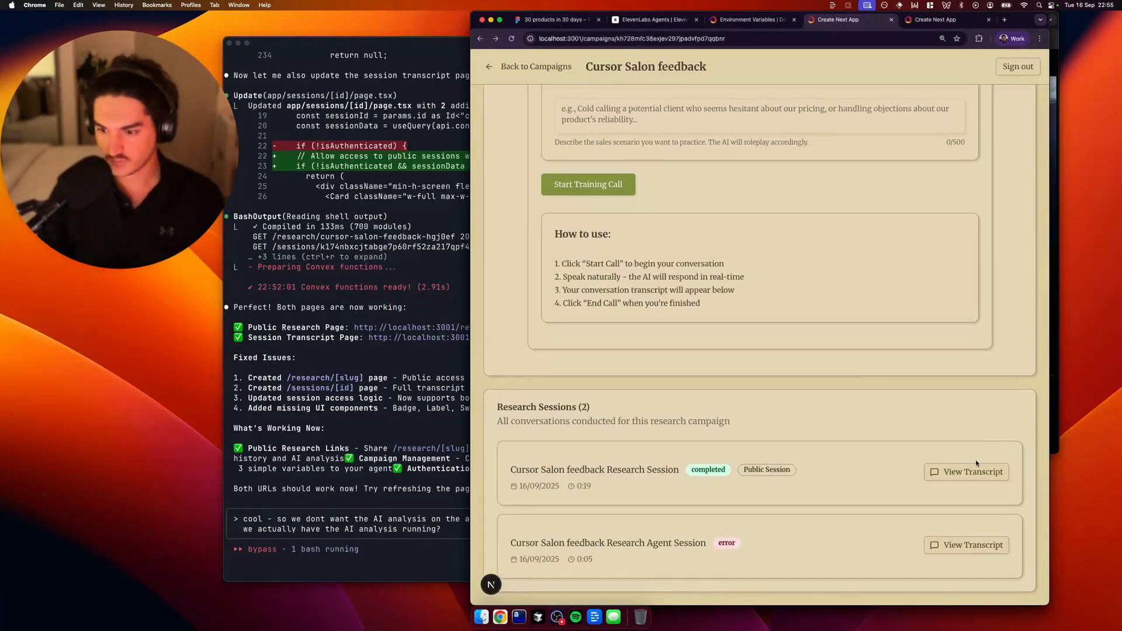
pyautogui.click(973, 472)
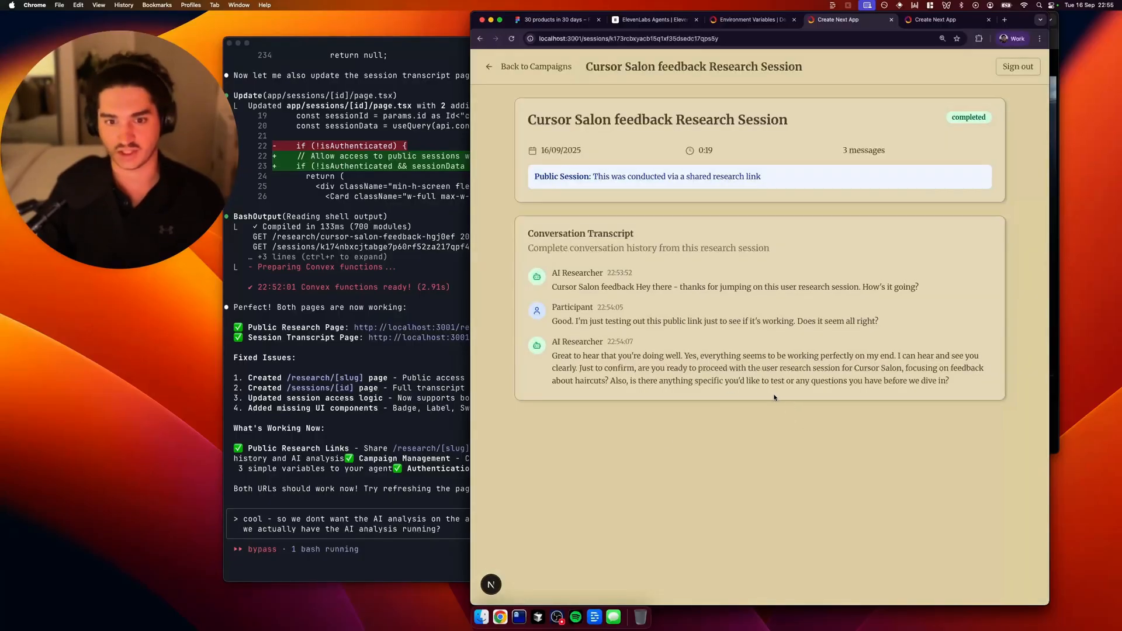
pyautogui.moveTo(677, 420)
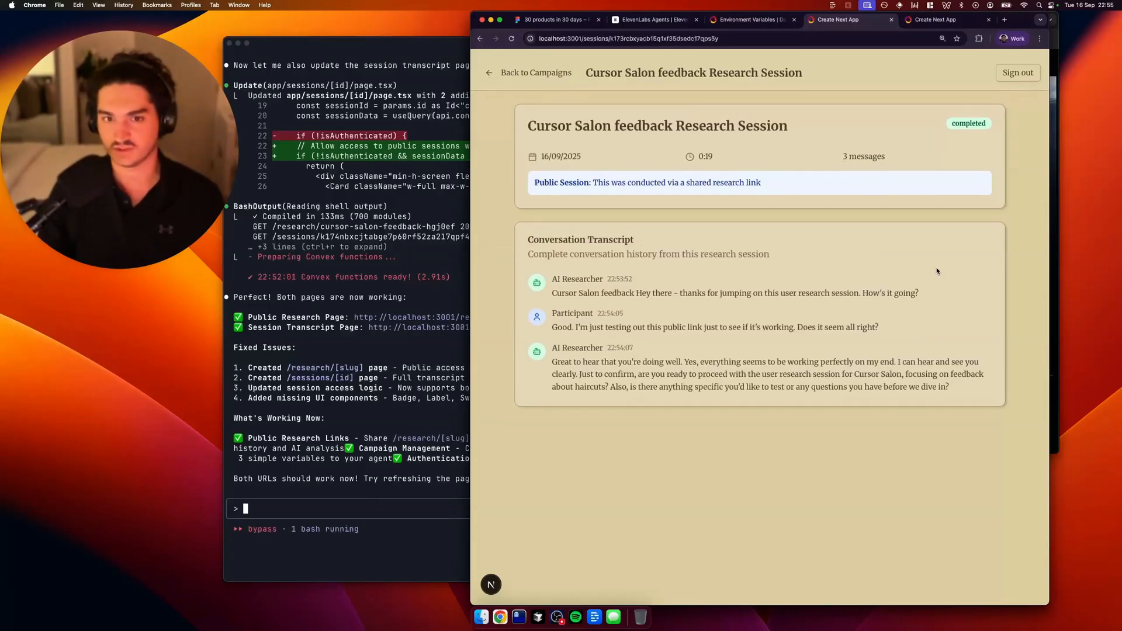
pyautogui.click(561, 38)
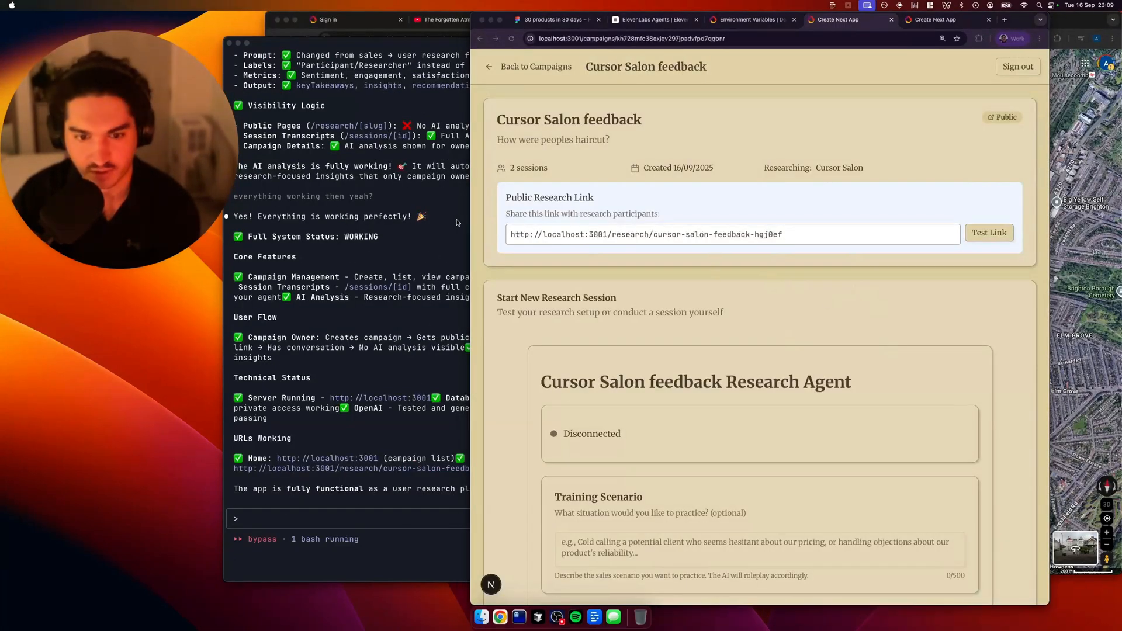
# - Complete another participant voice session through the public research page
pyautogui.click(988, 232)
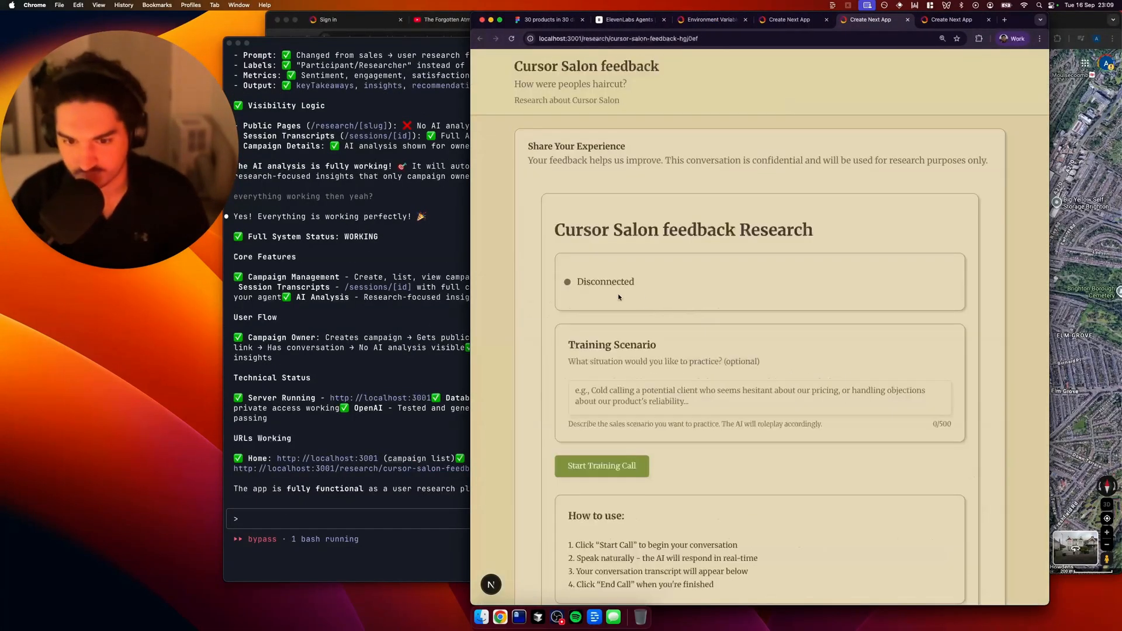
pyautogui.scroll(-3)
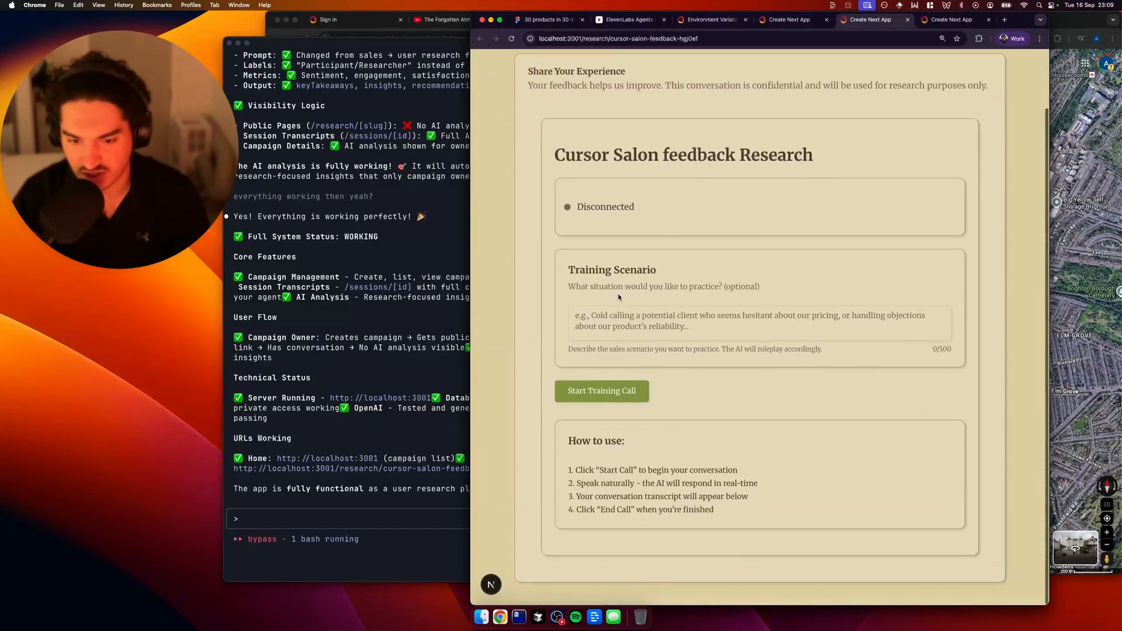
pyautogui.click(601, 391)
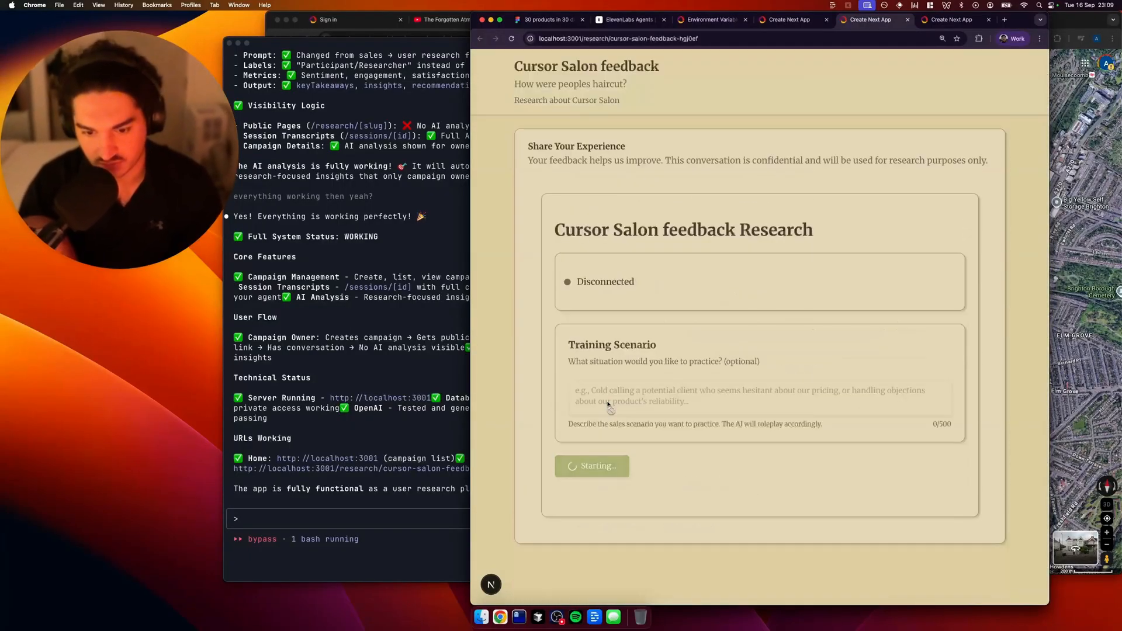
pyautogui.click(591, 466)
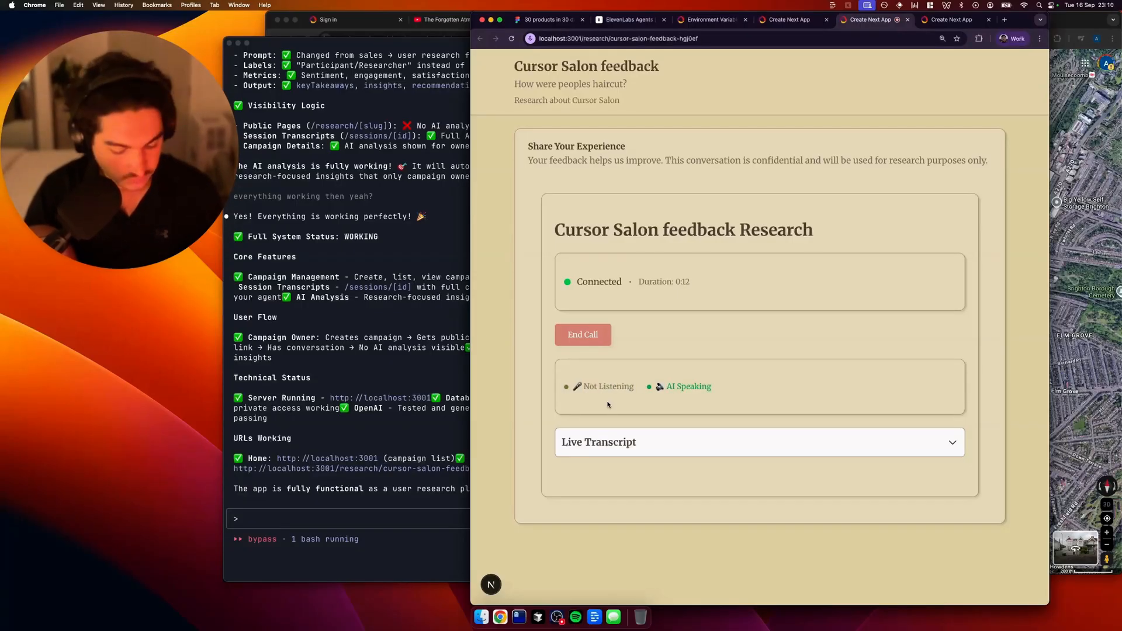
pyautogui.click(583, 335)
pyautogui.write('once a user clicks end call - give a success an')
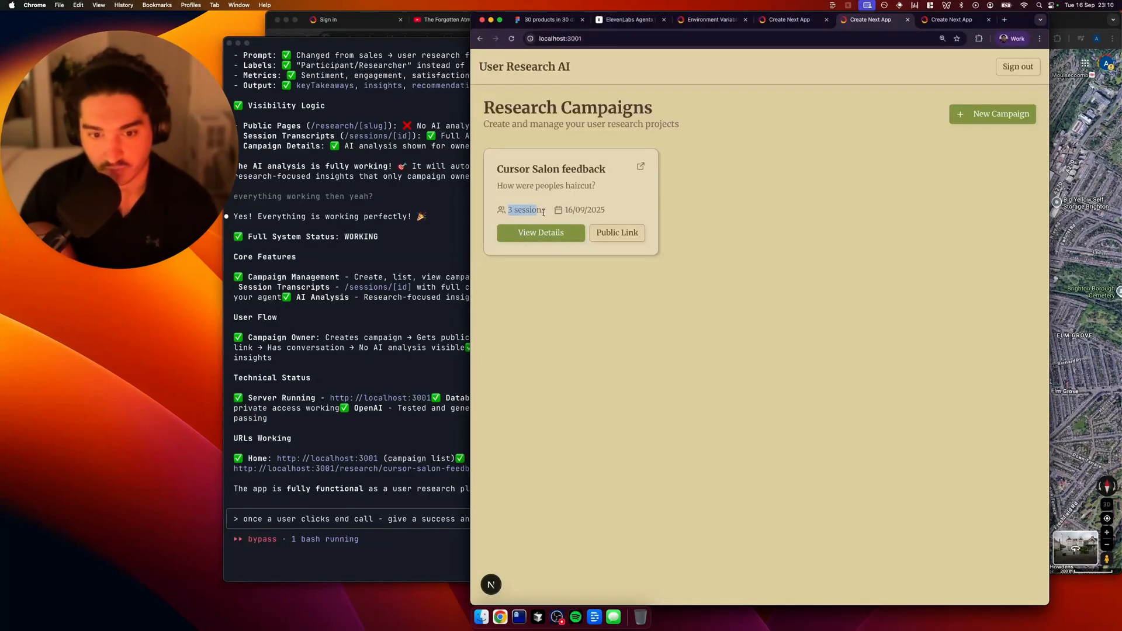
# - Review the newest Cursor Salon session's AI analysis summary, takeaways and transcript
pyautogui.click(540, 233)
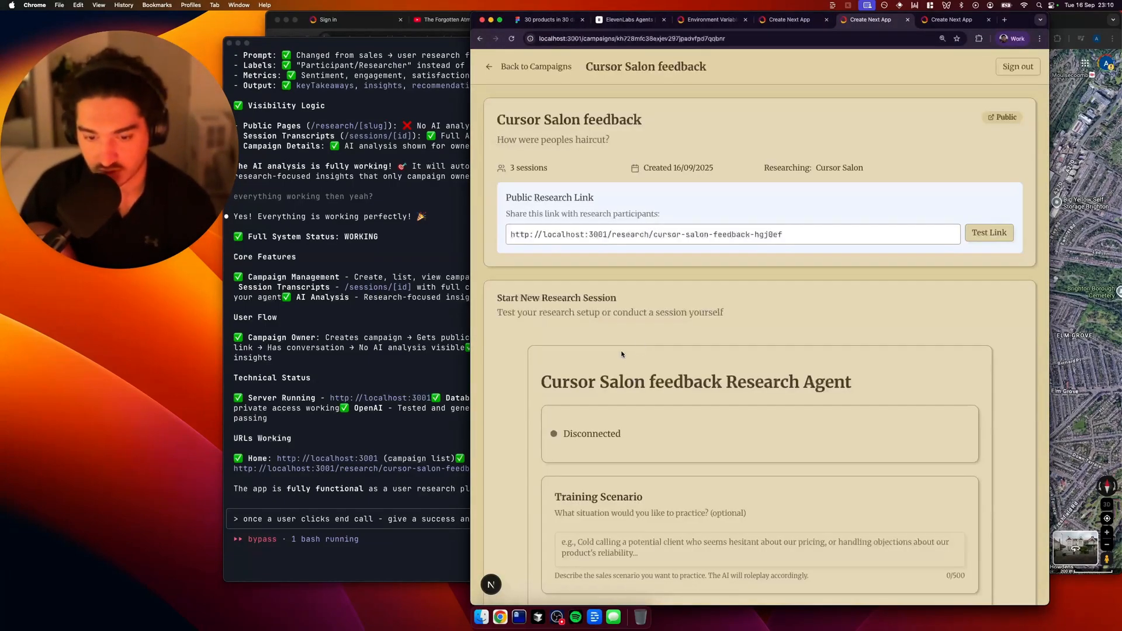
pyautogui.click(990, 233)
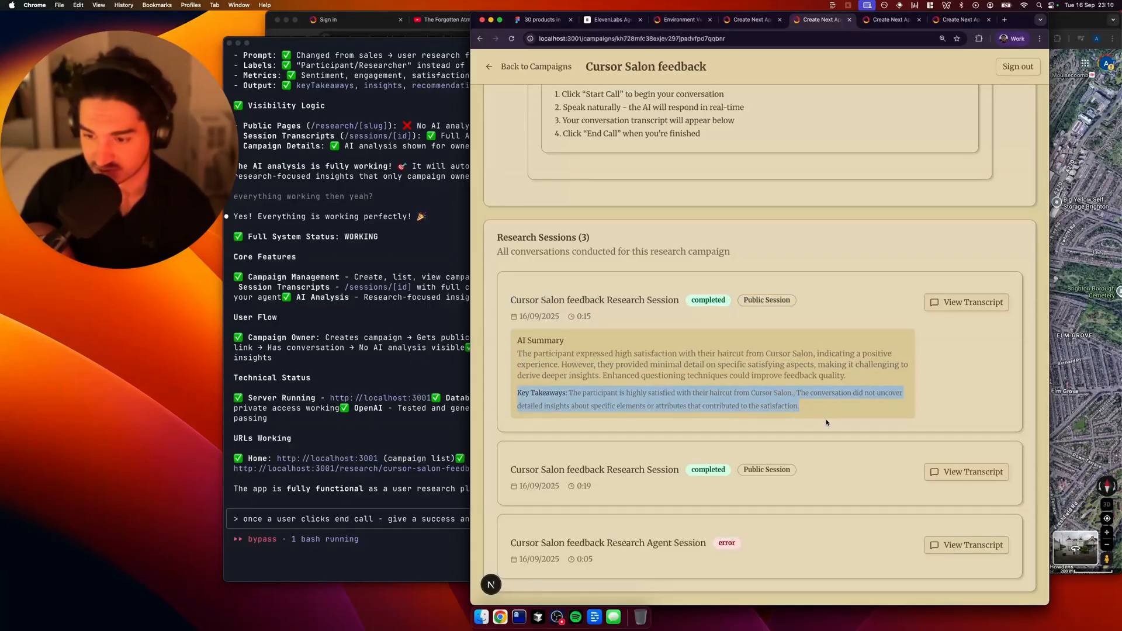
pyautogui.click(972, 302)
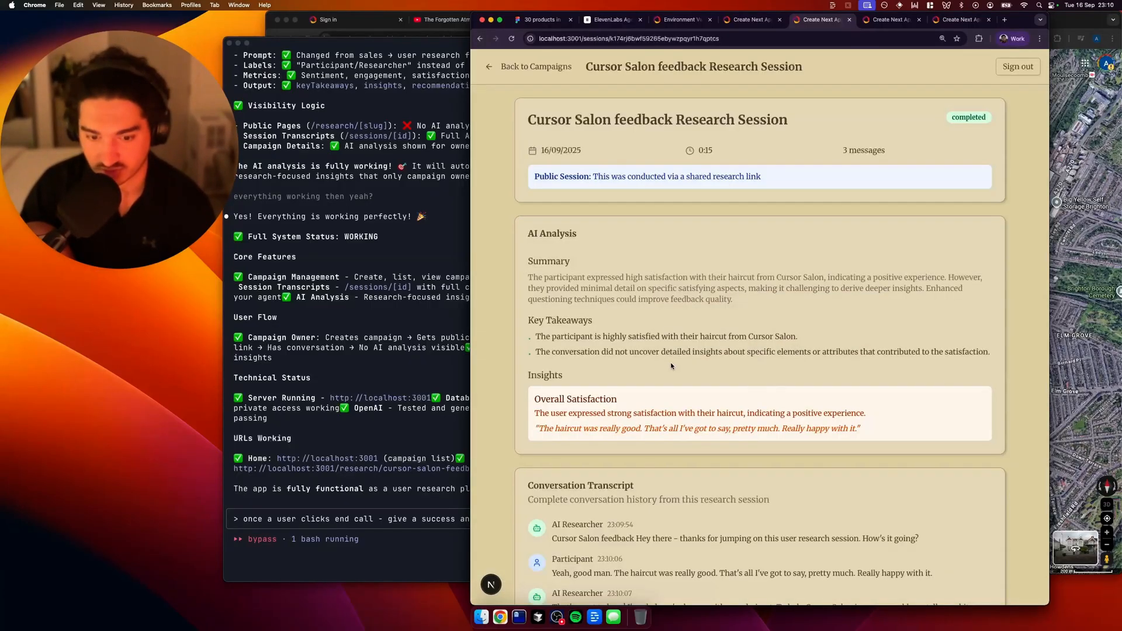
pyautogui.scroll(-3)
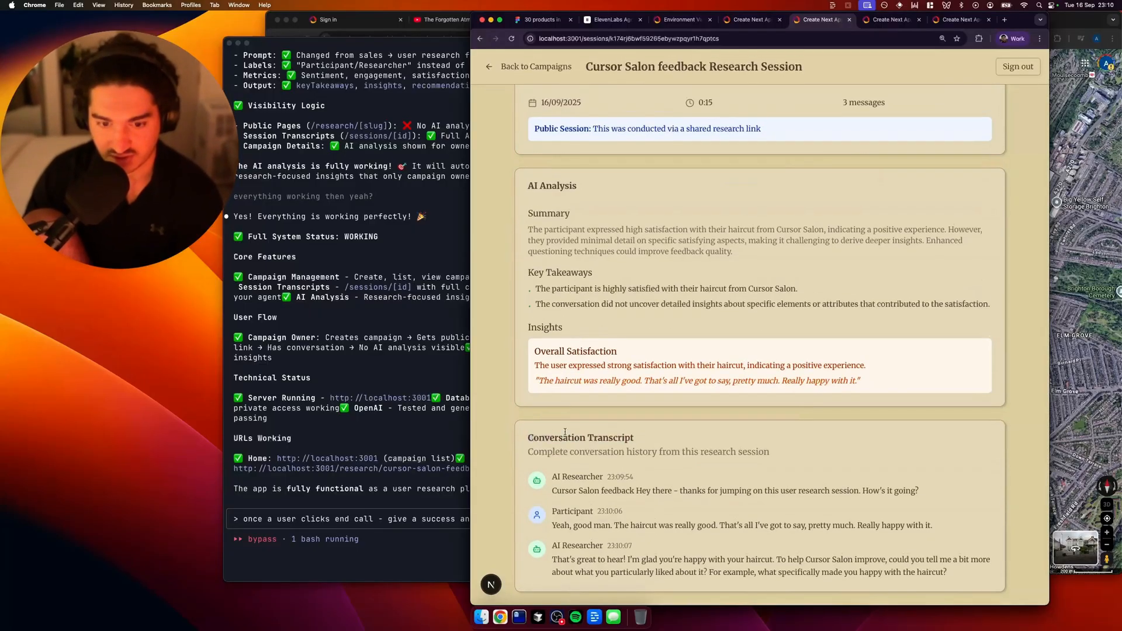
pyautogui.scroll(3)
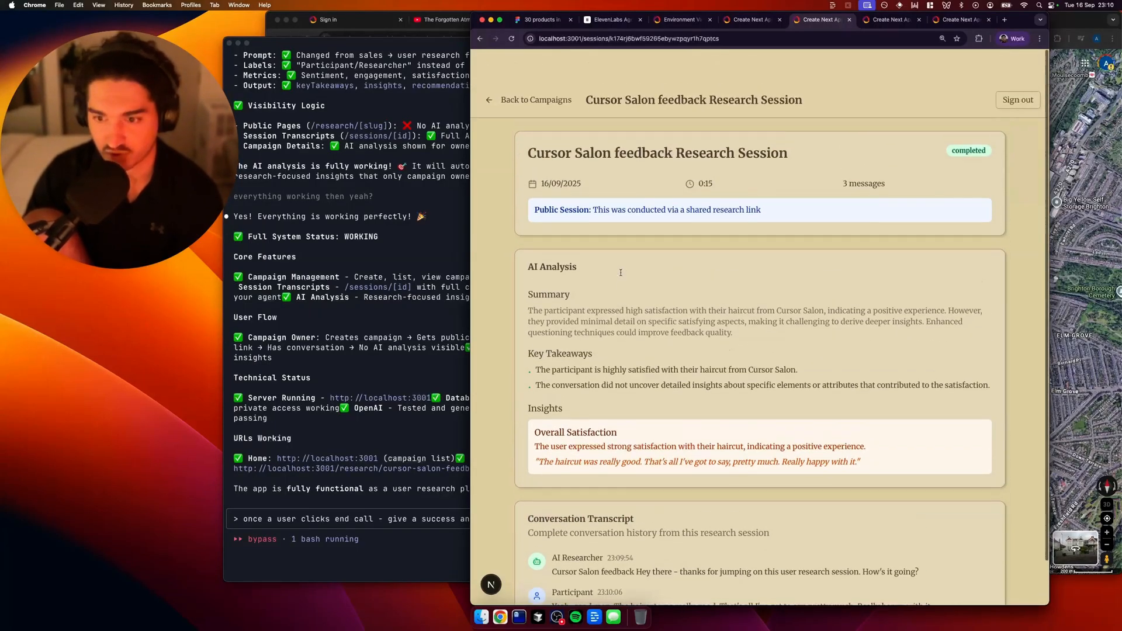
pyautogui.scroll(3)
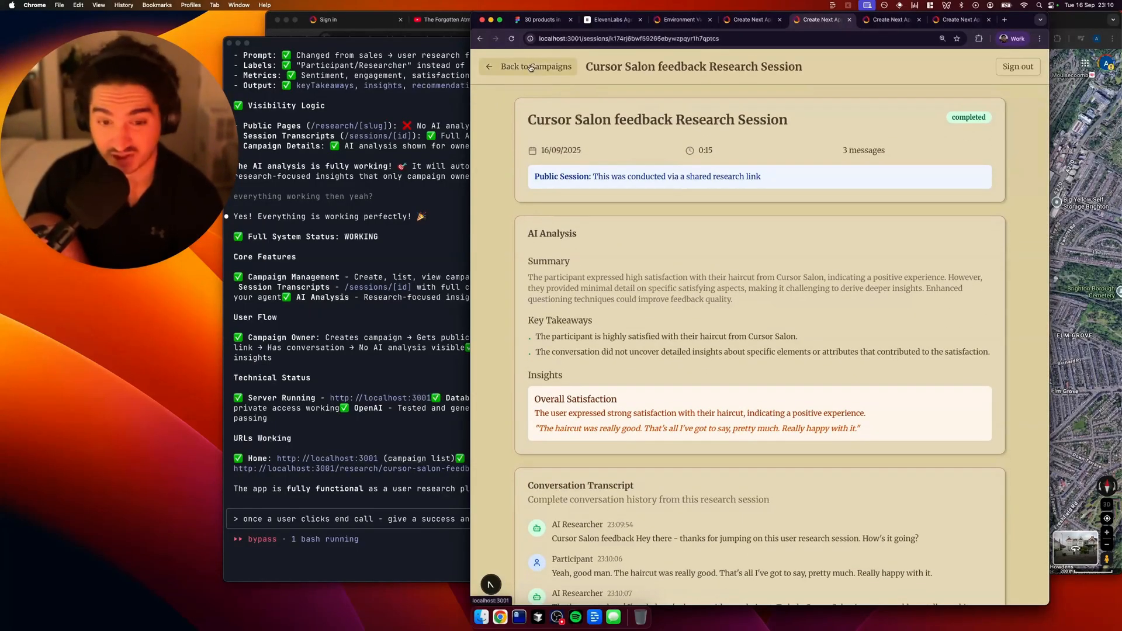
pyautogui.click(530, 66)
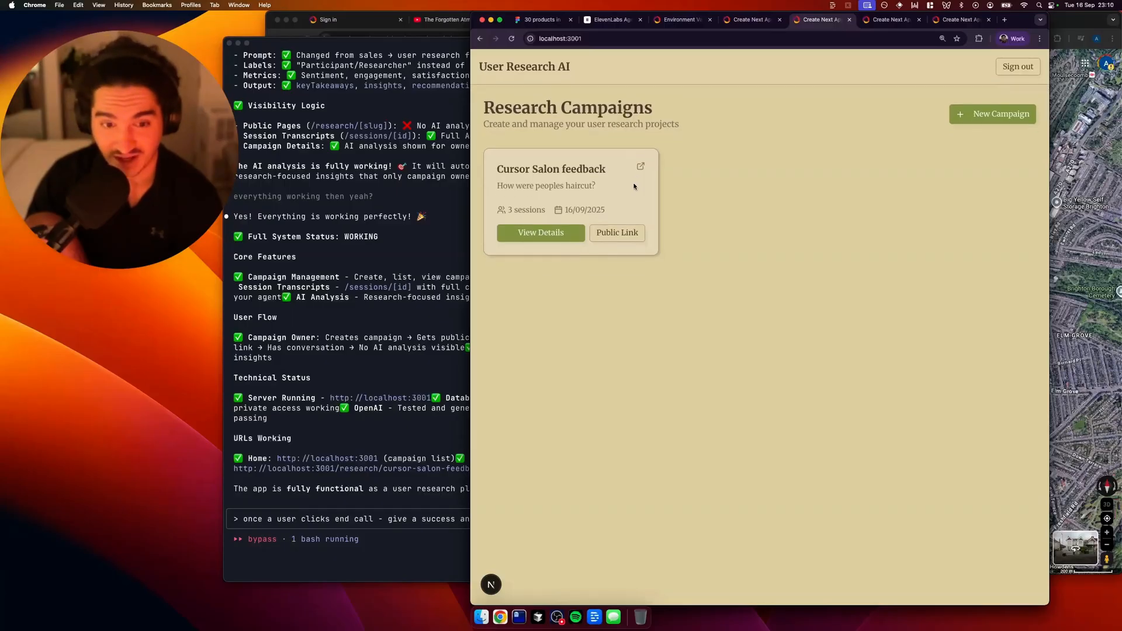
pyautogui.moveTo(711, 265)
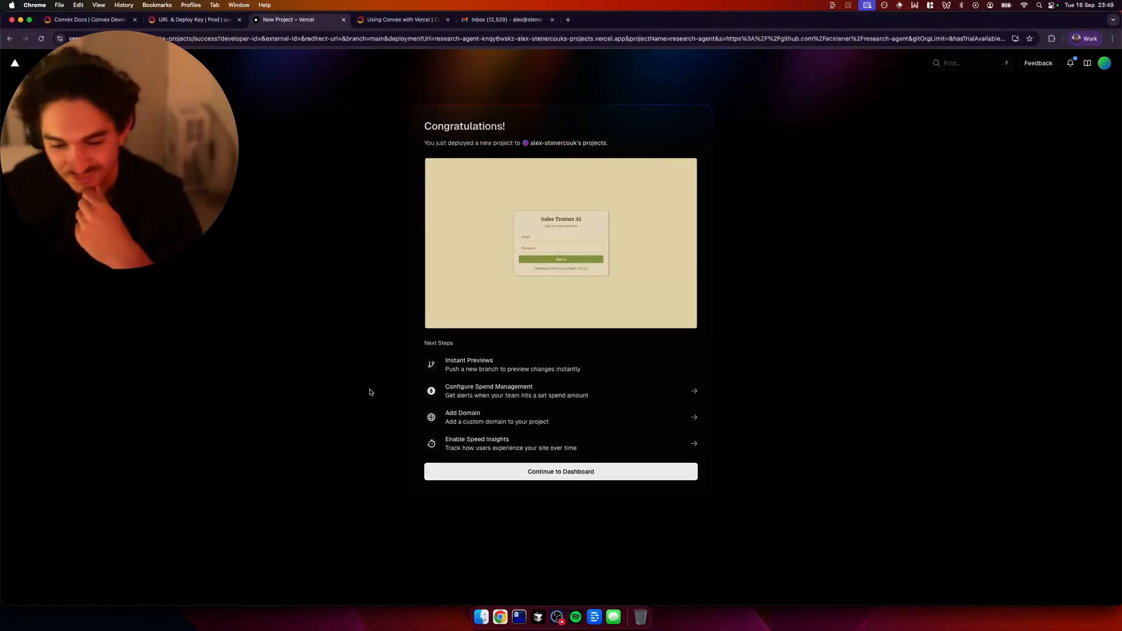
# - Continue from the Congratulations page to the research-agent overview showing production Ready
pyautogui.click(561, 472)
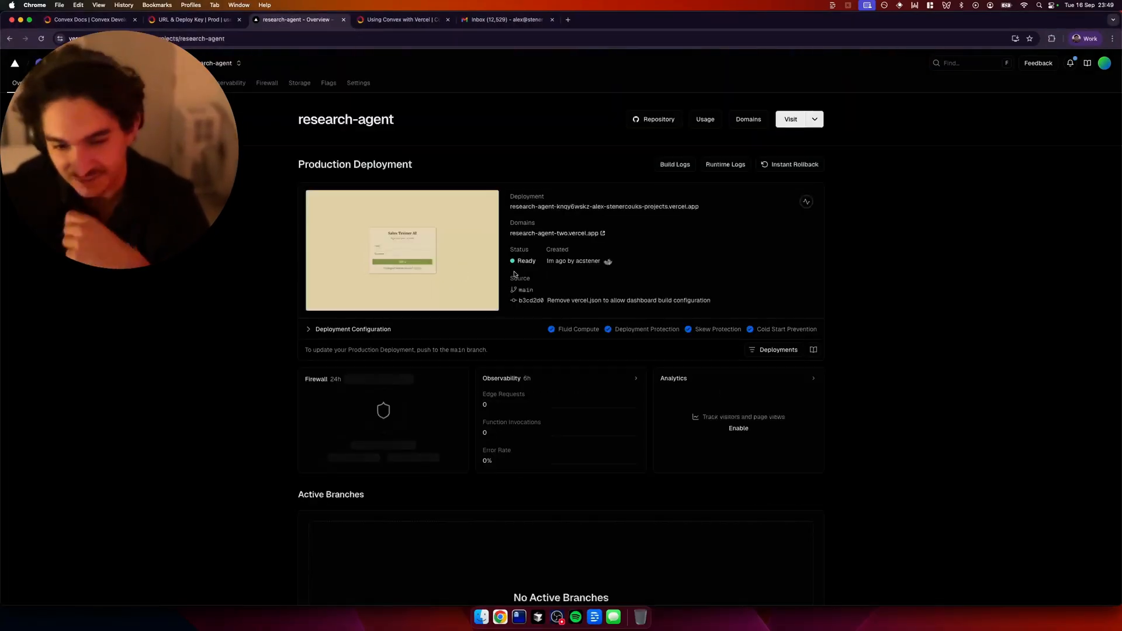
pyautogui.click(670, 19)
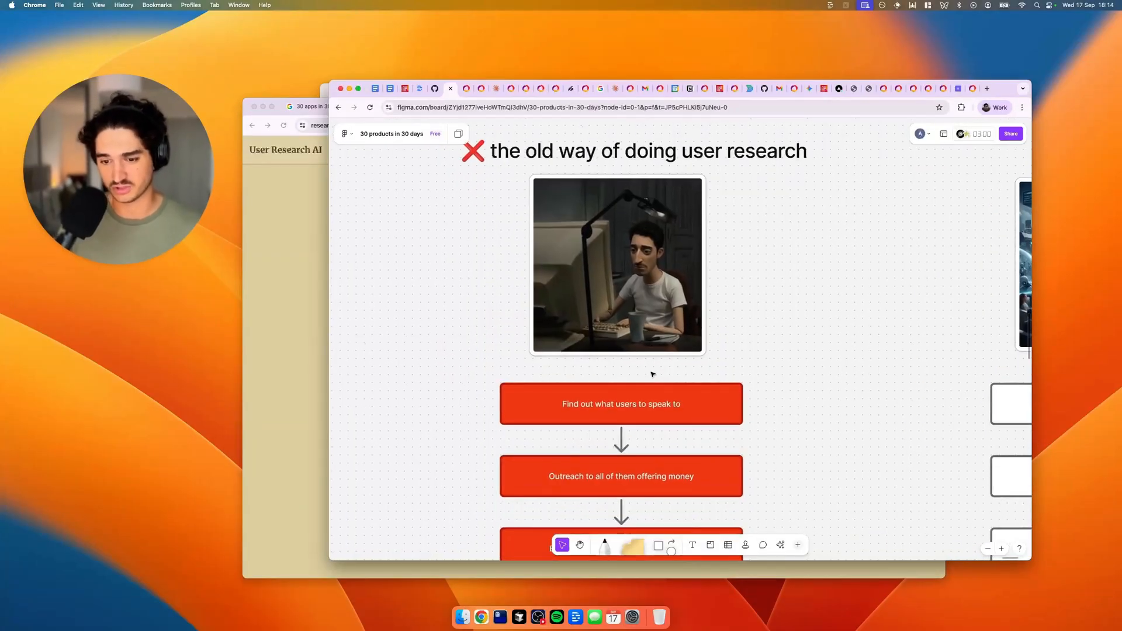
pyautogui.scroll(-3)
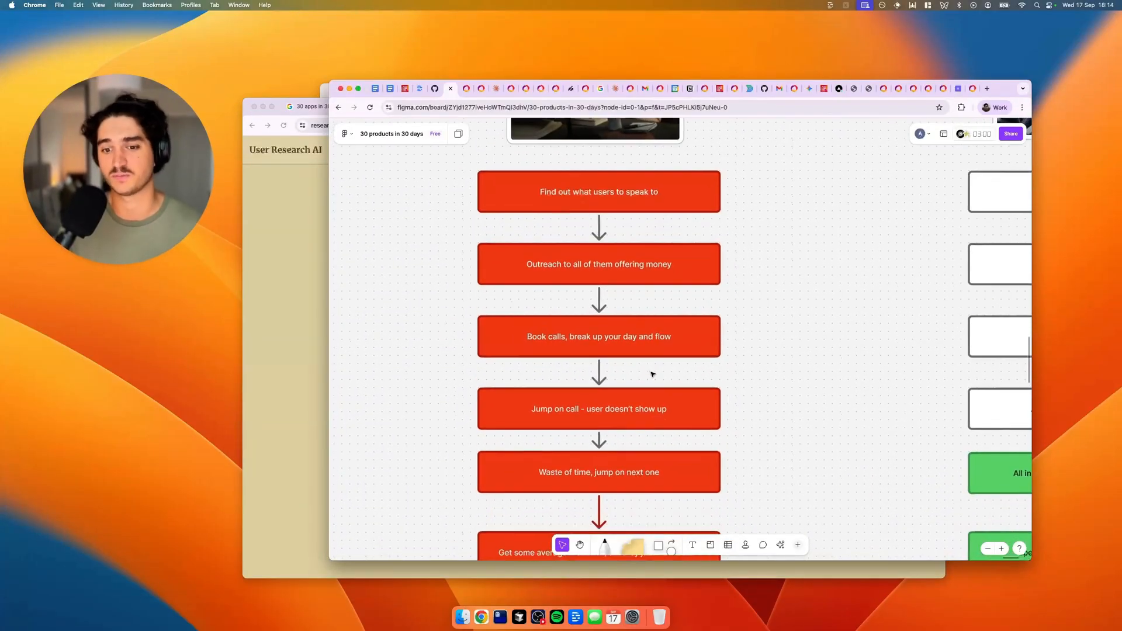
pyautogui.scroll(-3)
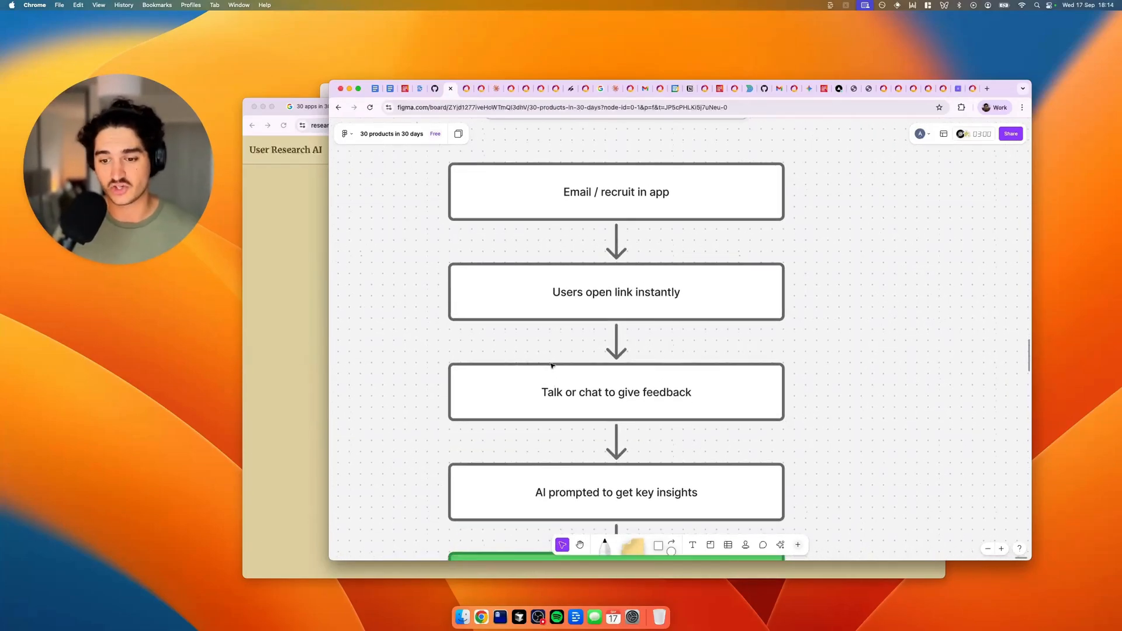
pyautogui.scroll(-3)
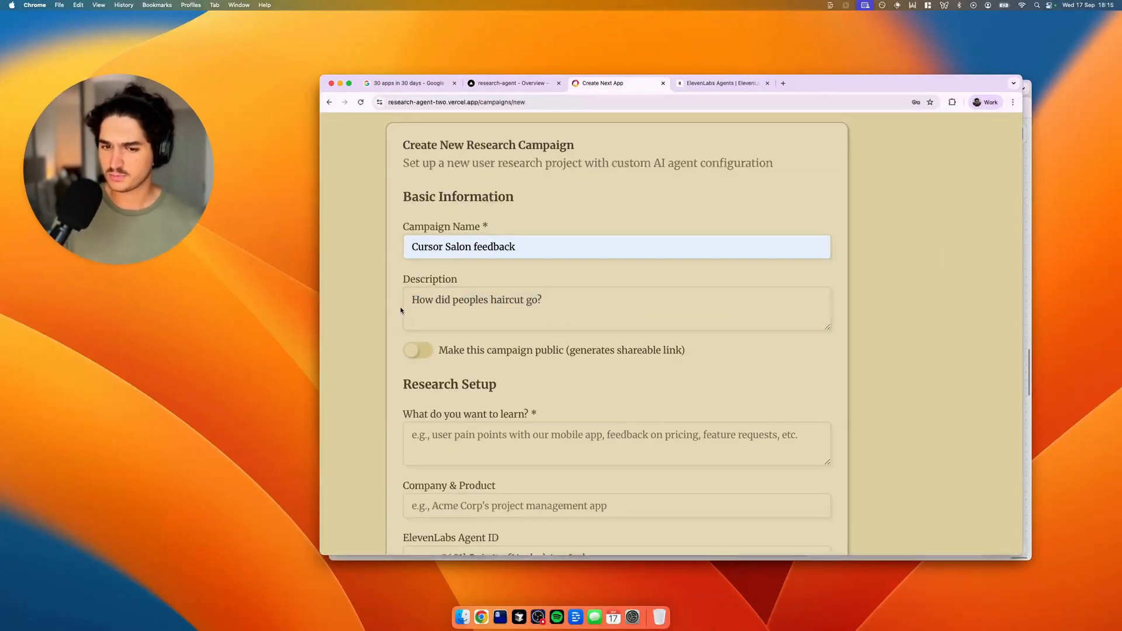
# - Create a public Cursor Salon campaign asking 'Did they enjoy the dreadlocks? Was the salon experience good?'
pyautogui.click(417, 351)
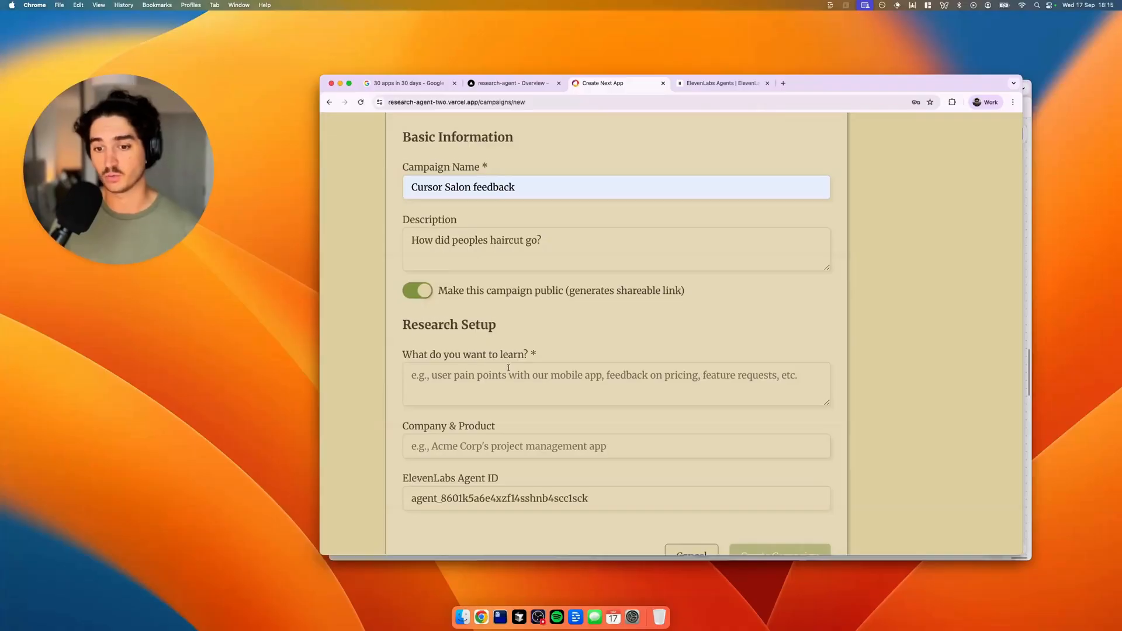
pyautogui.click(779, 555)
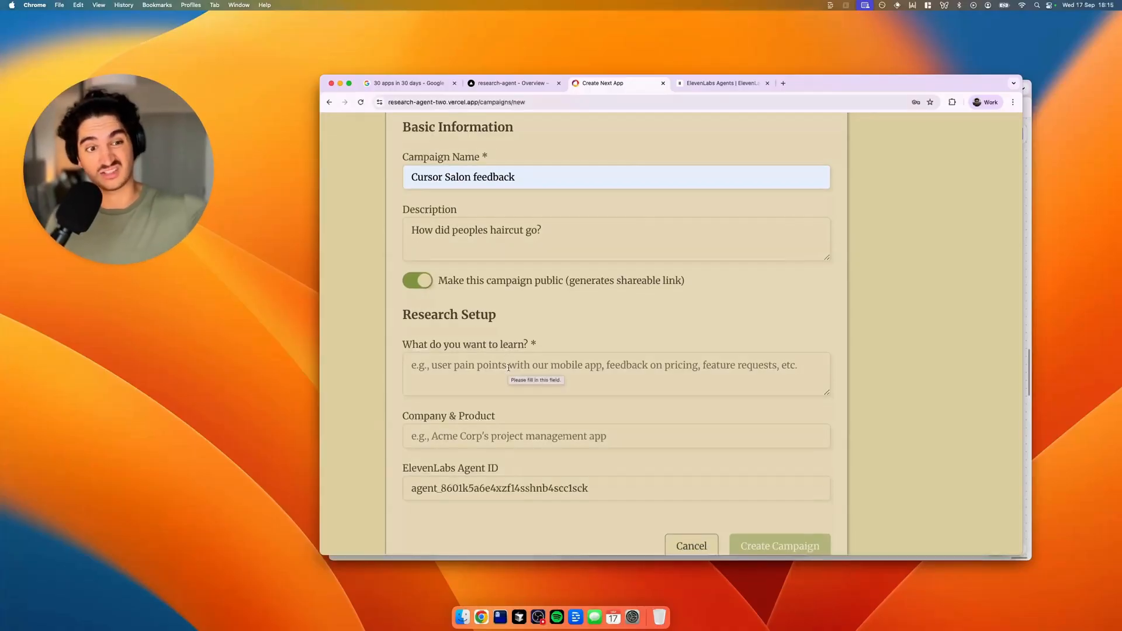
pyautogui.write('Did they enjoy the dreadlocks? Was the salon experience')
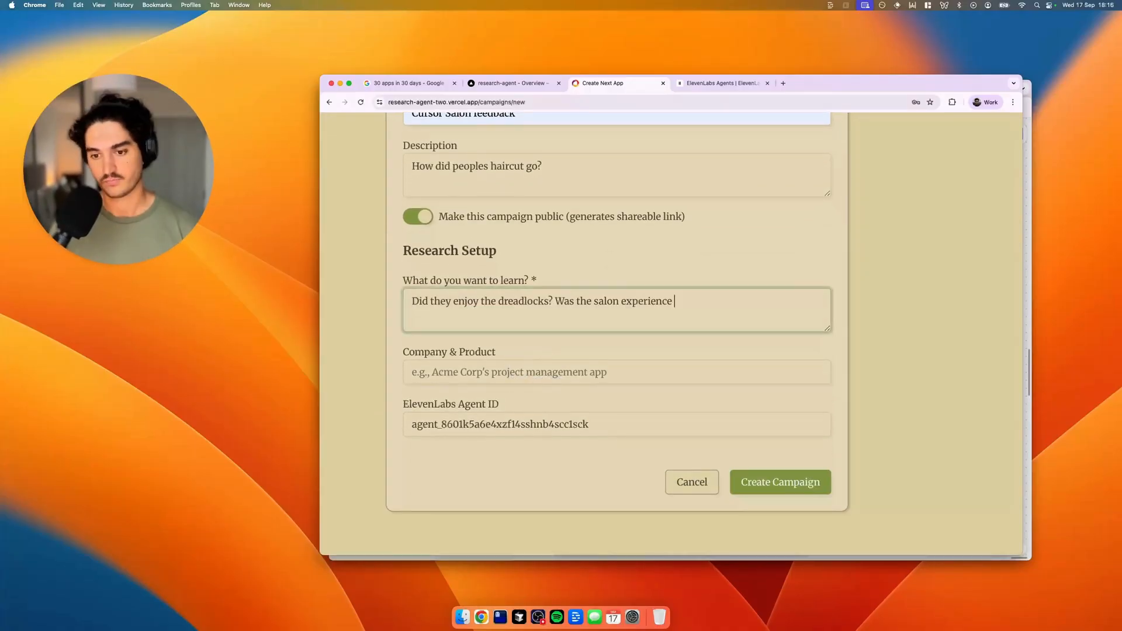
pyautogui.write('good?')
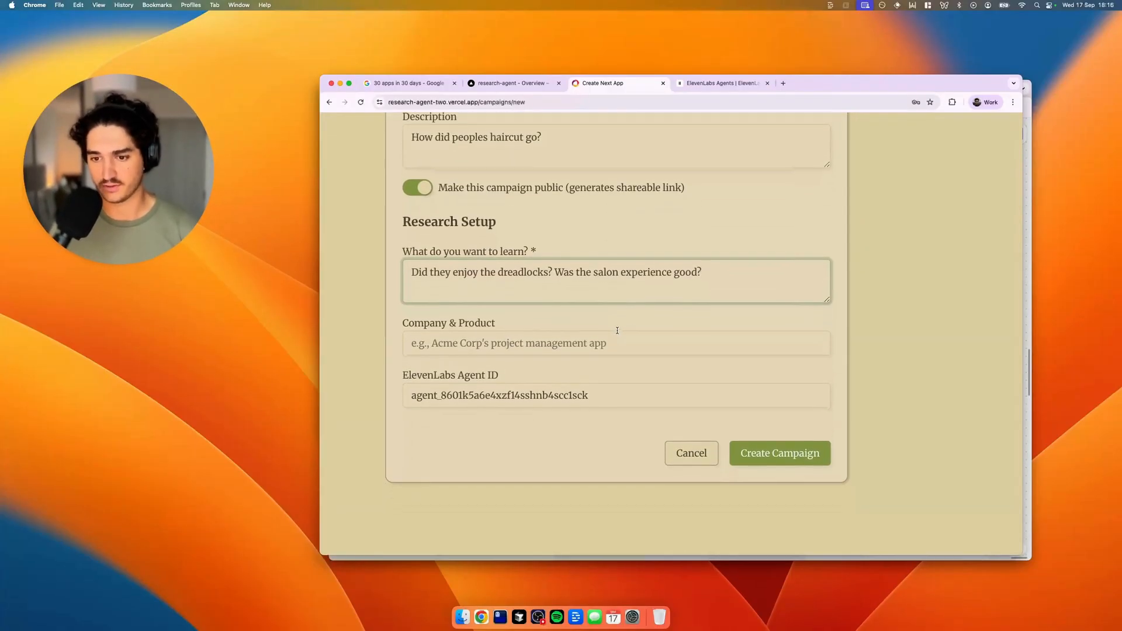
pyautogui.write('Cursor Sa')
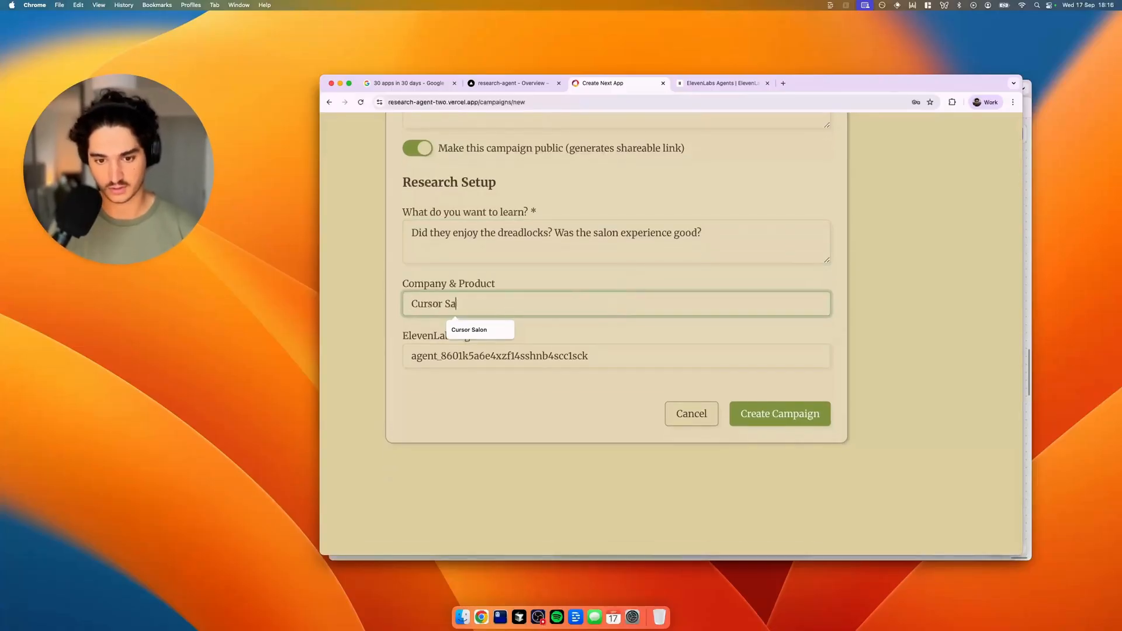
pyautogui.click(469, 329)
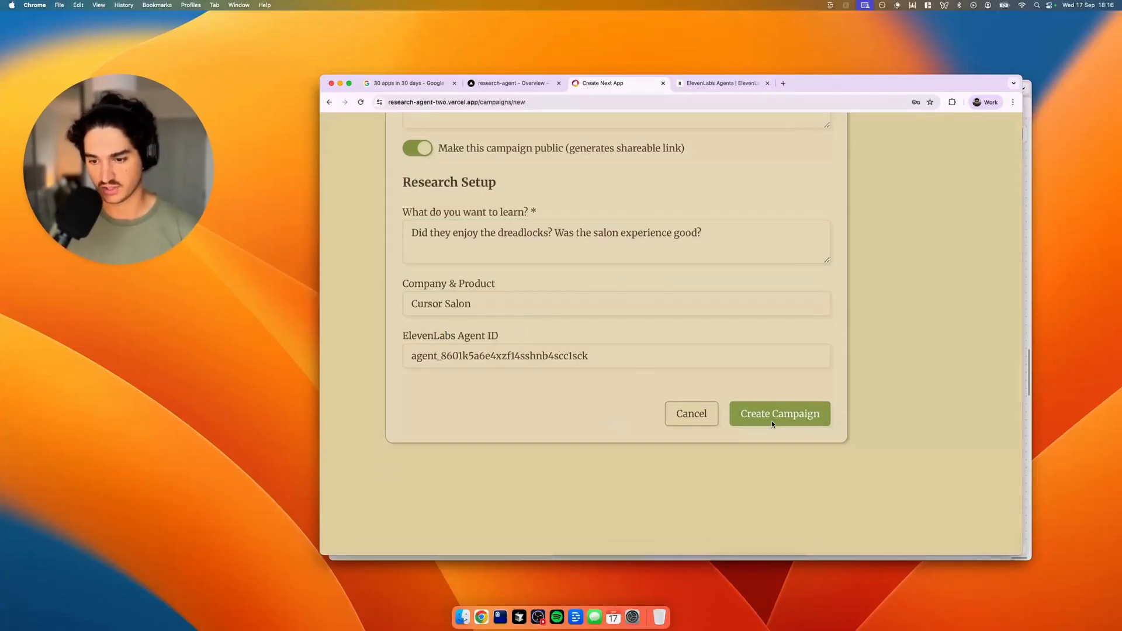
pyautogui.click(778, 414)
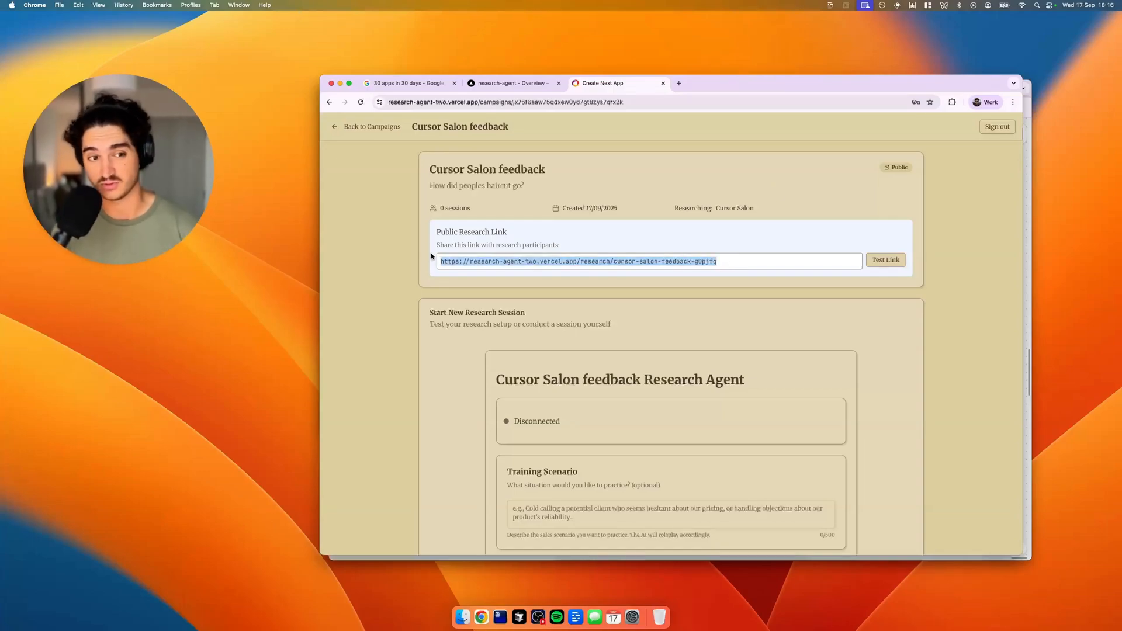
# - Open the Cursor Salon campaign's public research link and start the voice conversation
pyautogui.click(886, 260)
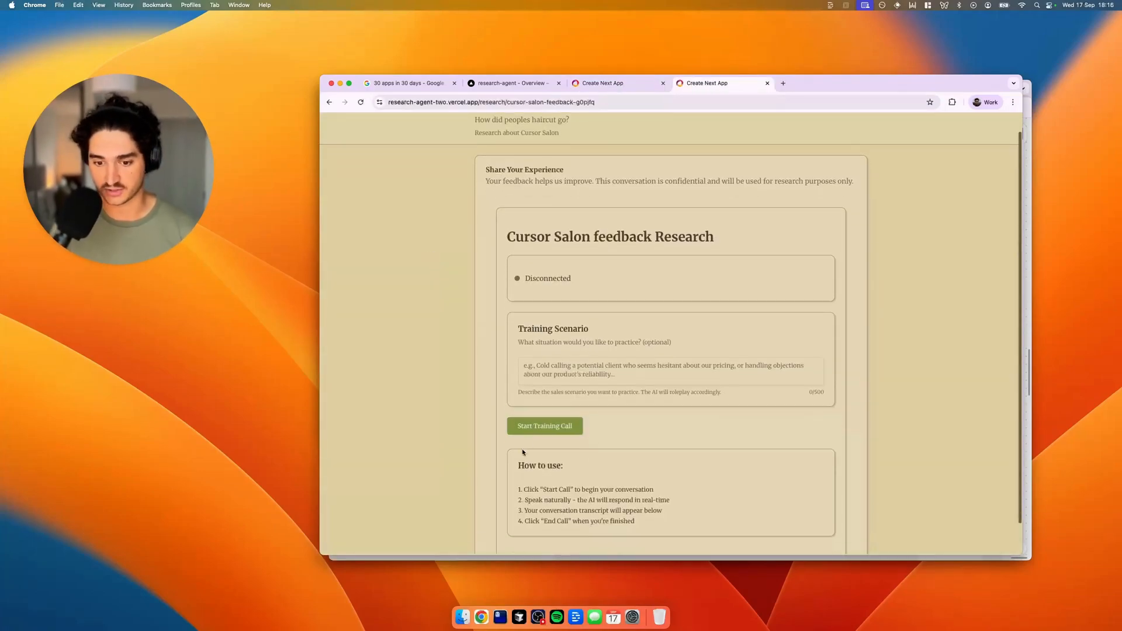
pyautogui.click(545, 426)
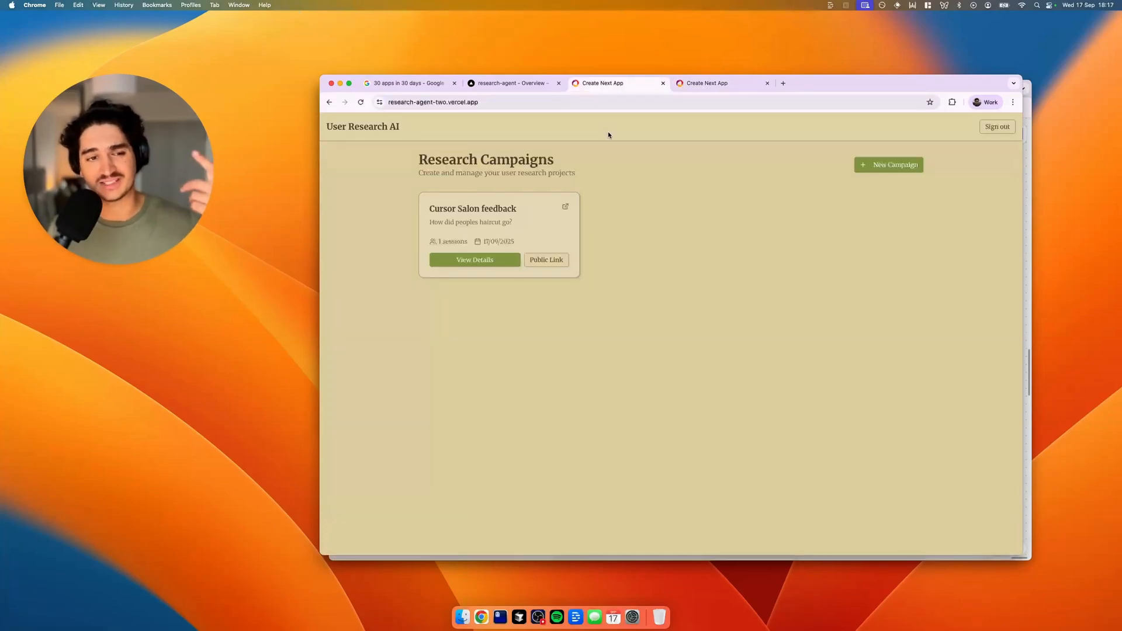
pyautogui.moveTo(624, 195)
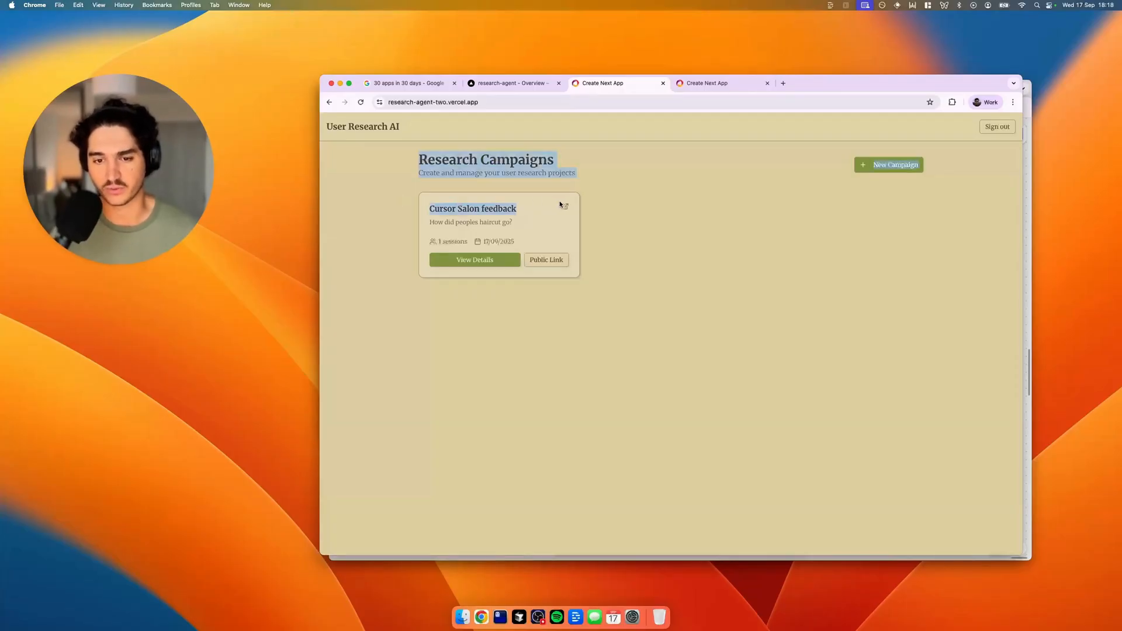
# - Open the Cursor Salon session's transcript and review its Salon Vibes and Product Satisfaction insights
pyautogui.click(474, 259)
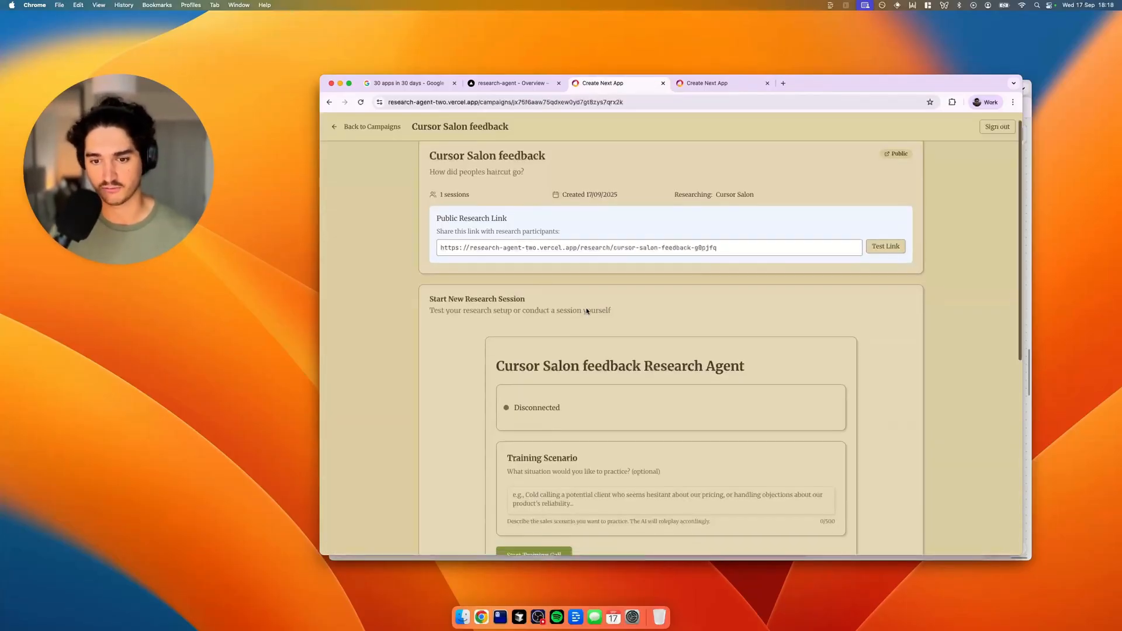
pyautogui.scroll(-3)
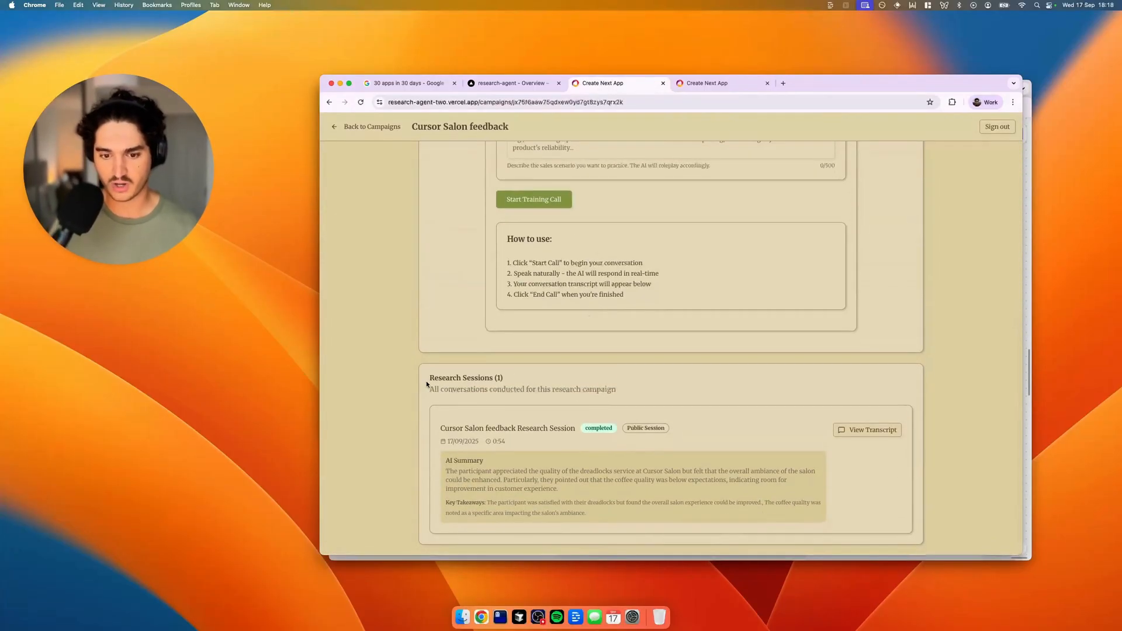
pyautogui.click(867, 431)
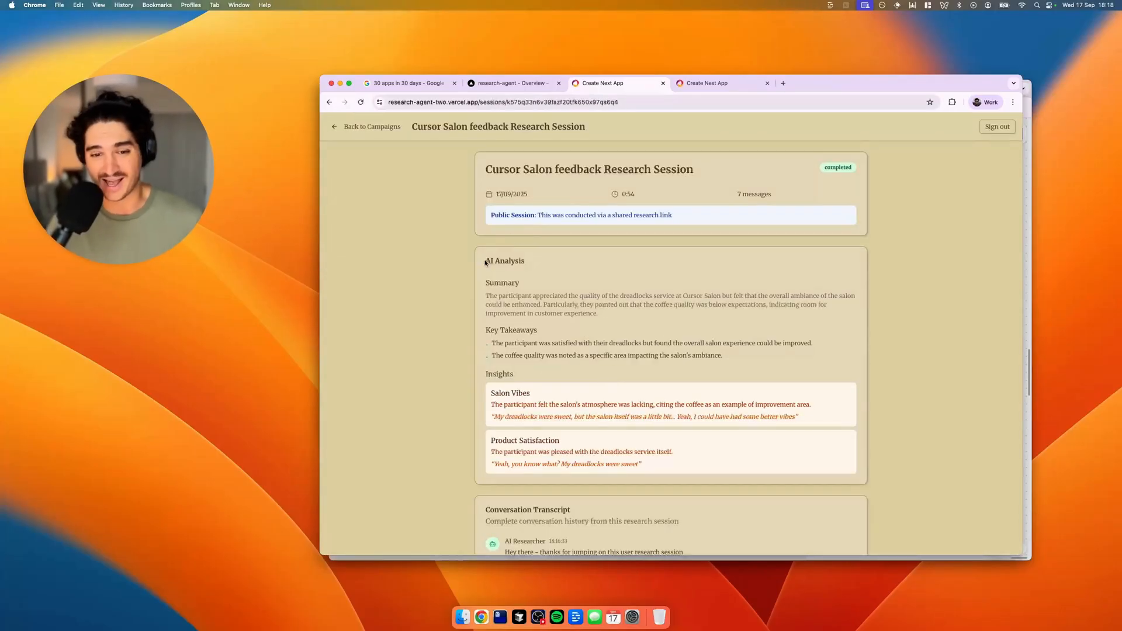
pyautogui.scroll(-3)
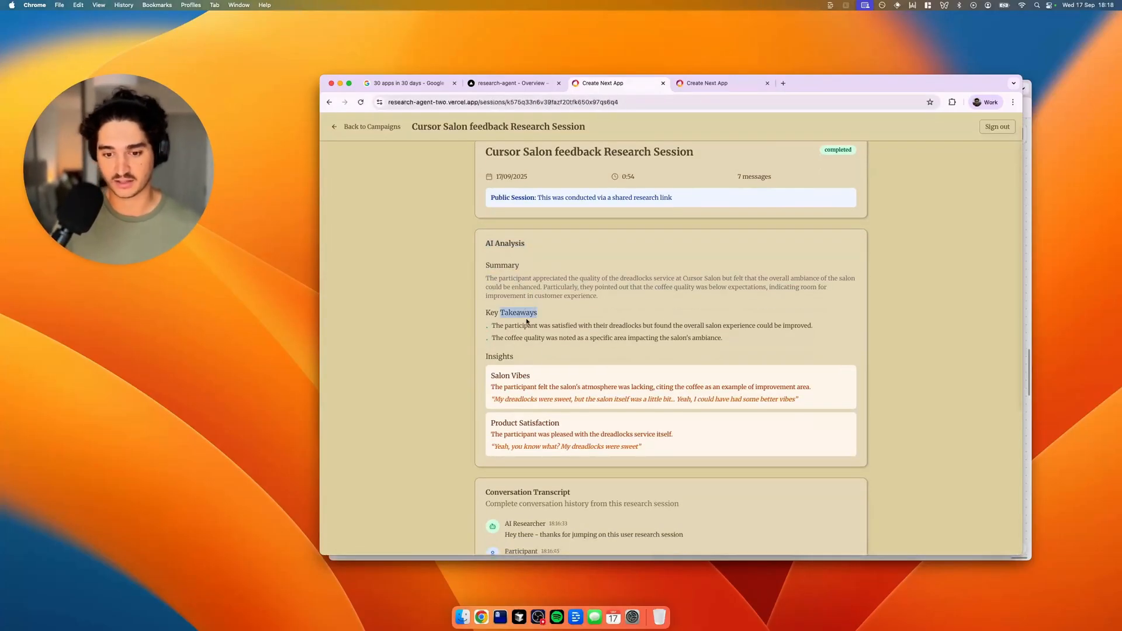
pyautogui.scroll(-3)
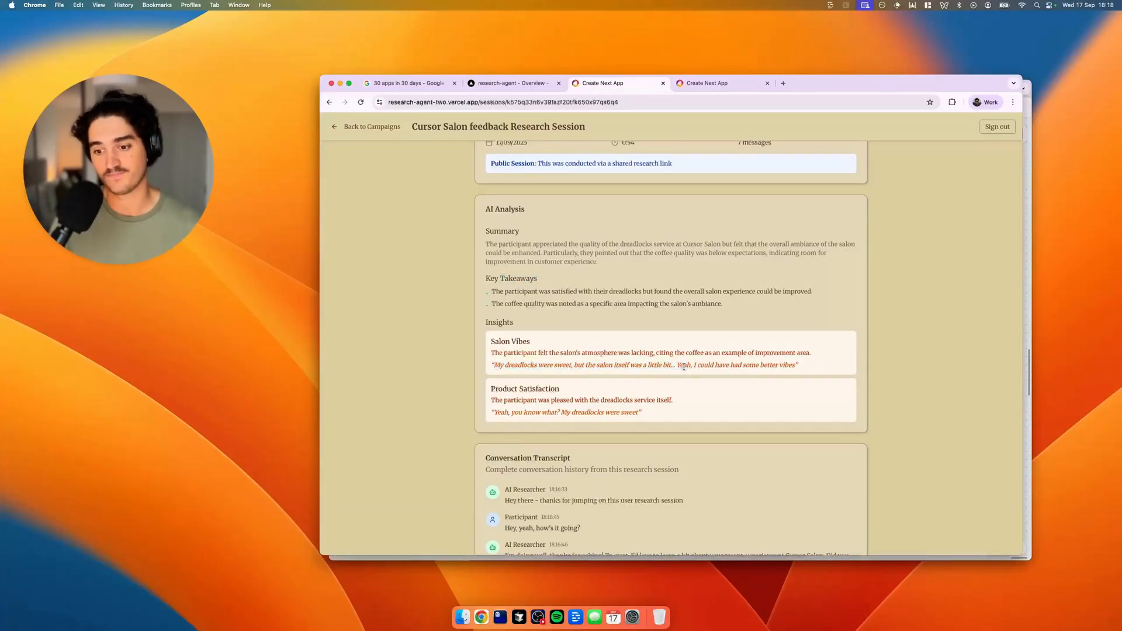
pyautogui.scroll(-3)
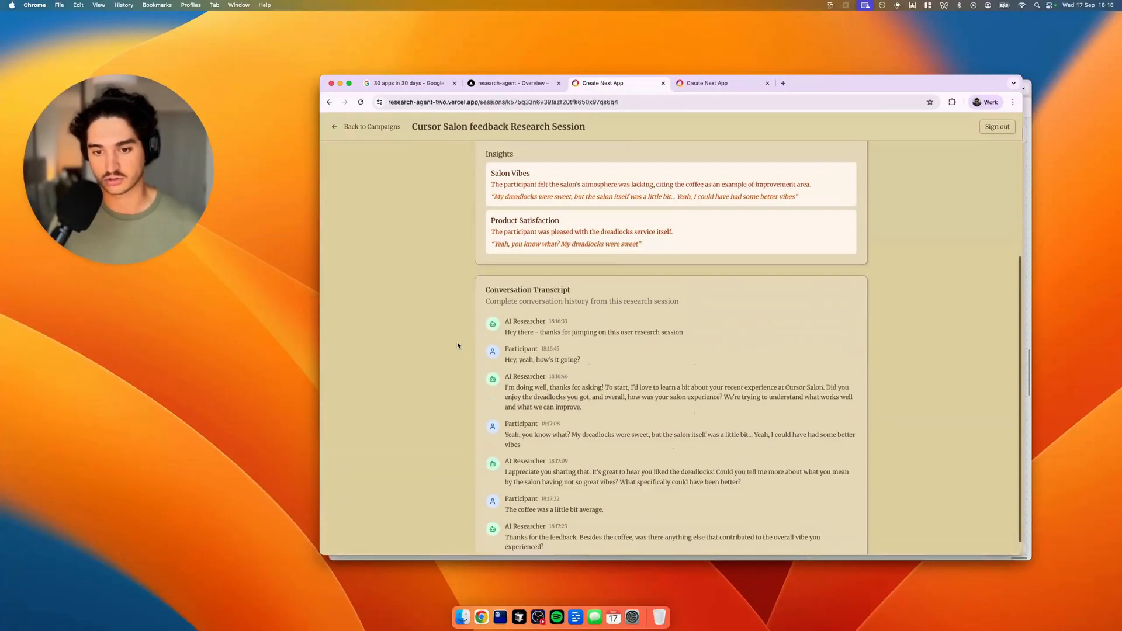
pyautogui.scroll(3)
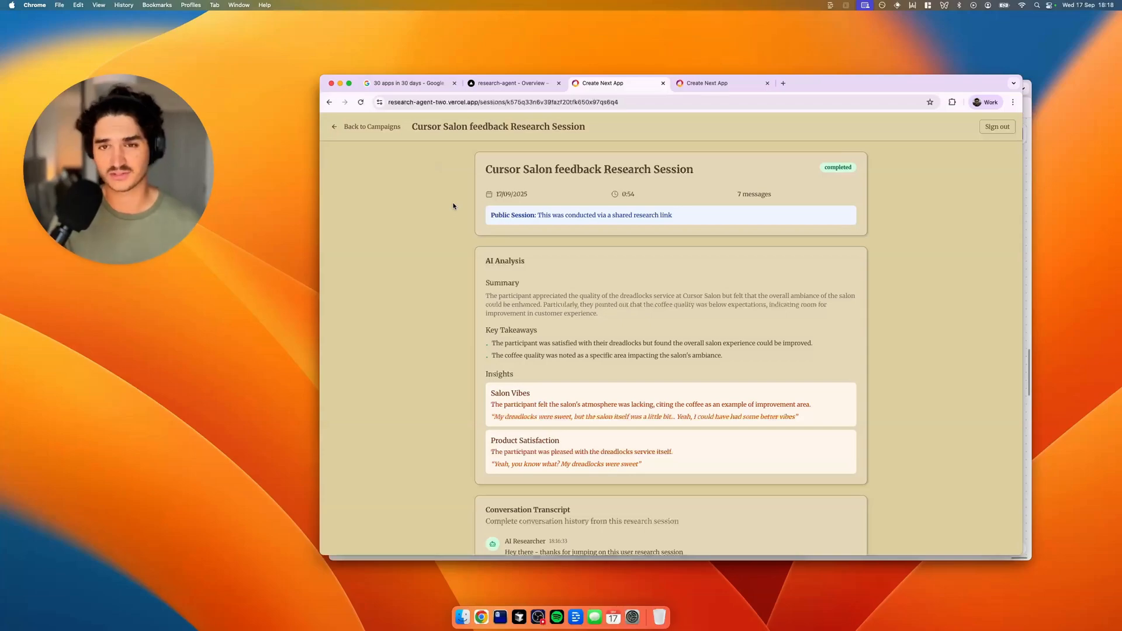